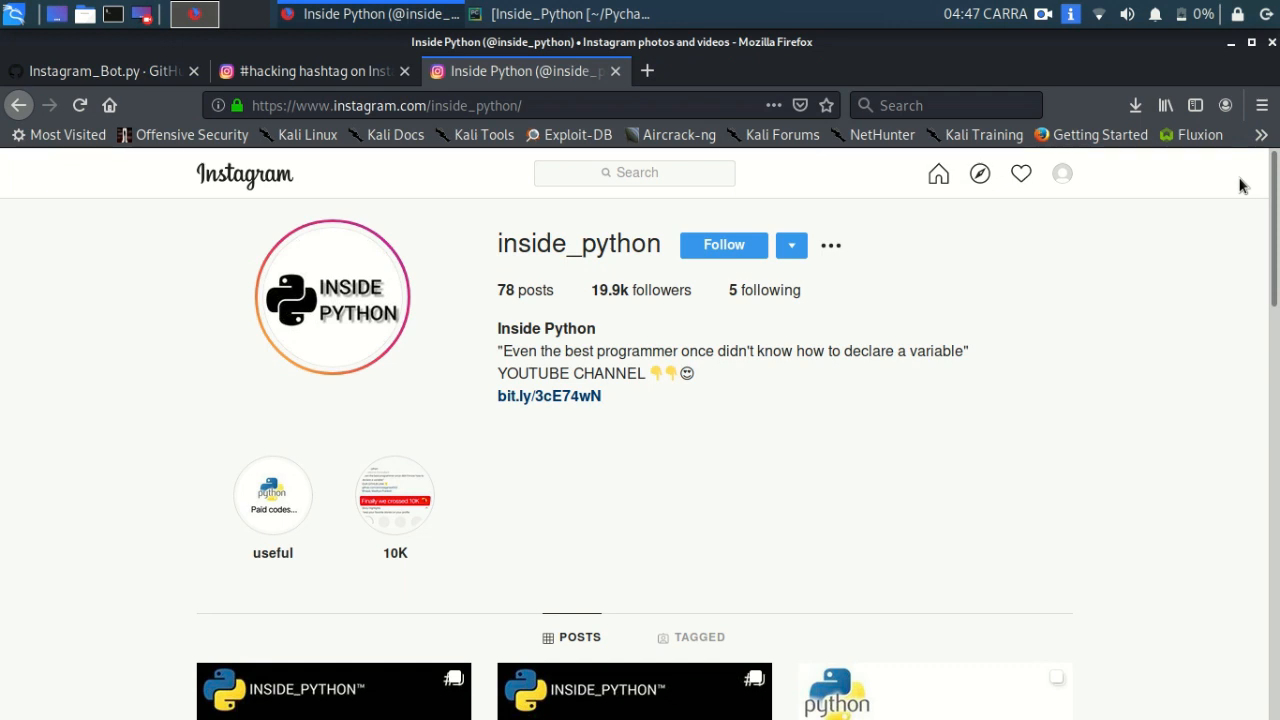
mouse_move(944, 336)
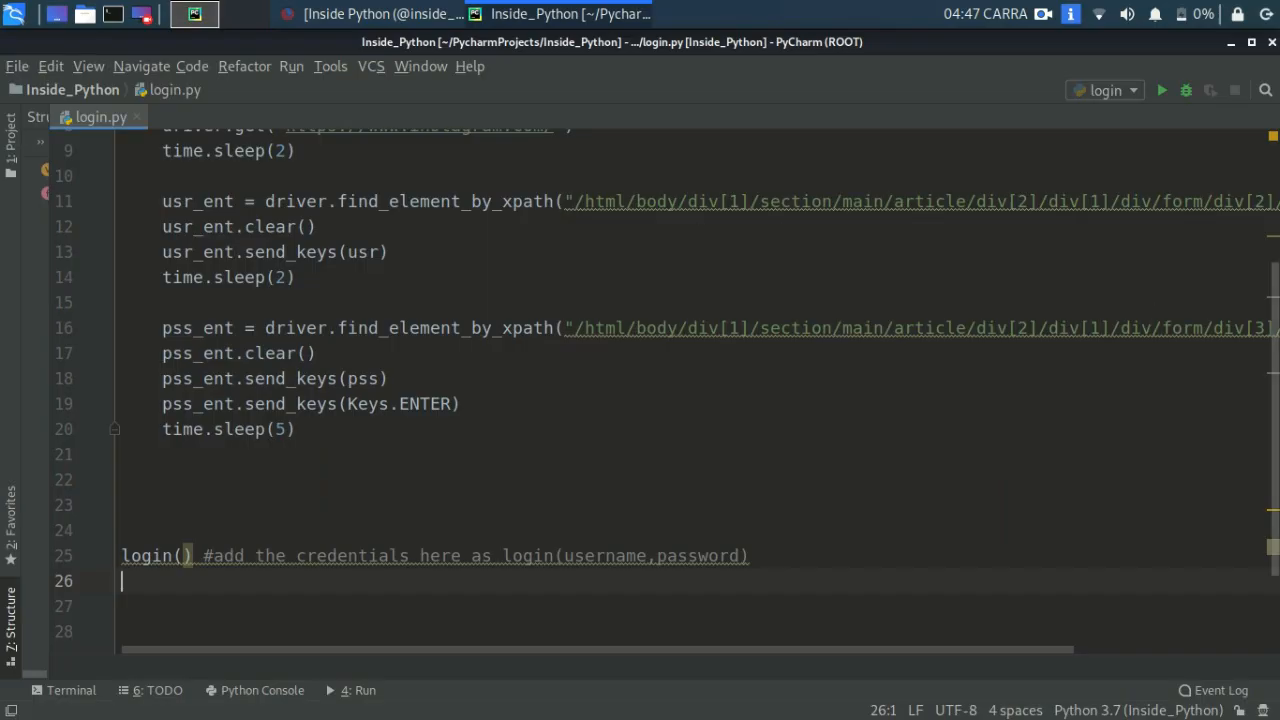
Scroll through login.py and place the cursor below the login function for new code.
scroll(up, 3)
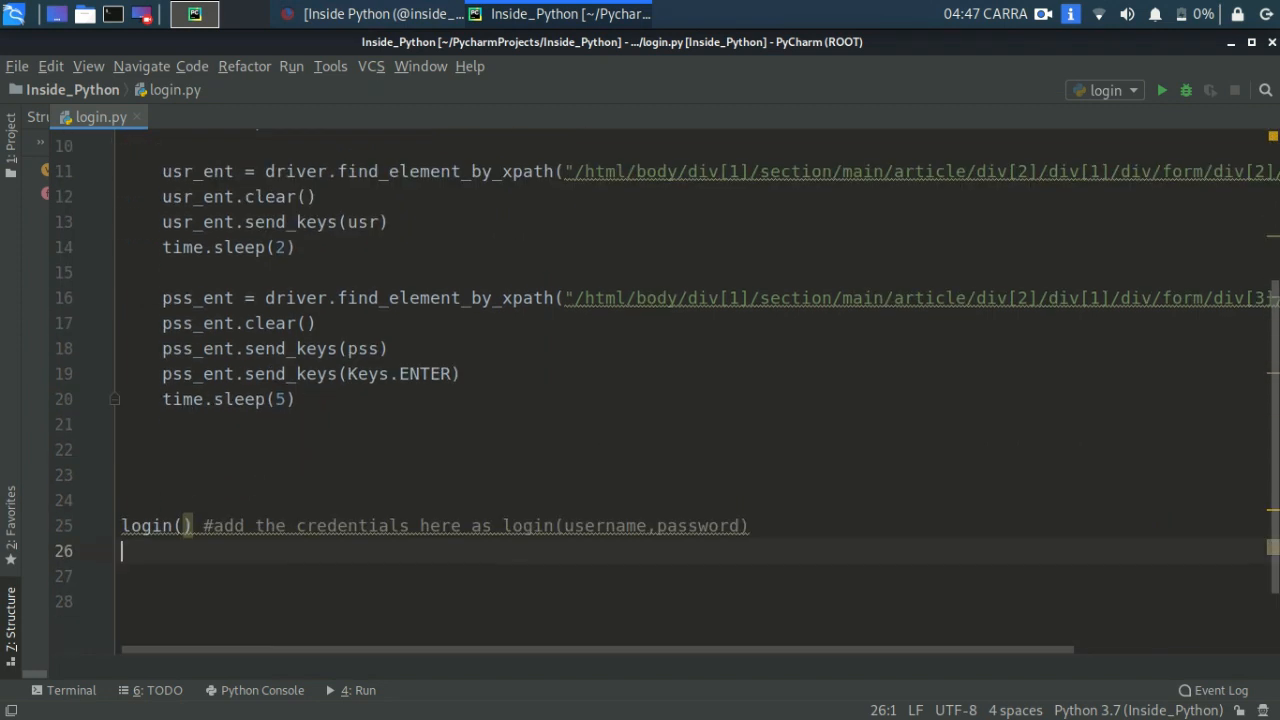
scroll(down, 3)
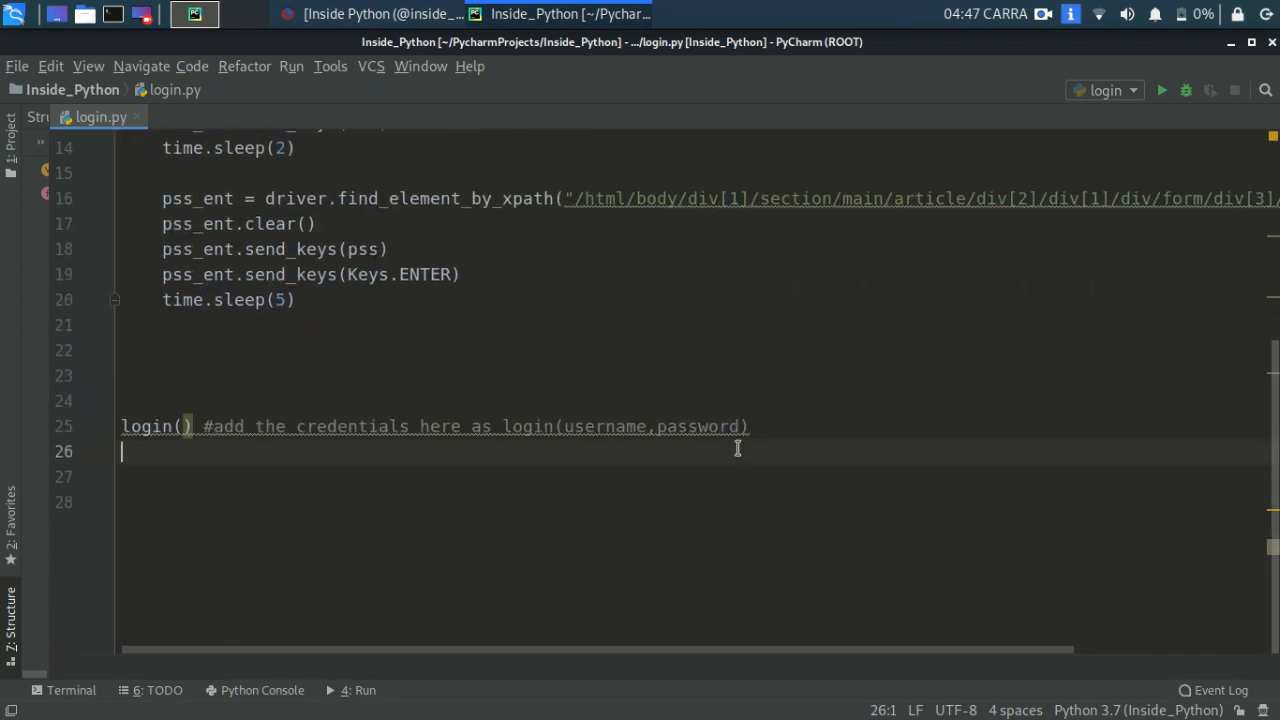
mouse_move(1264, 8)
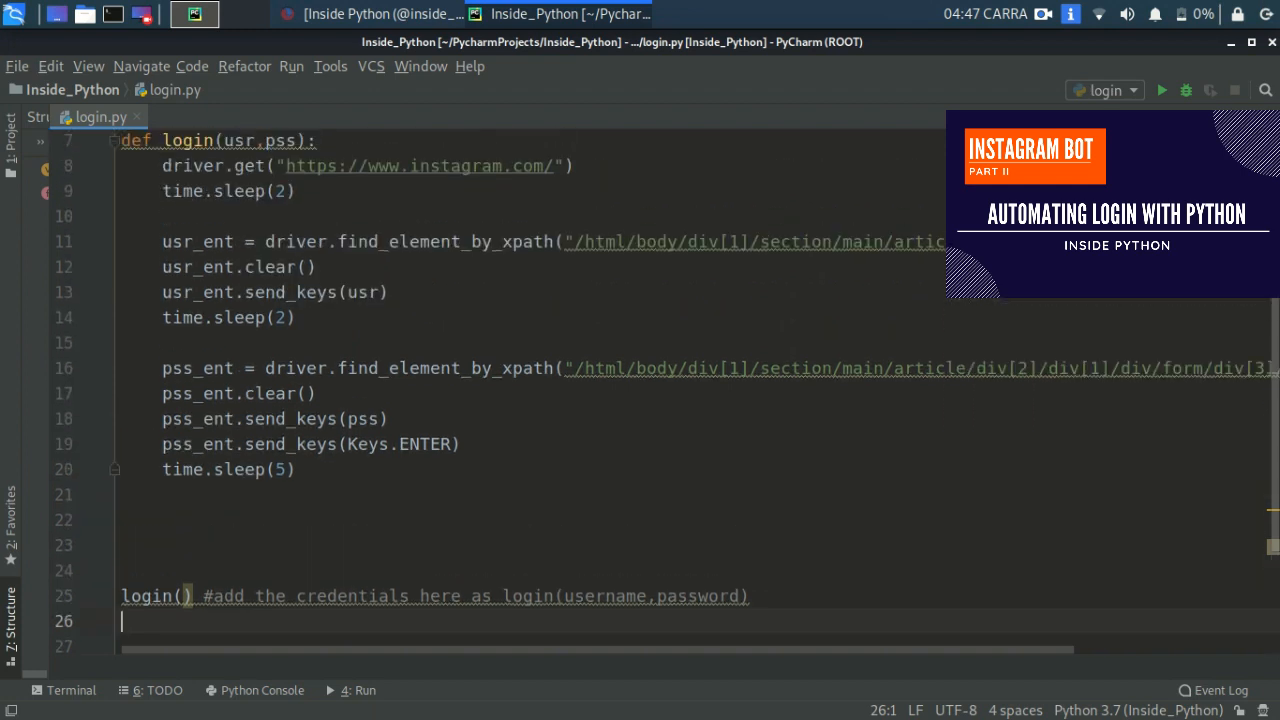
scroll(down, 3)
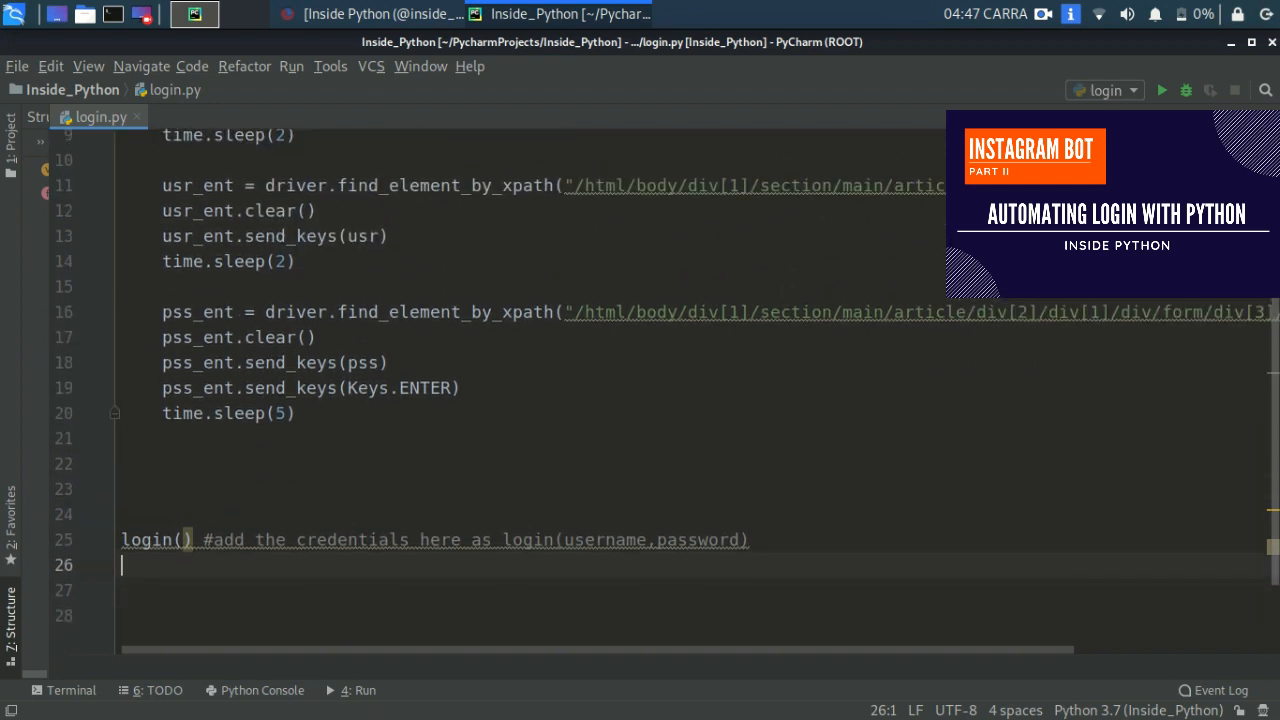
click(296, 412)
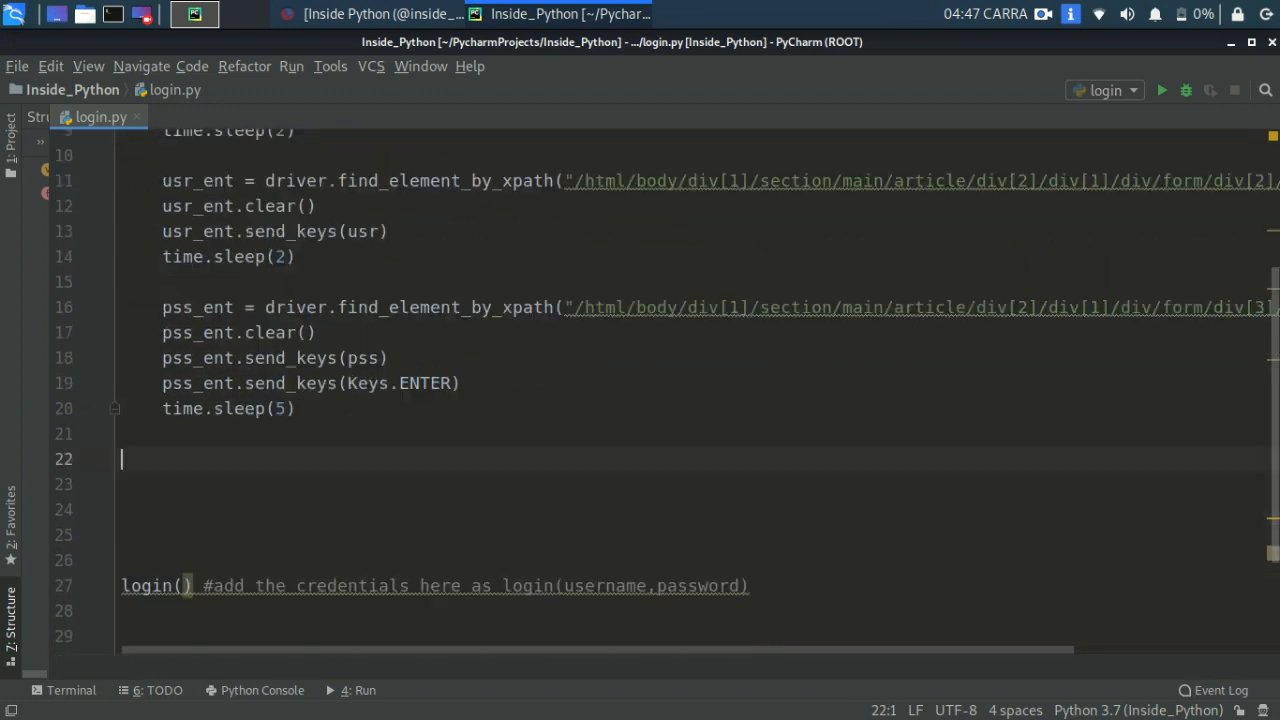
Write the header def like(hashtag): and begin a driver.get call inside it.
text(def like)
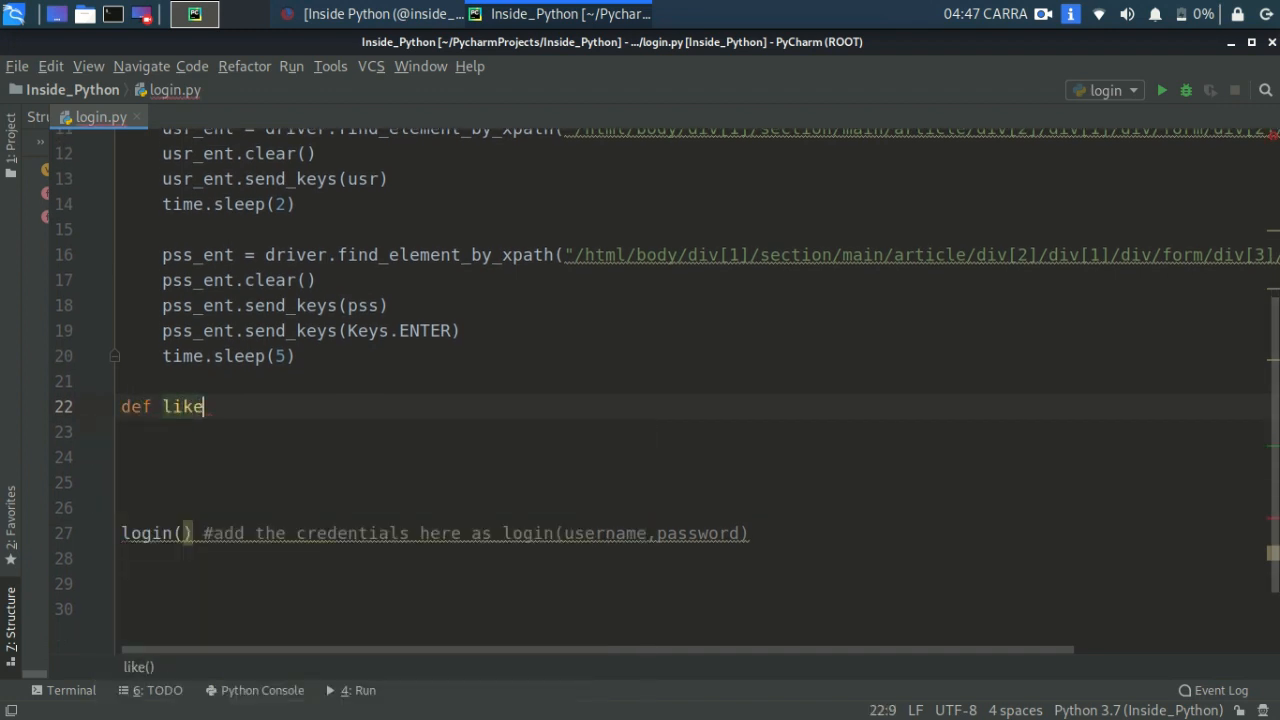
text((hashtag):)
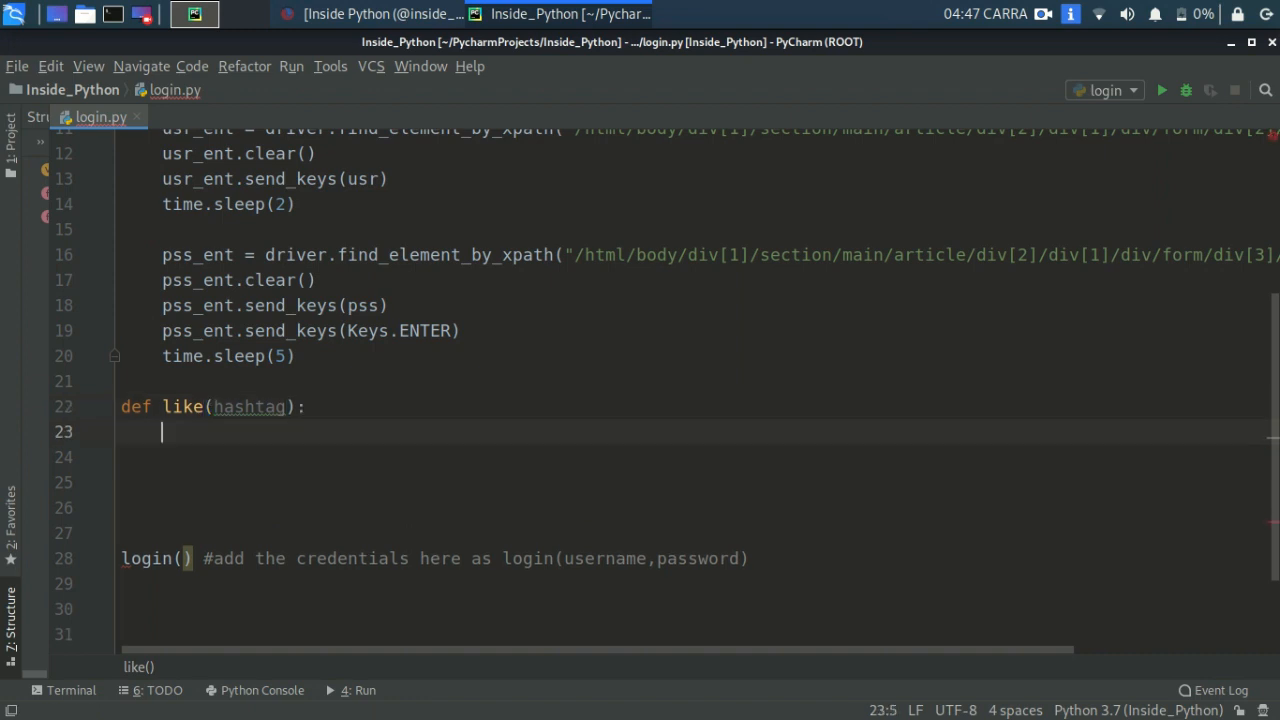
text(driver.get)
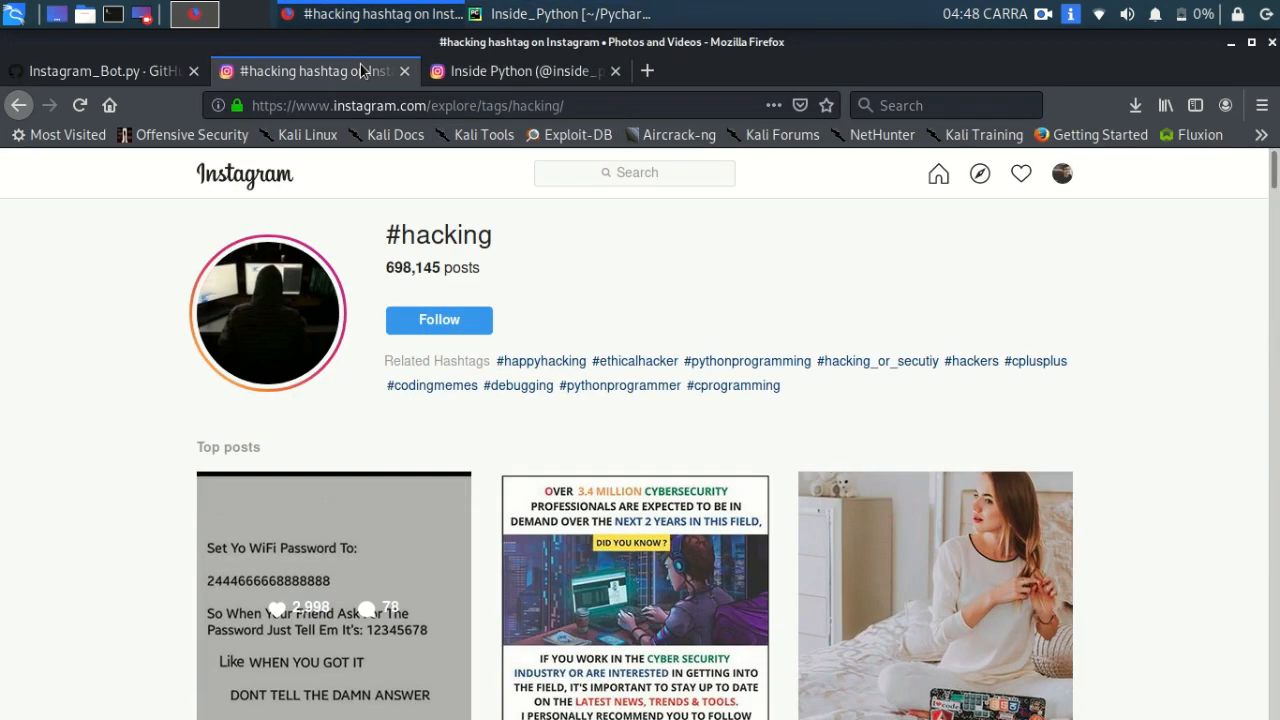
mouse_move(336, 230)
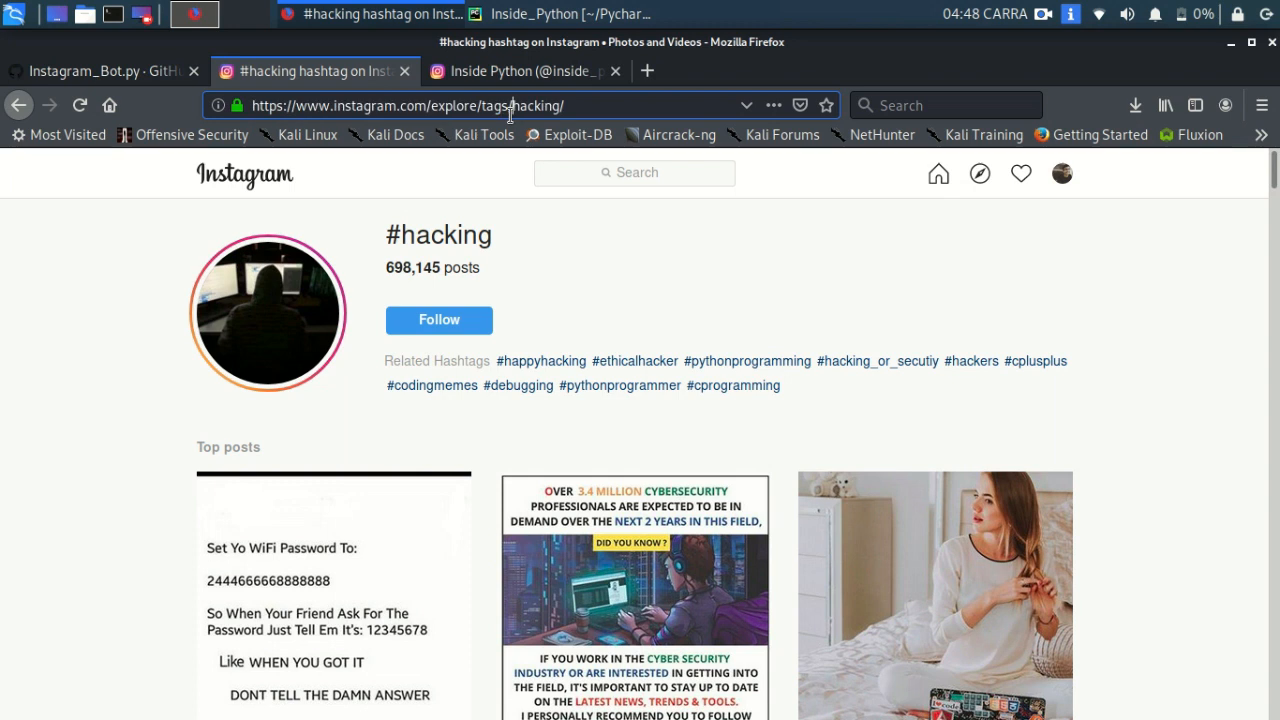
Select the #hacking hashtag page's URL in the Firefox address bar.
double_click(534, 104)
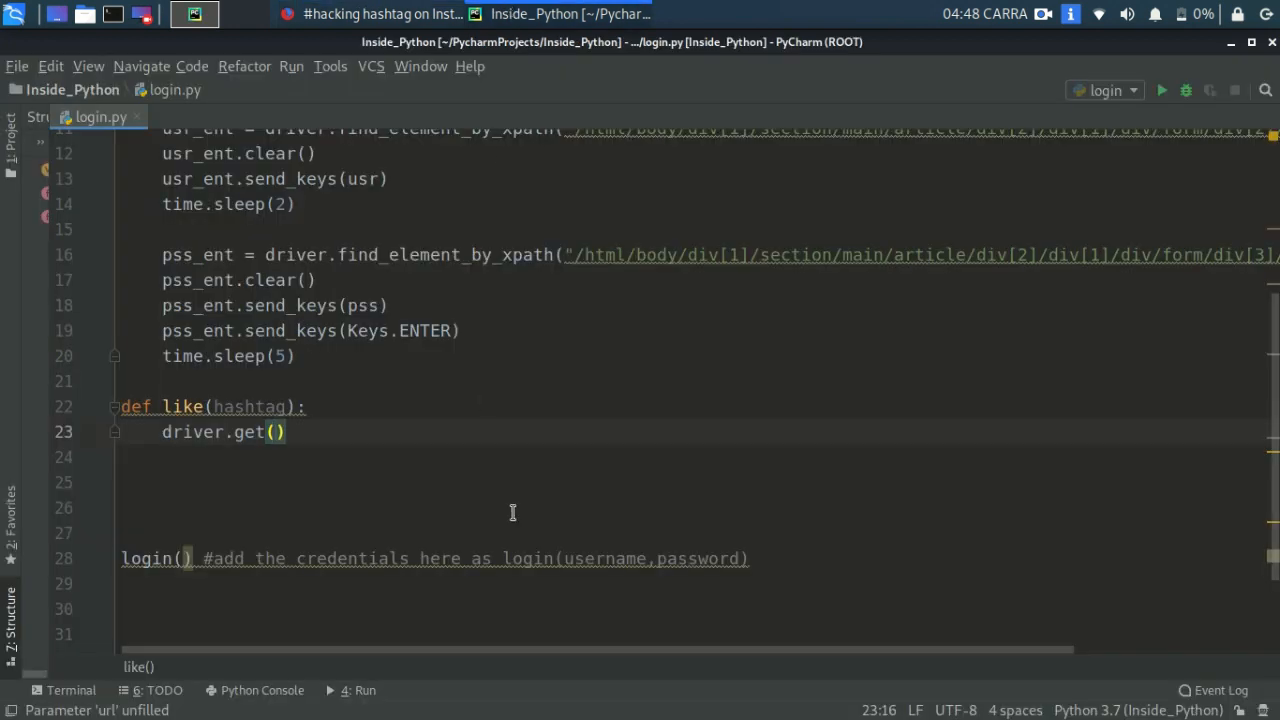
text("https://www.instagram.com/explore/tags/hacking/")
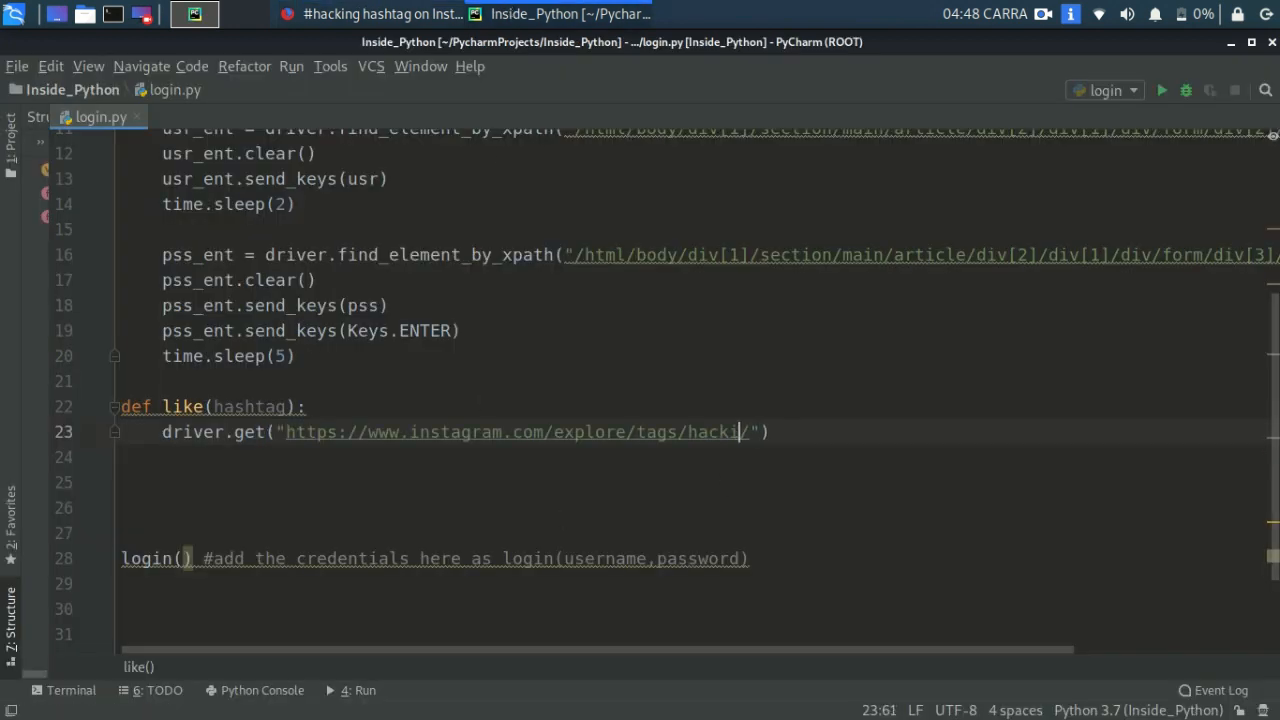
key(BackSpace)
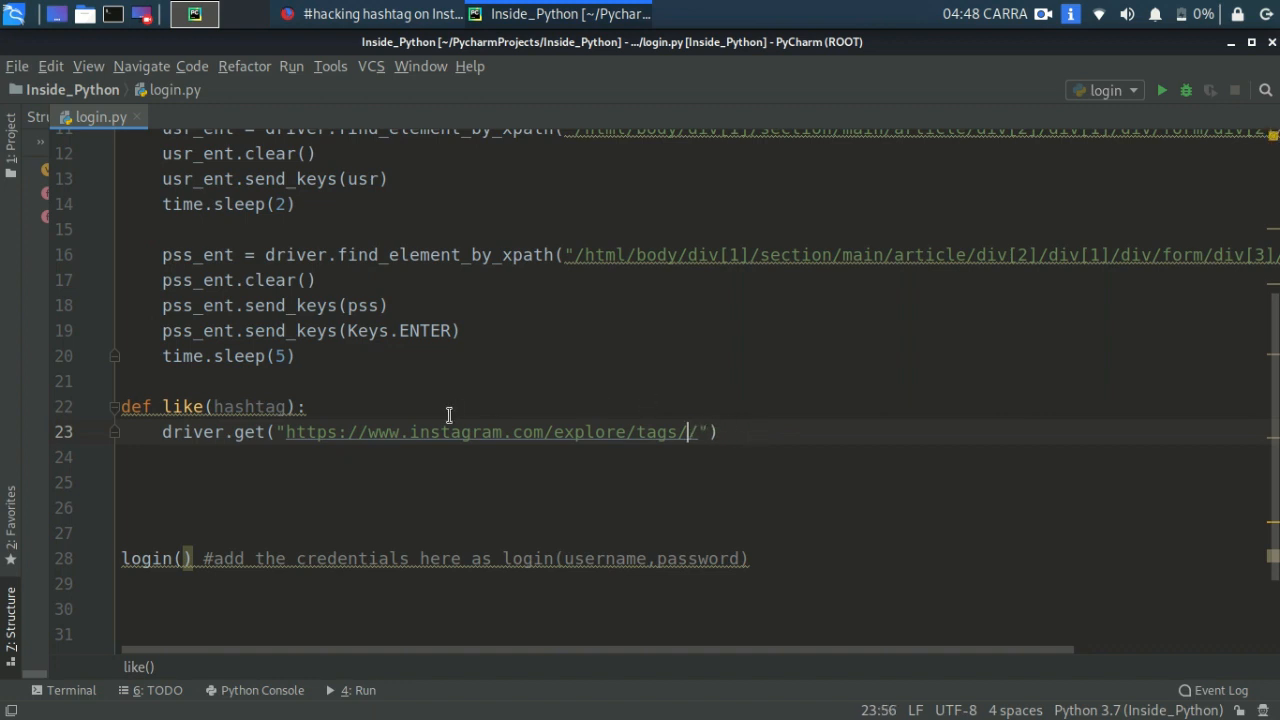
text(f)
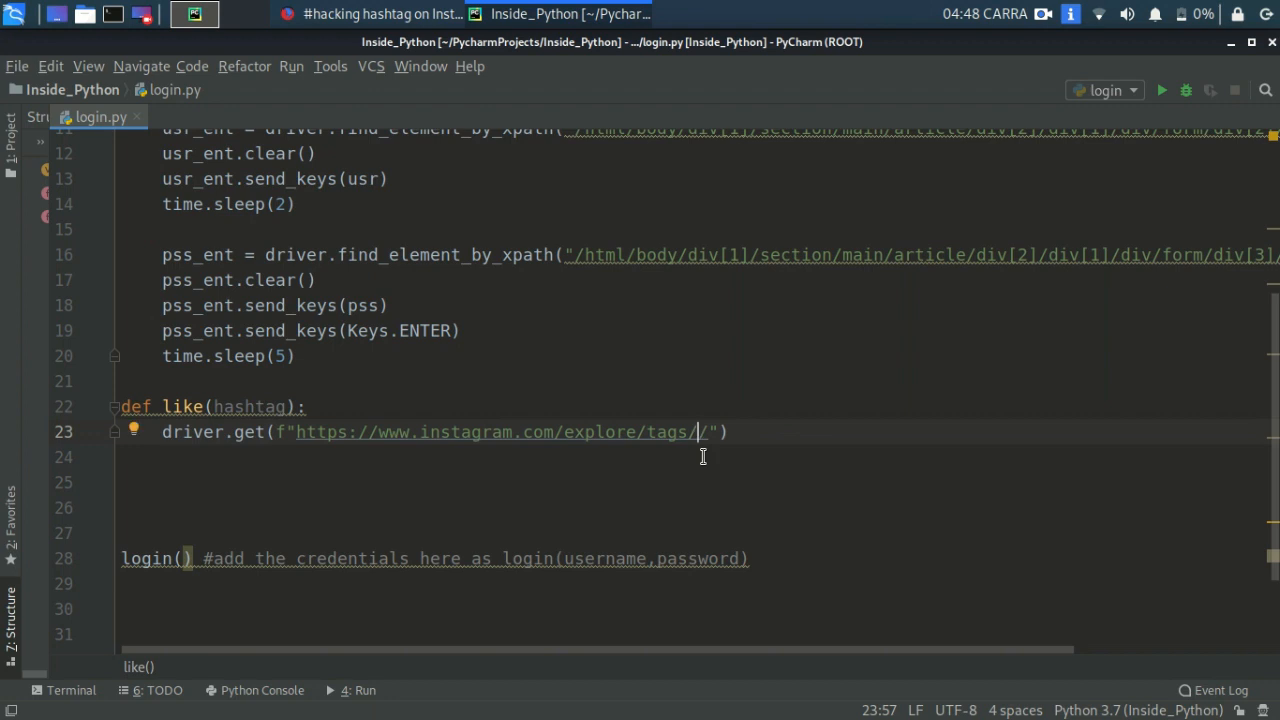
text({})
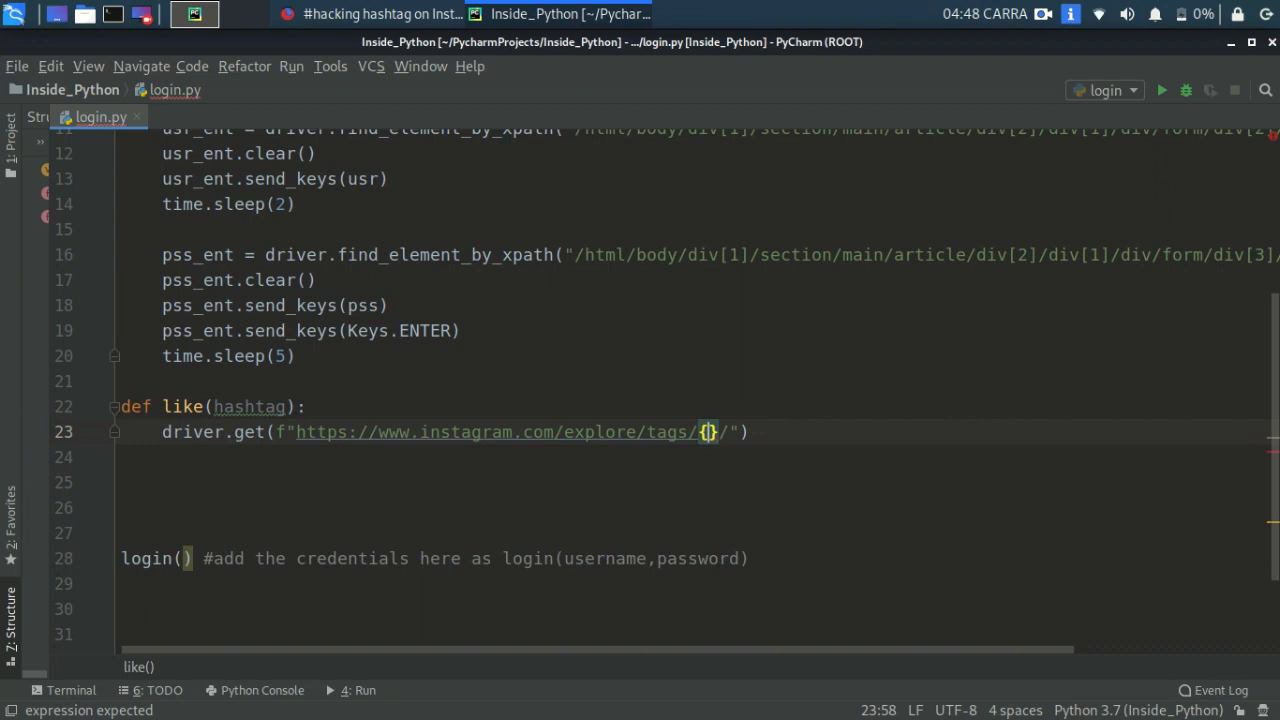
text(hashtag)
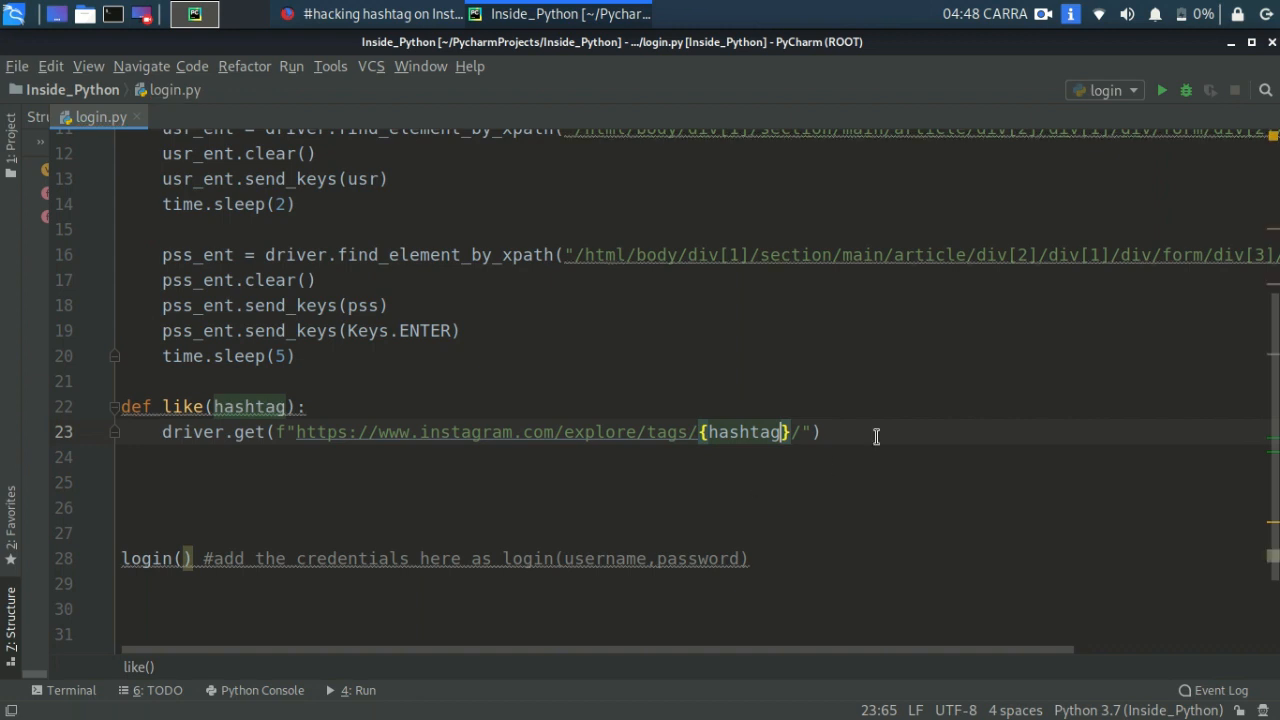
Add time.sleep(5) after loading the hashtag page.
text(time.sleep()
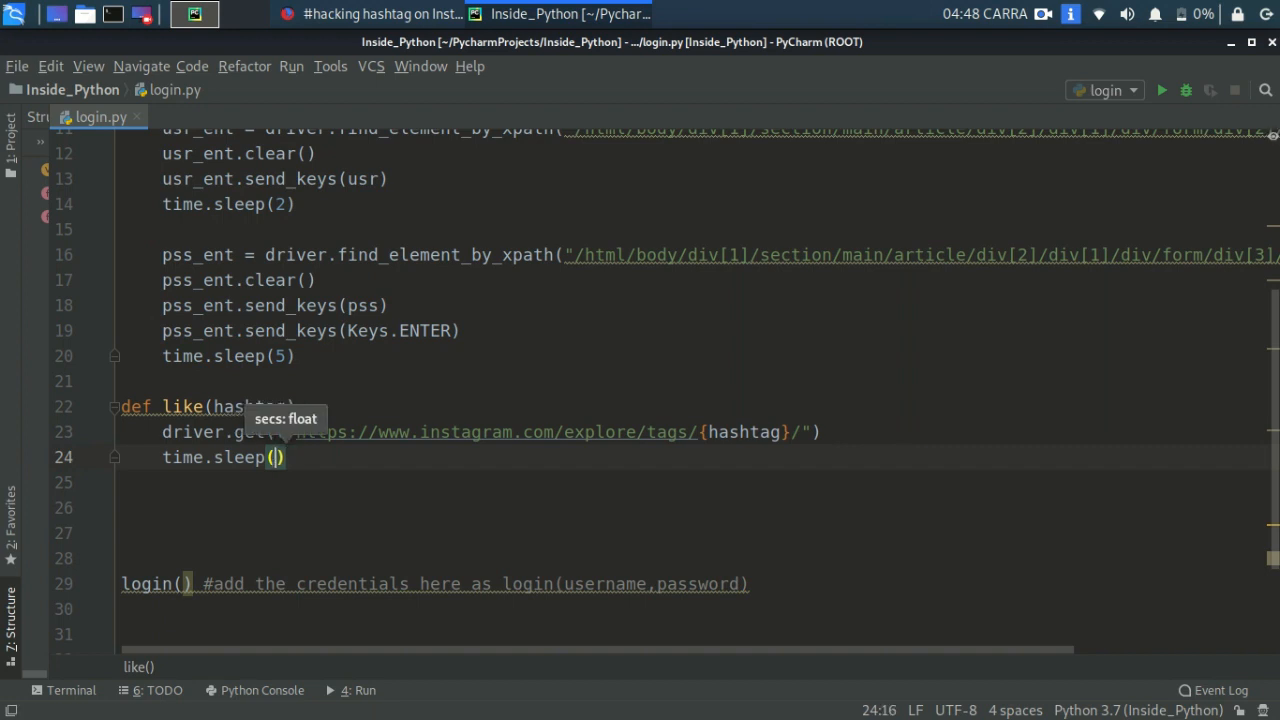
text(5)
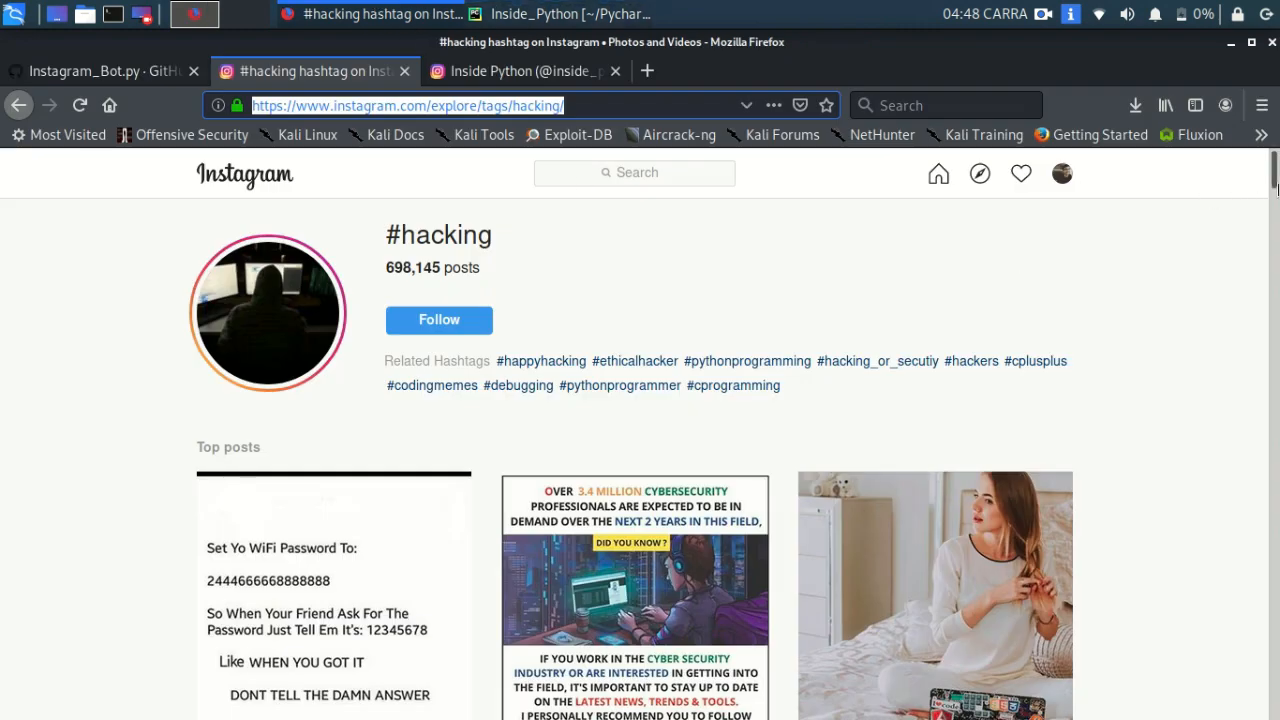
scroll(down, 3)
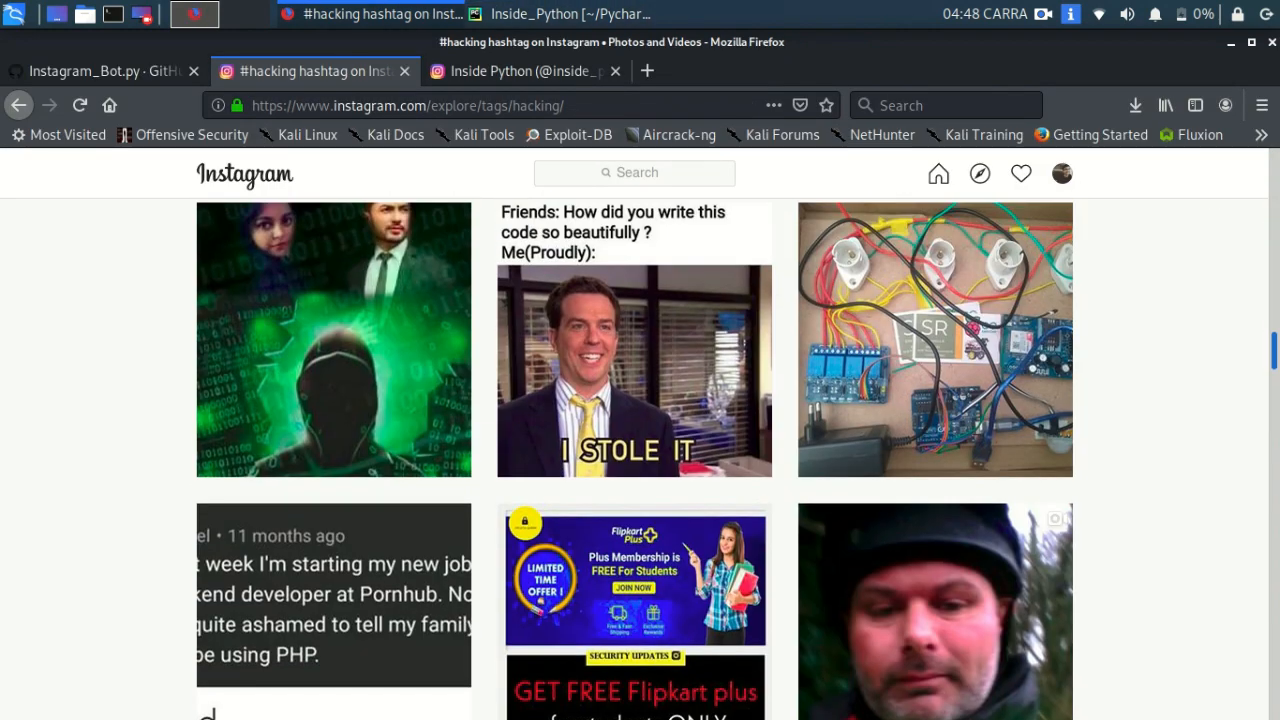
scroll(down, 3)
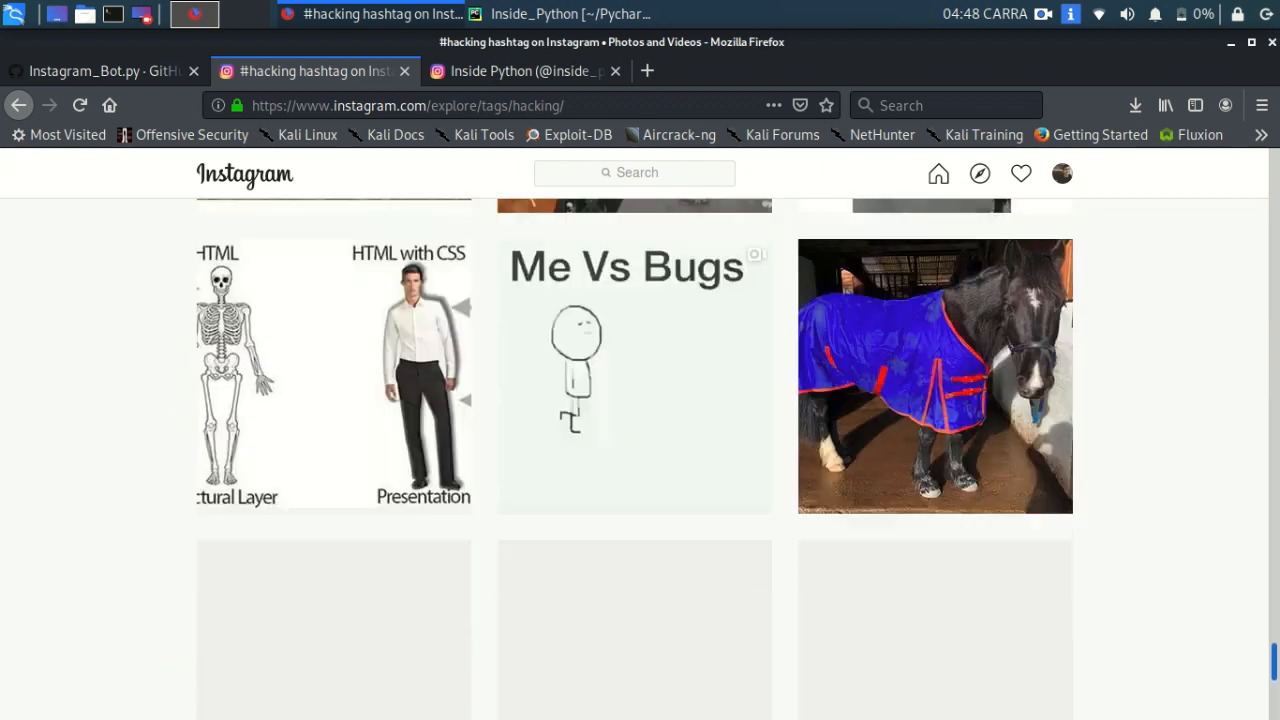
scroll(down, 3)
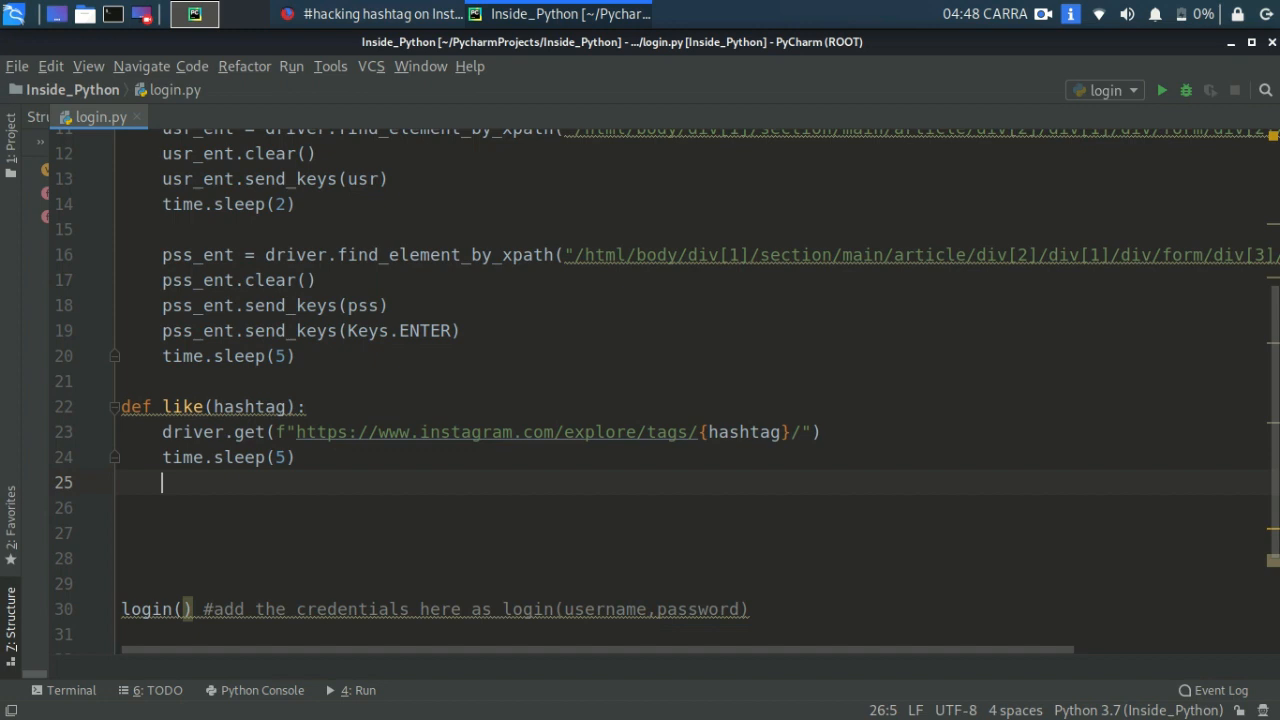
Add for i in range(7): running driver.execute_script to scroll to document.body.scrollHeight.
text(for i in r)
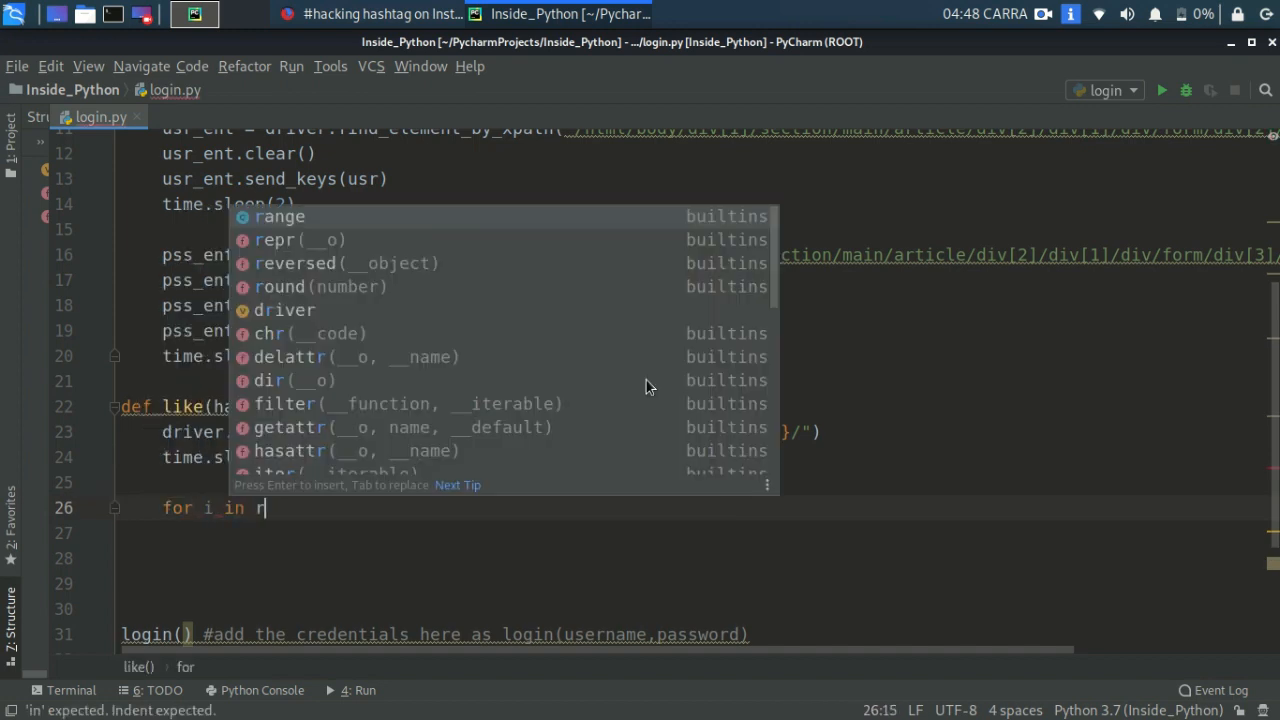
text(a)
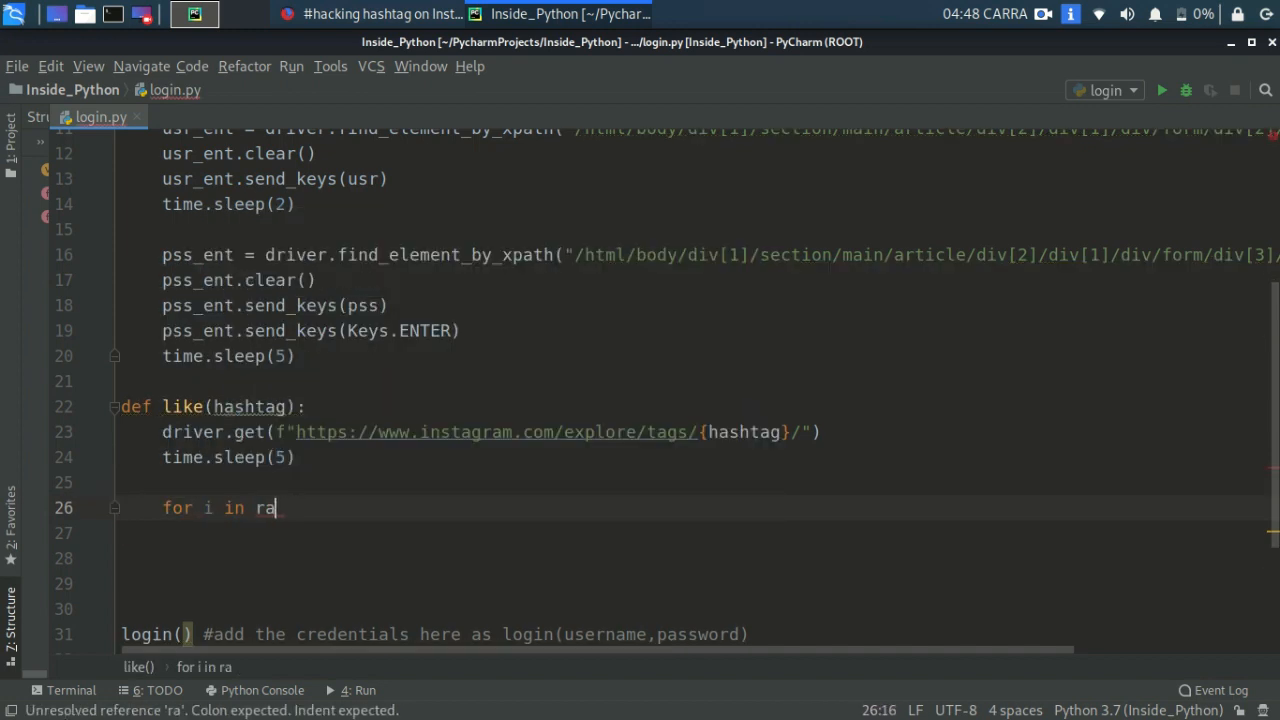
text(nge())
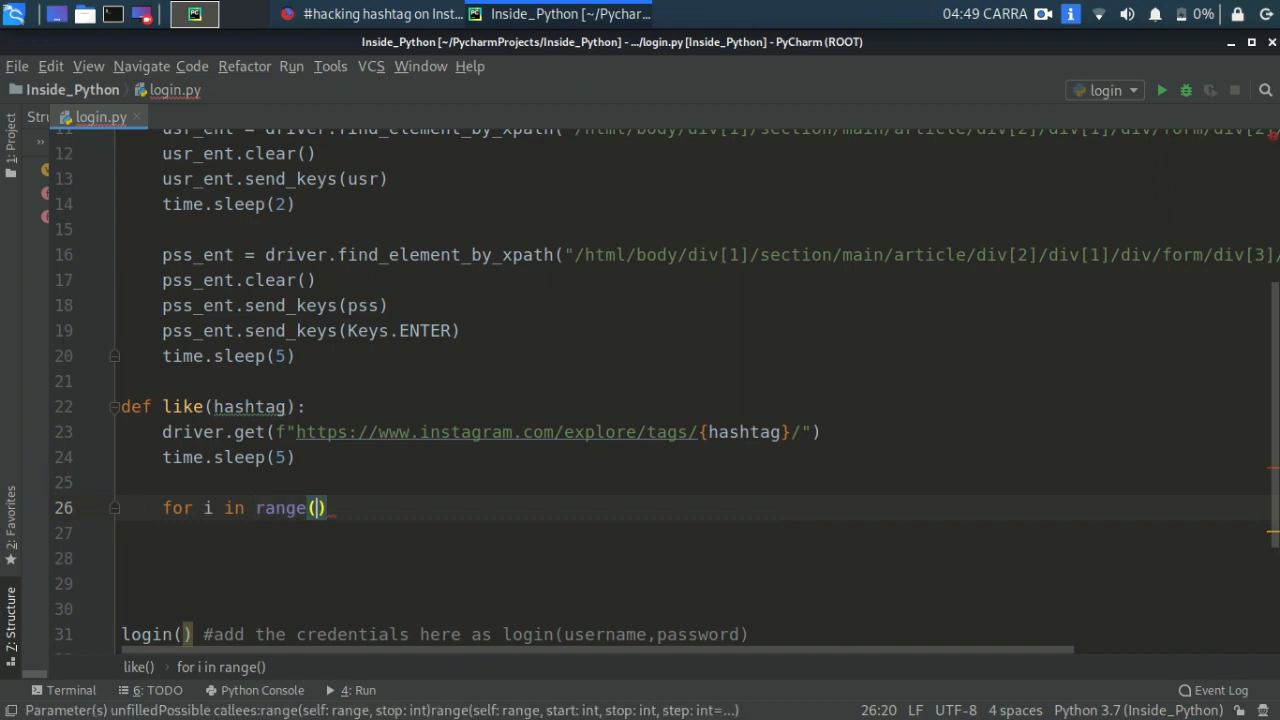
text(7)
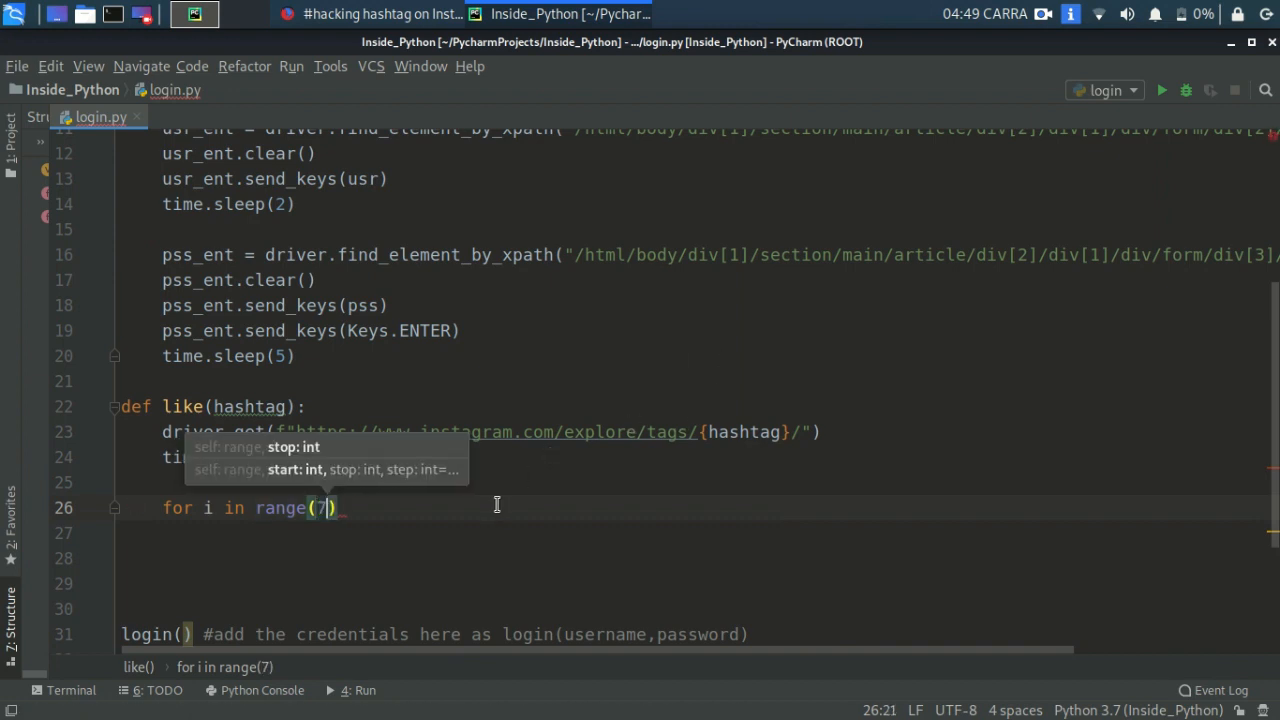
text(driver.execute_script("window.scrollTo(0, document.body.scrollHeight);"))
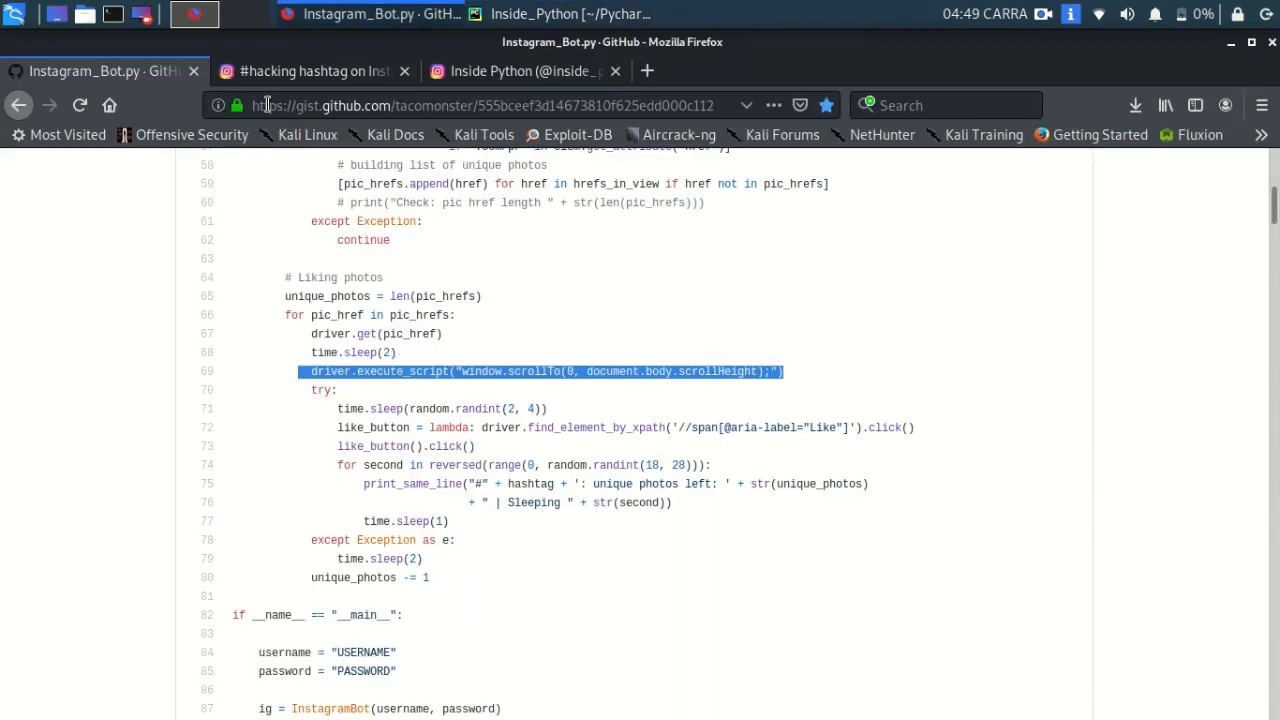
From the #hacking page, open the first top post in its own tab, then return to the hashtag page.
click(310, 72)
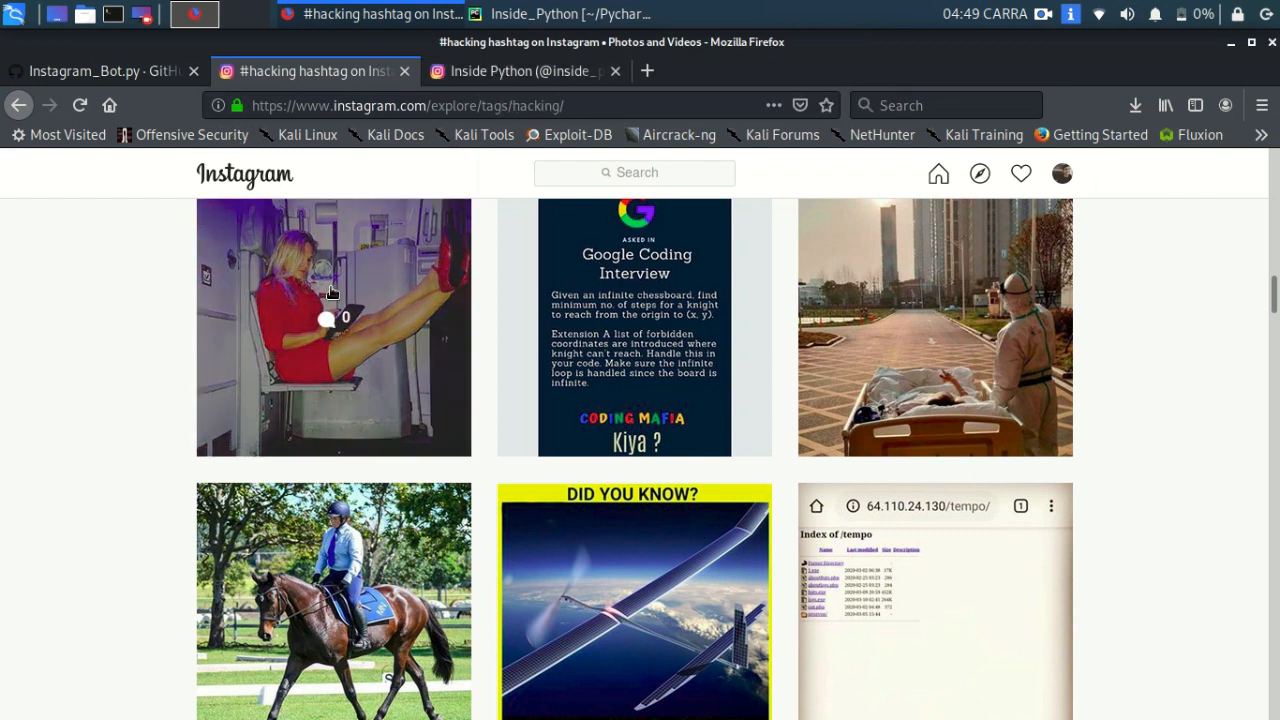
scroll(down, 3)
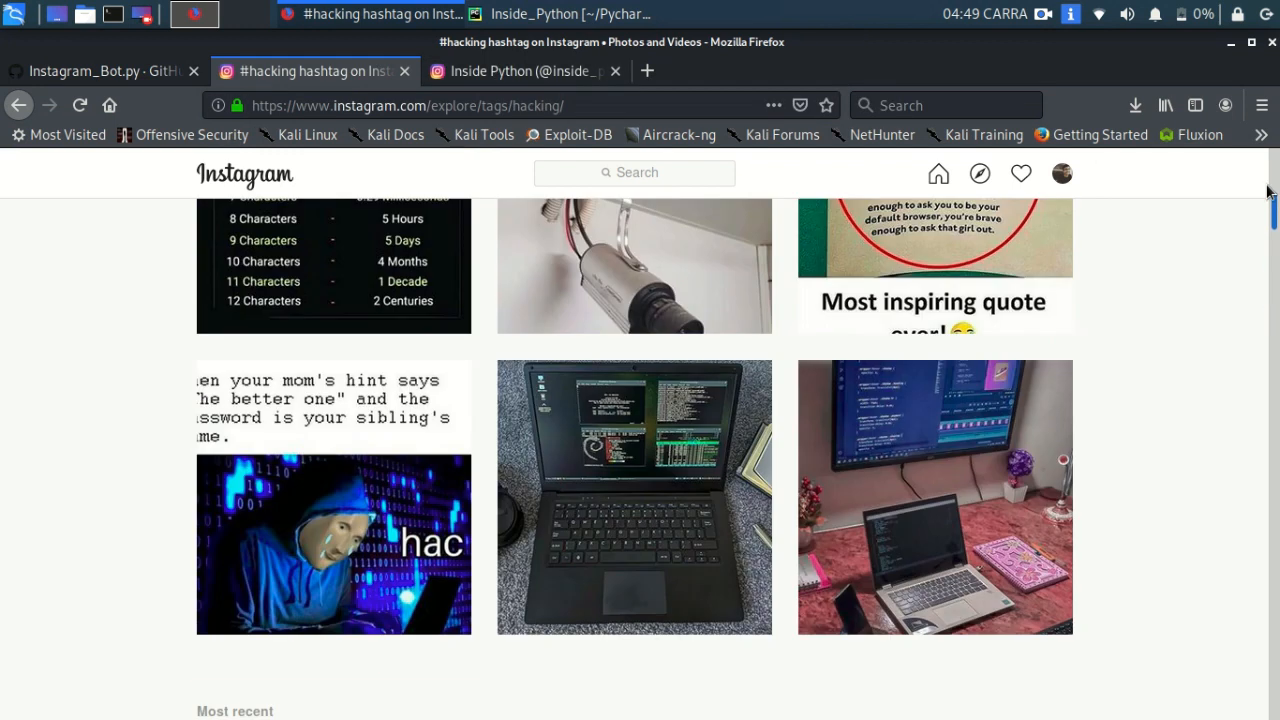
scroll(up, 3)
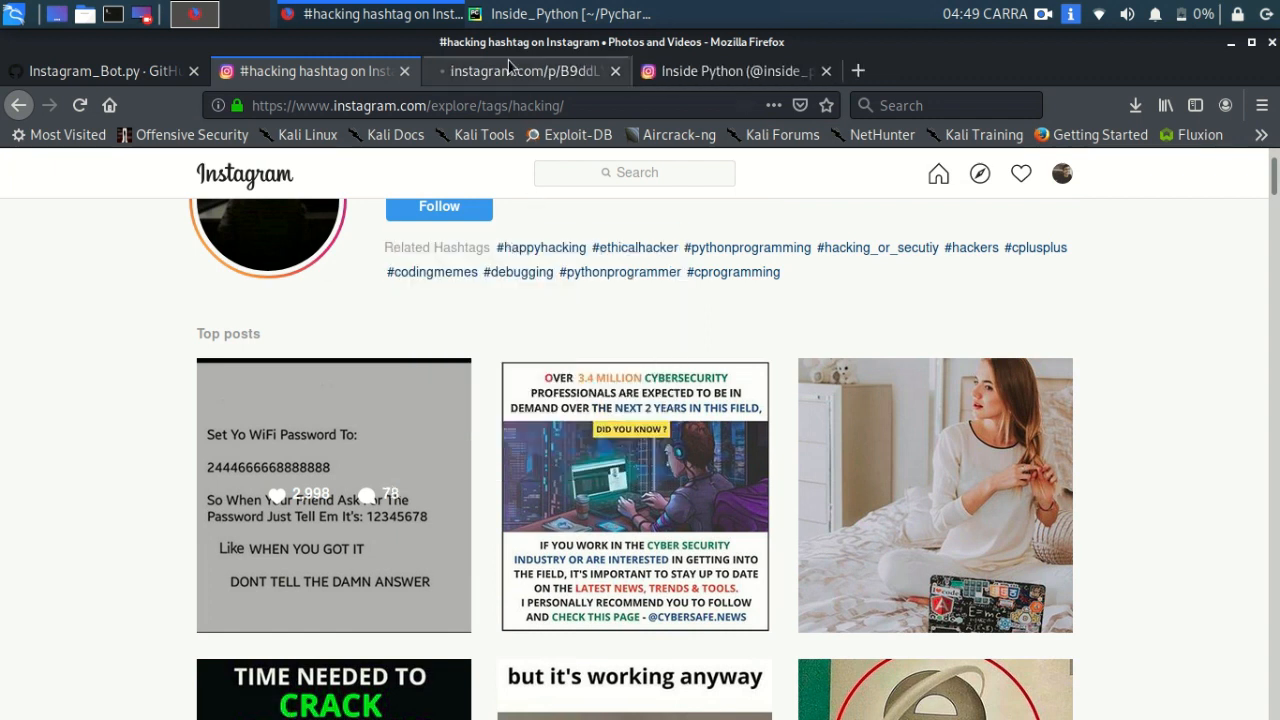
click(332, 496)
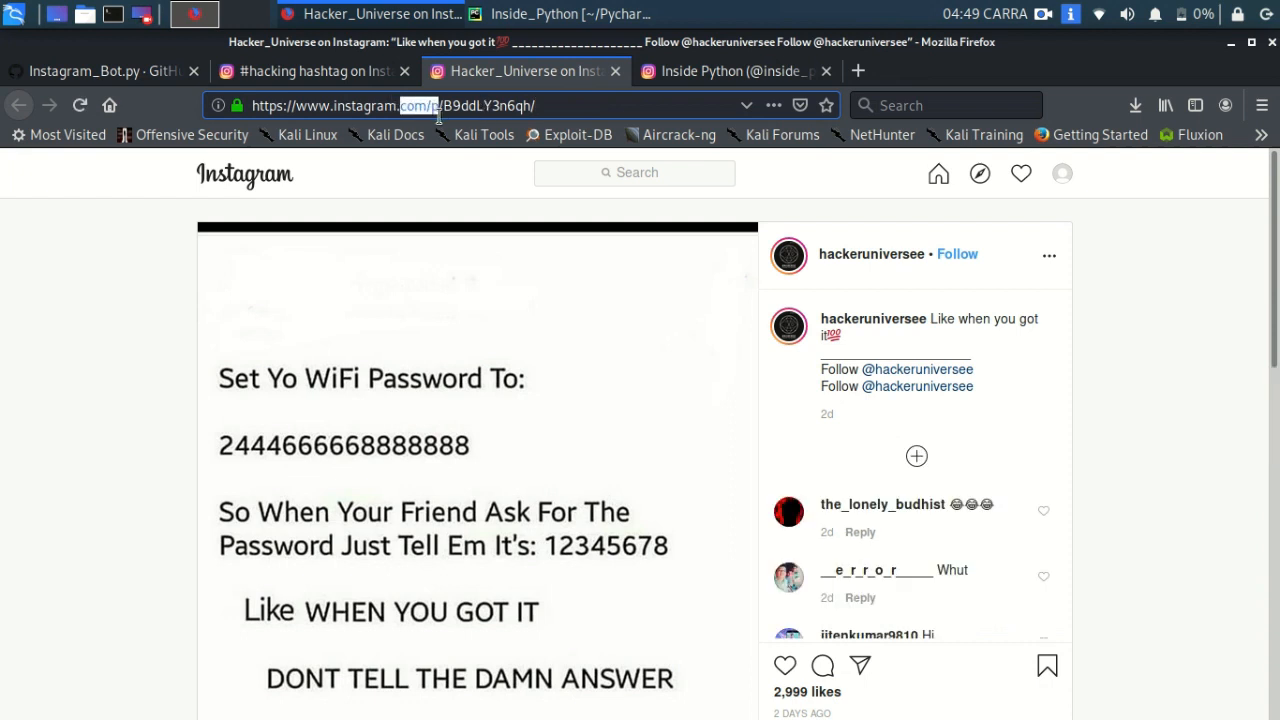
click(310, 72)
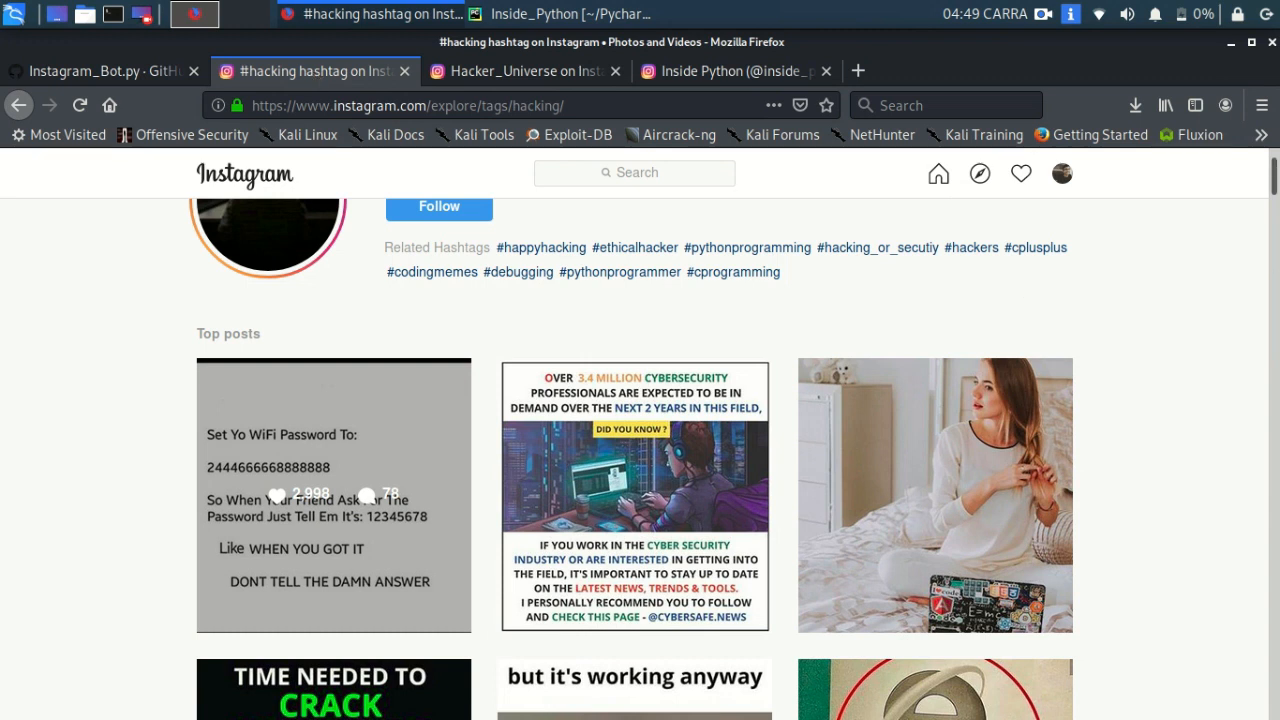
mouse_move(46, 452)
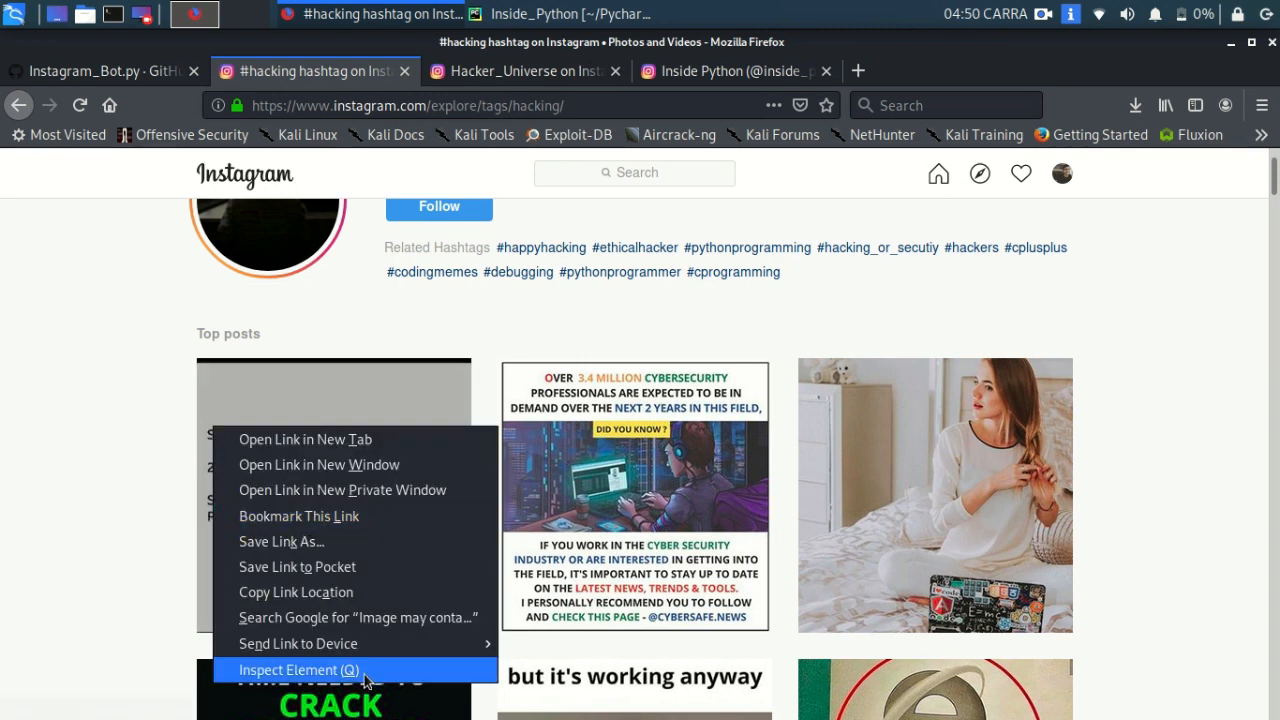
Inspect the first top post's markup to find its <a href="/p/..."> link, then return to login.py.
click(296, 670)
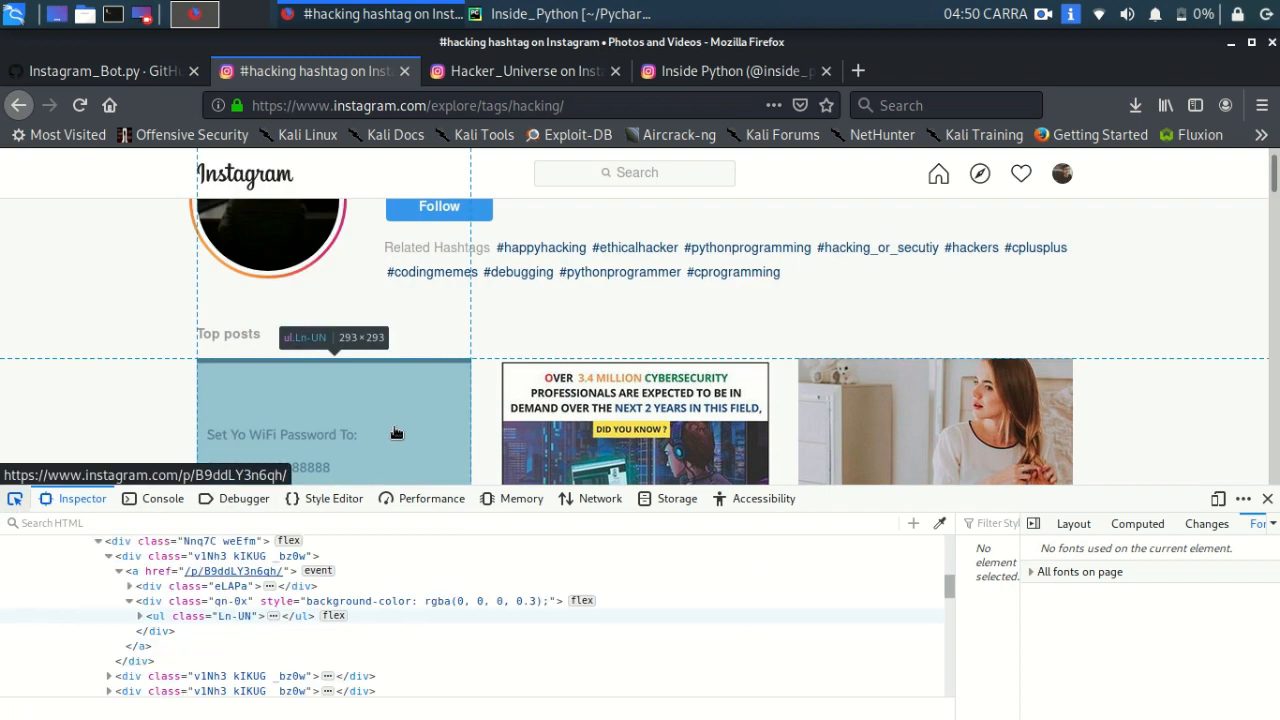
click(220, 570)
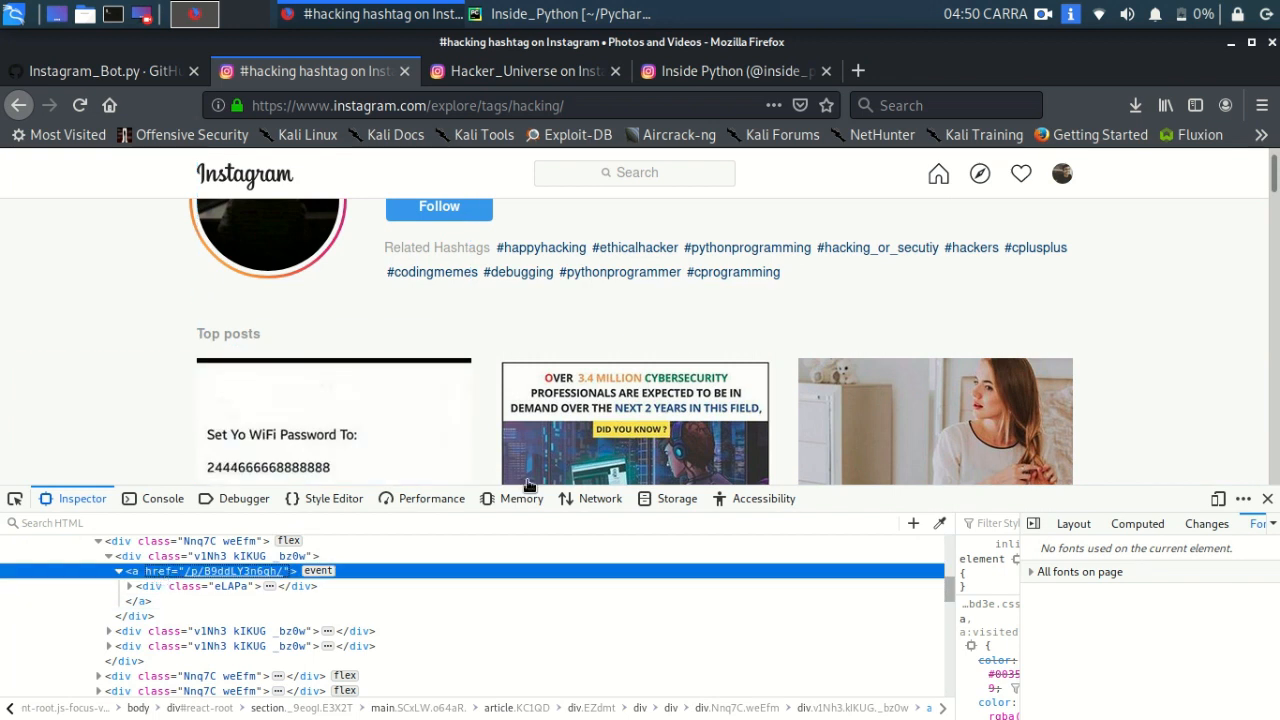
mouse_move(210, 556)
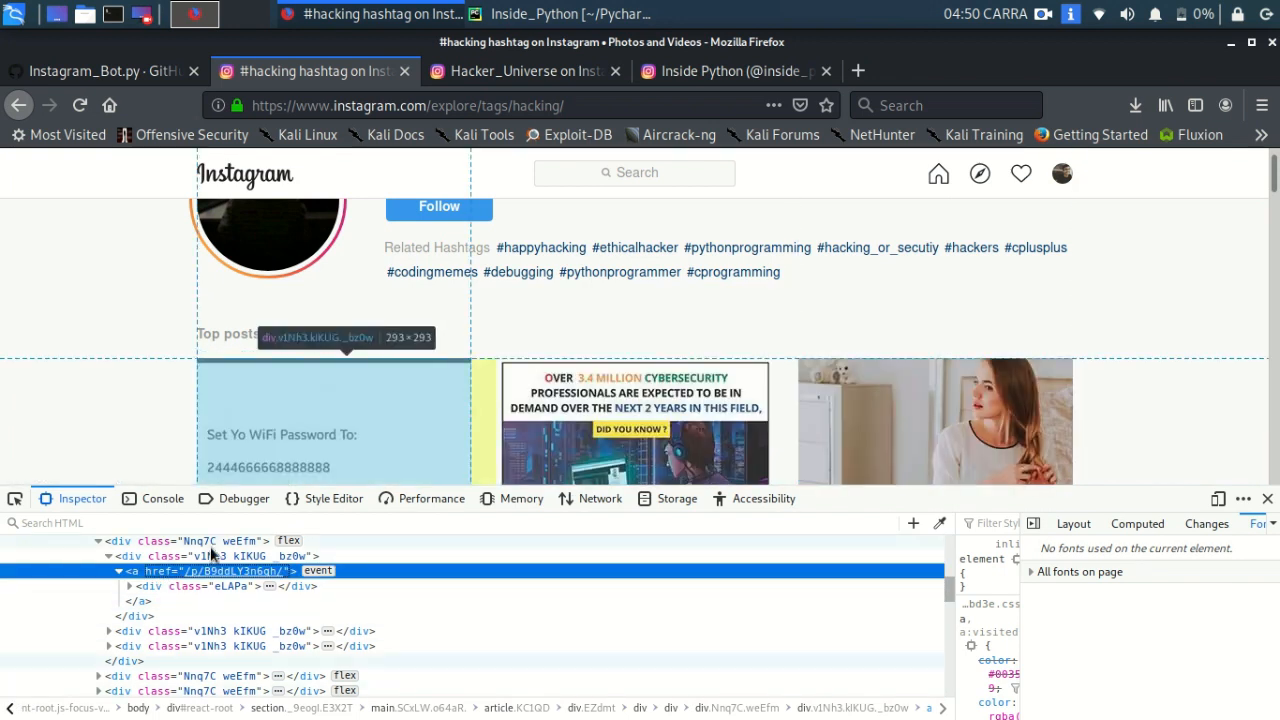
click(736, 72)
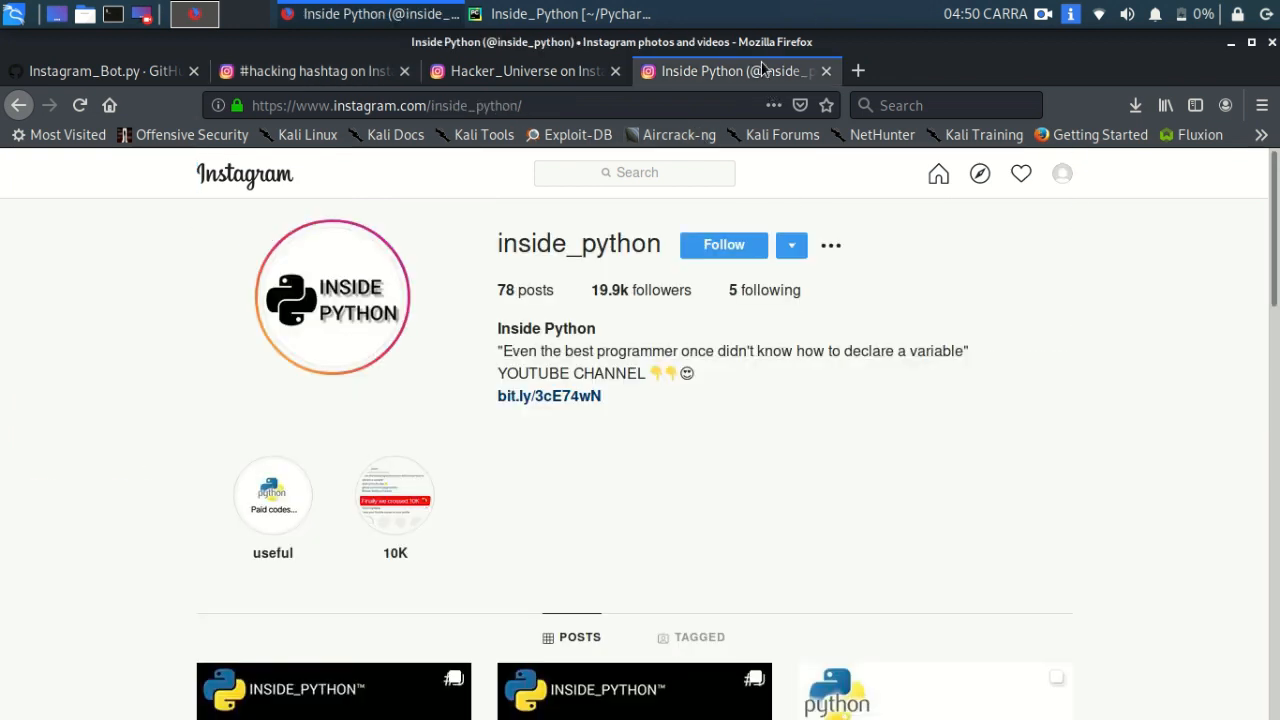
click(524, 70)
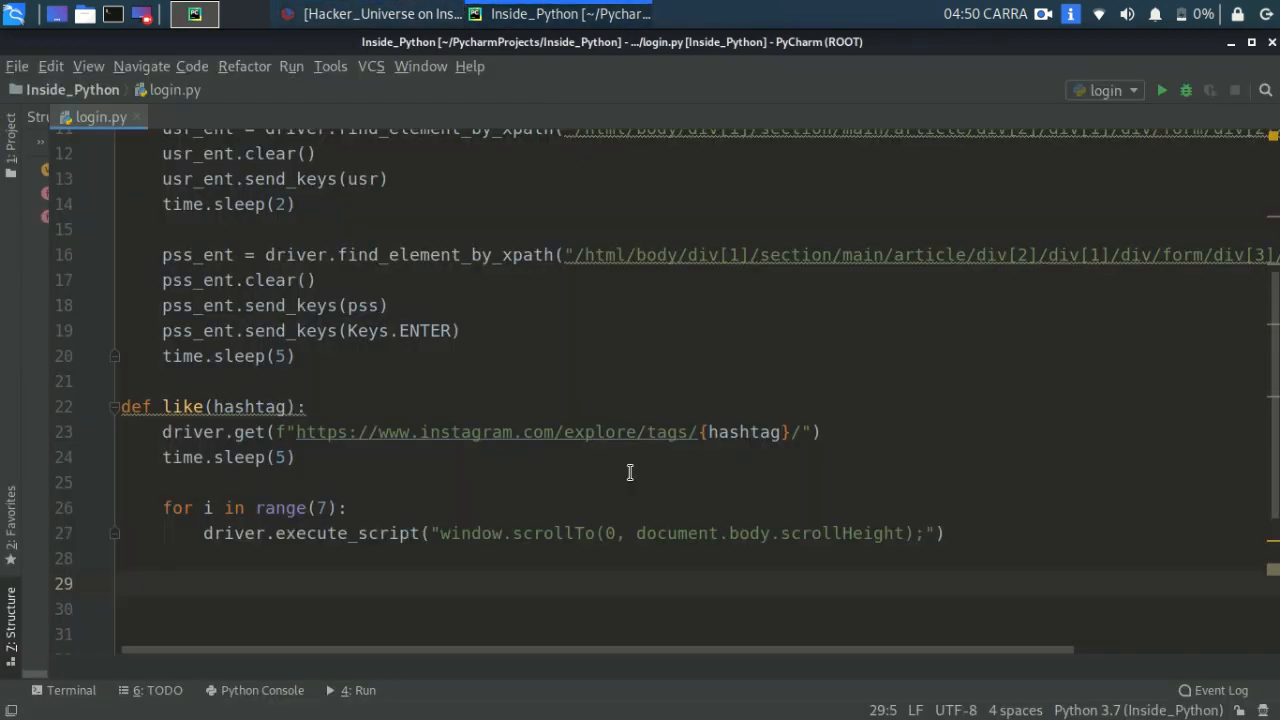
Assign hrefs_found = driver.find_elements_by_tag_name("a") to collect all anchor elements.
text(hrefs)
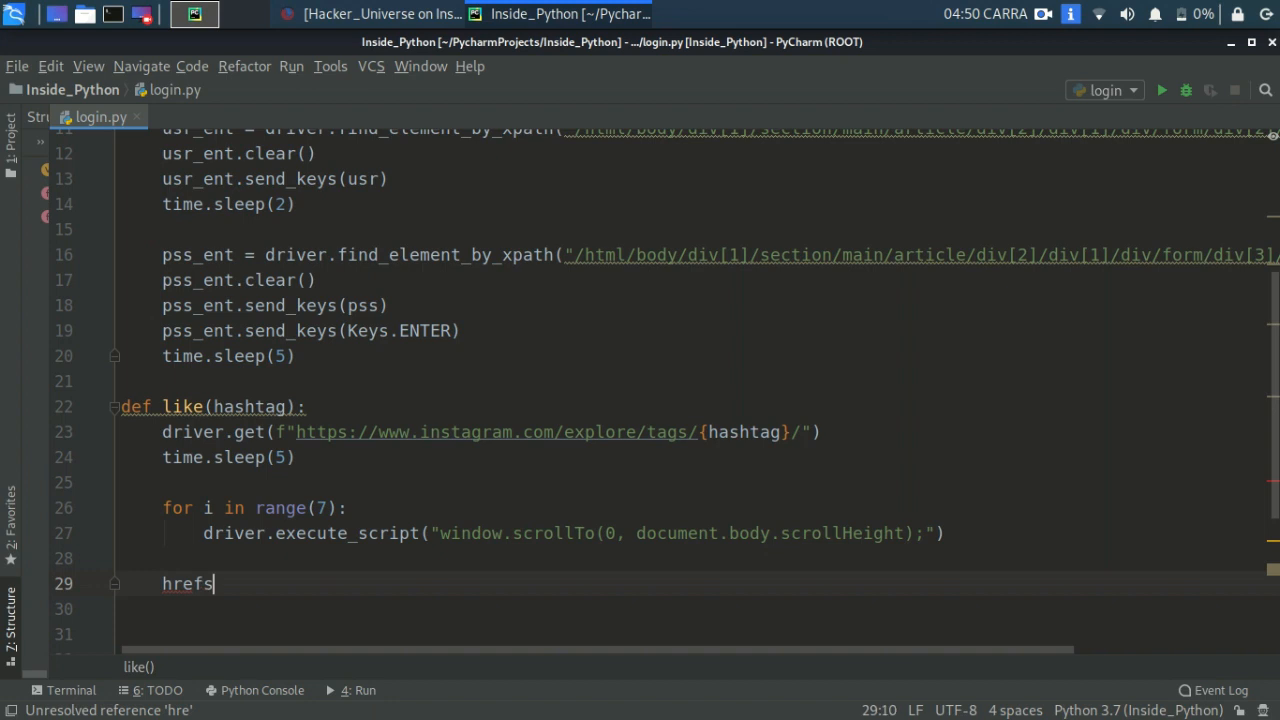
text(_)
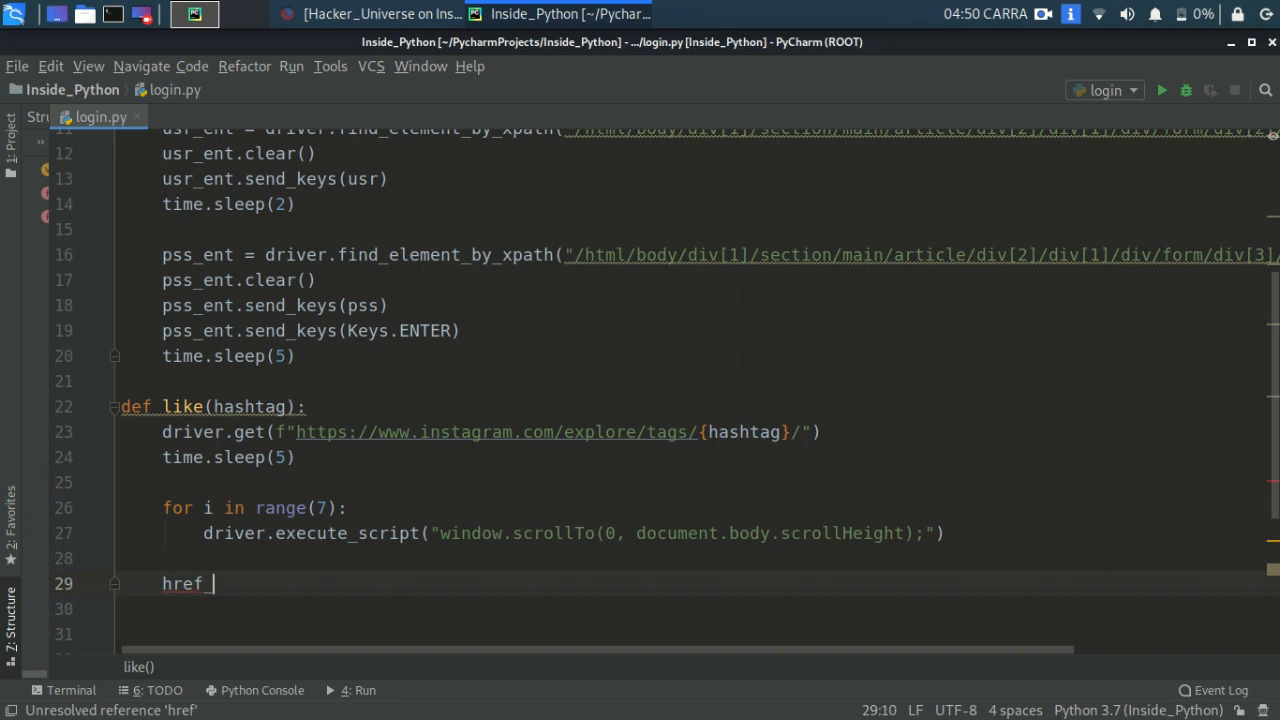
text(foun)
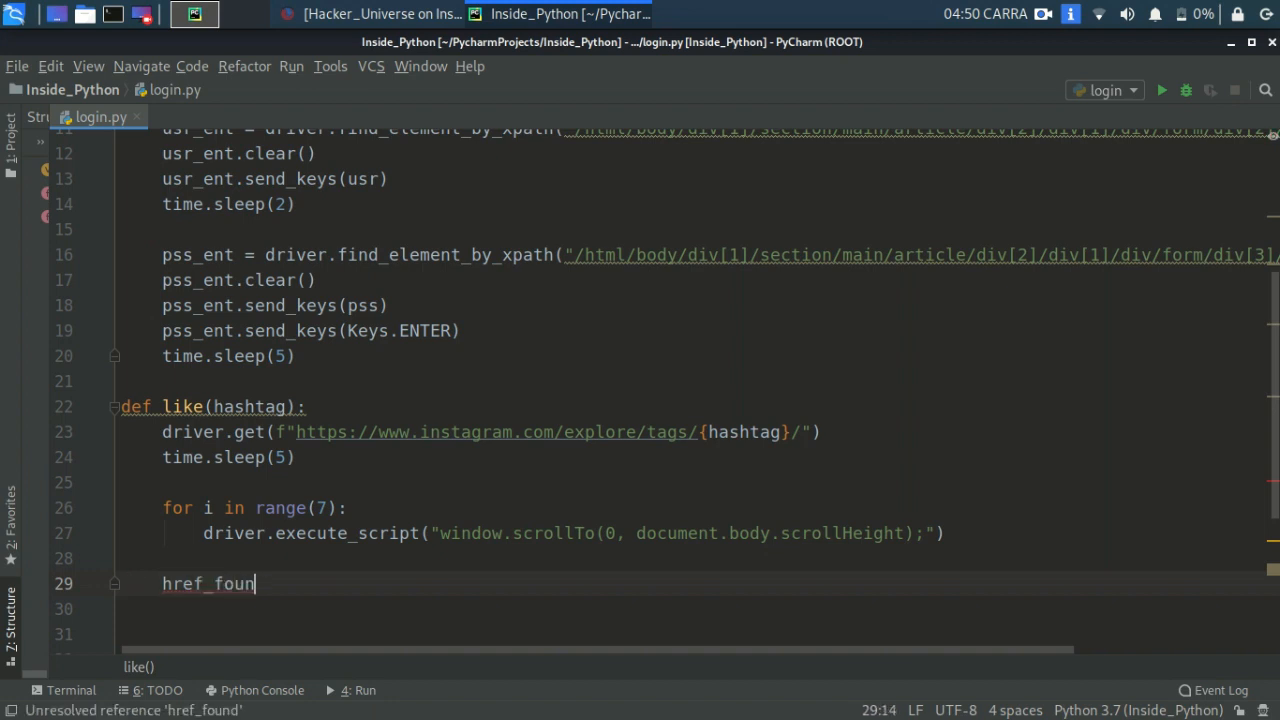
key(backspace)
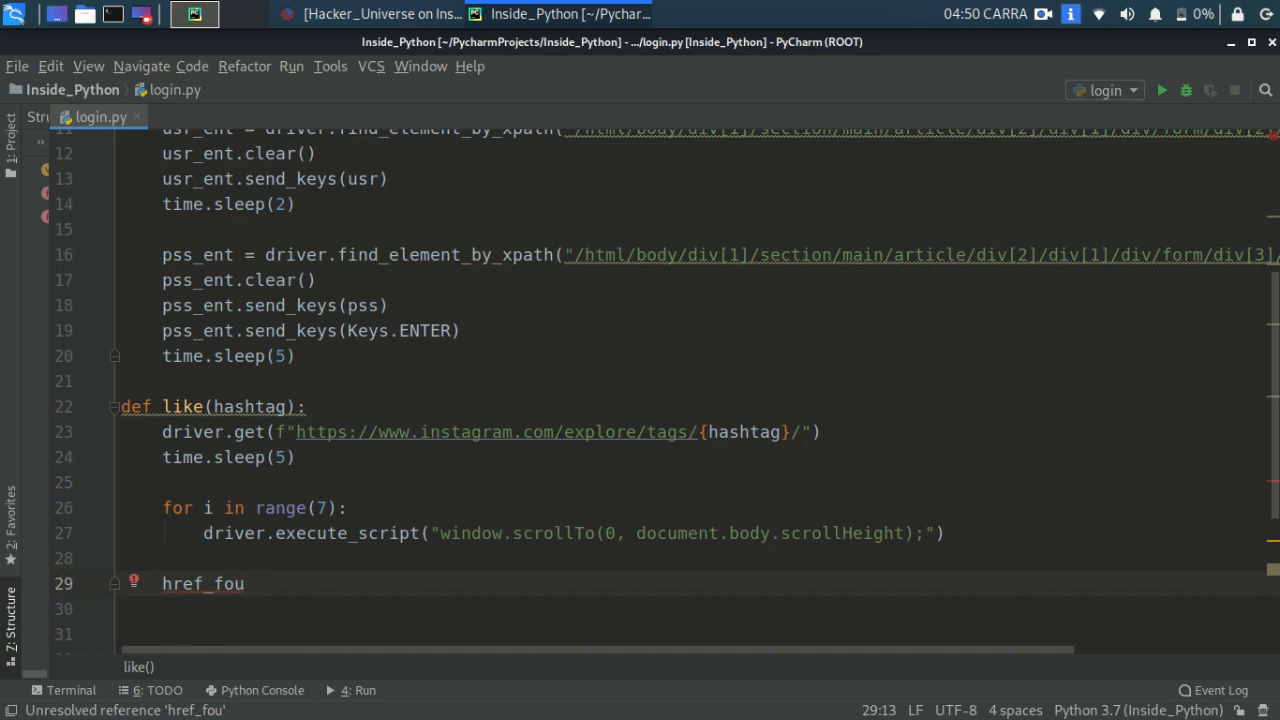
text(nd =)
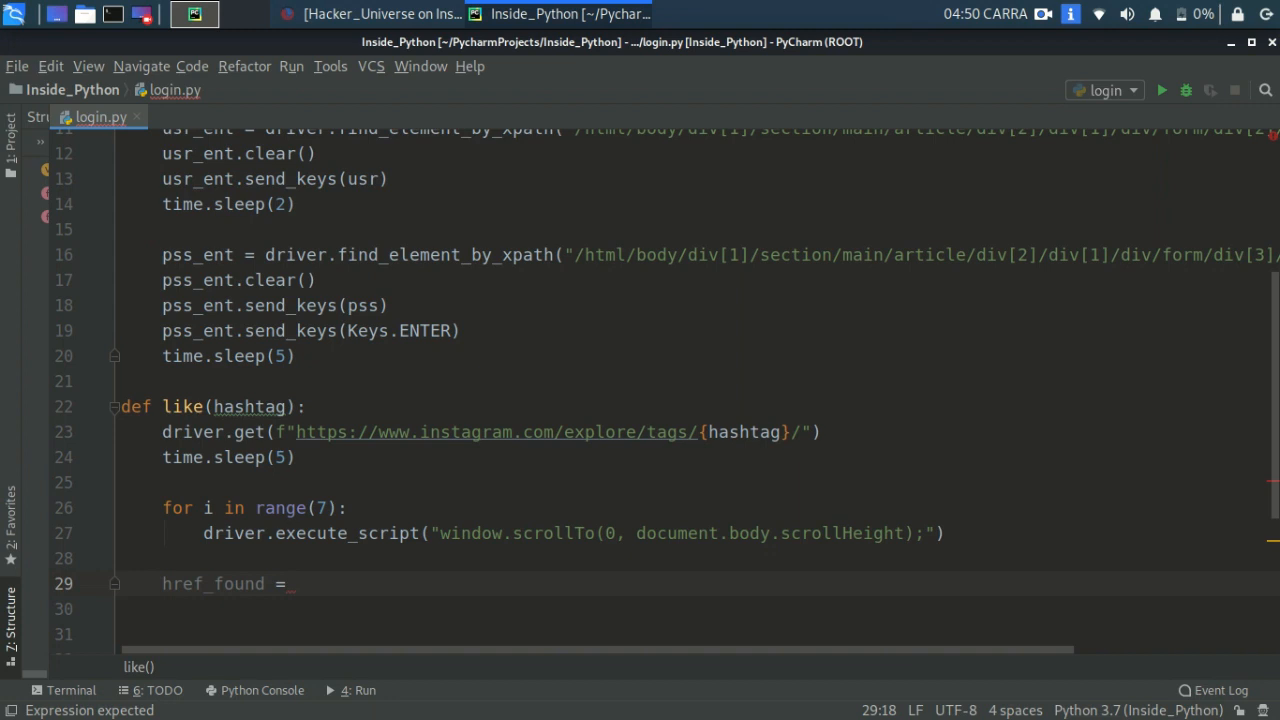
text(driver)
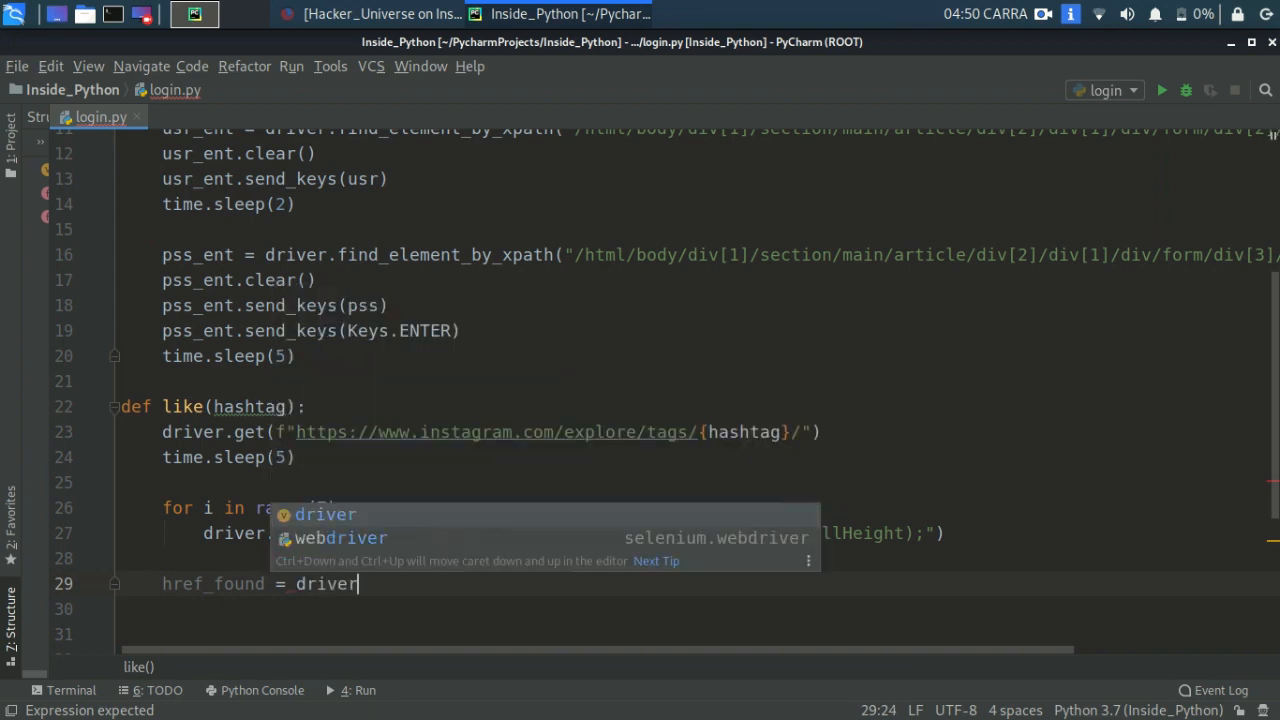
text(.find)
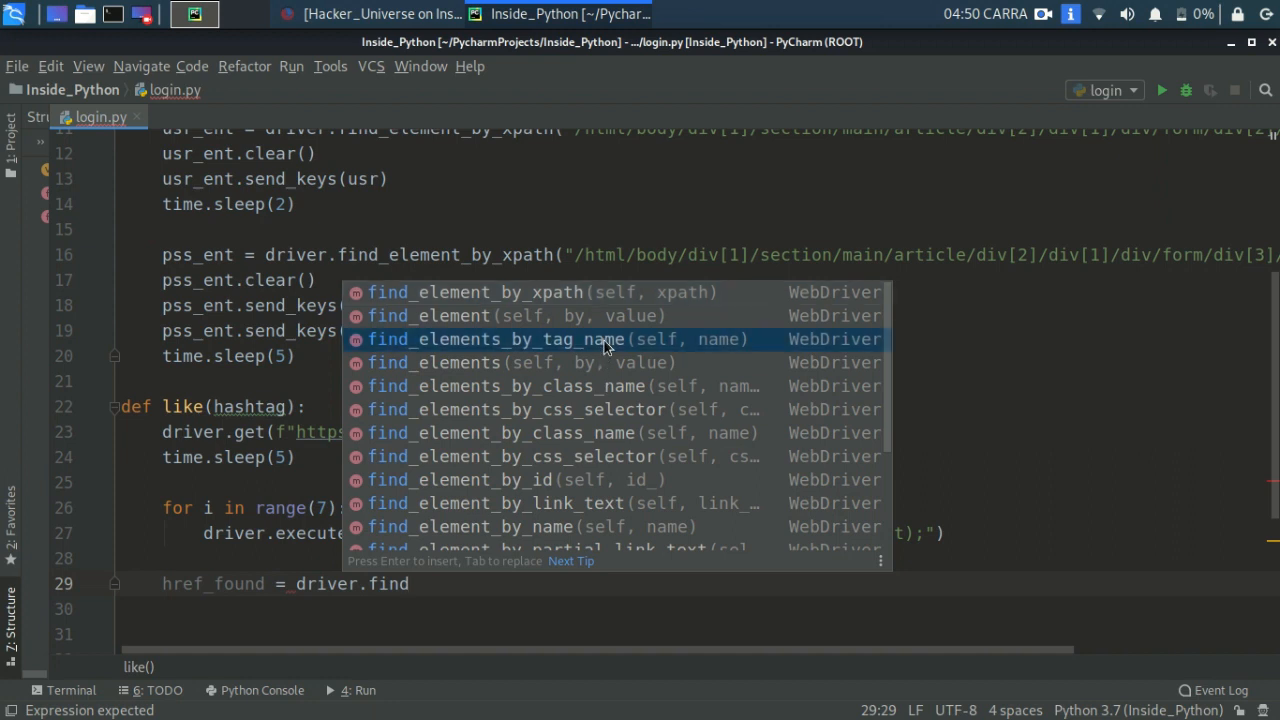
click(496, 340)
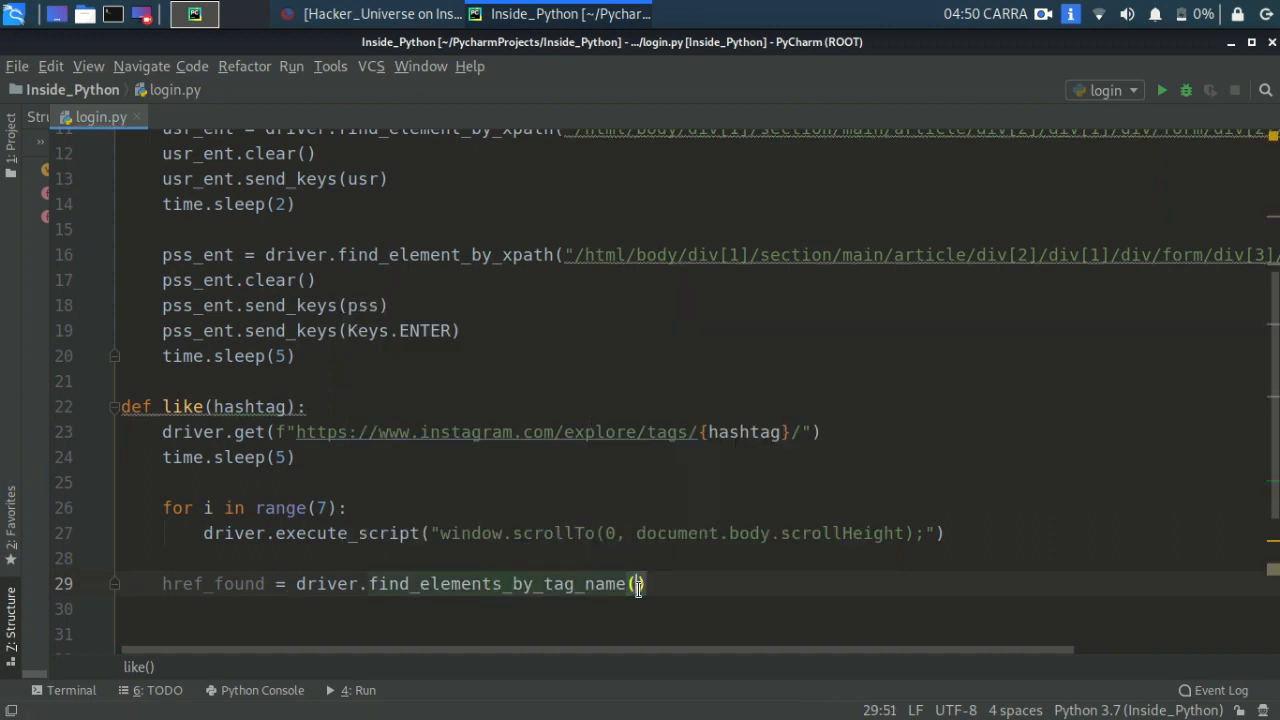
text("a")
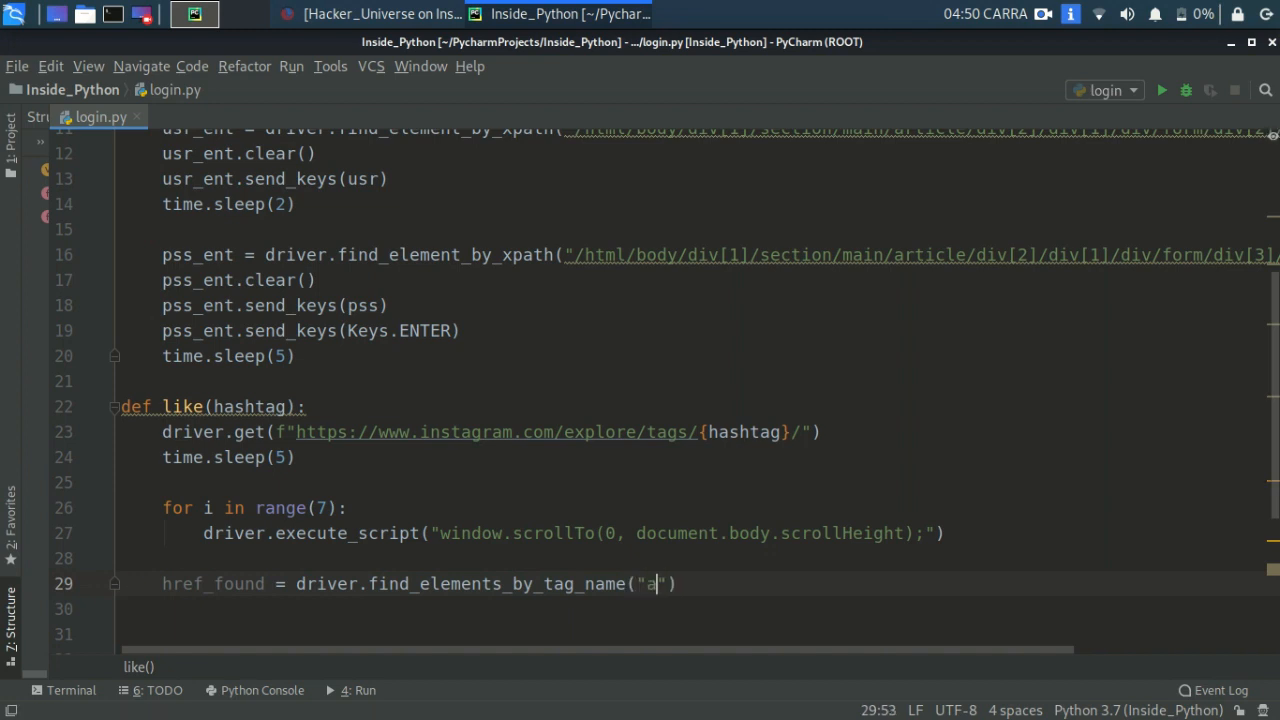
text("))
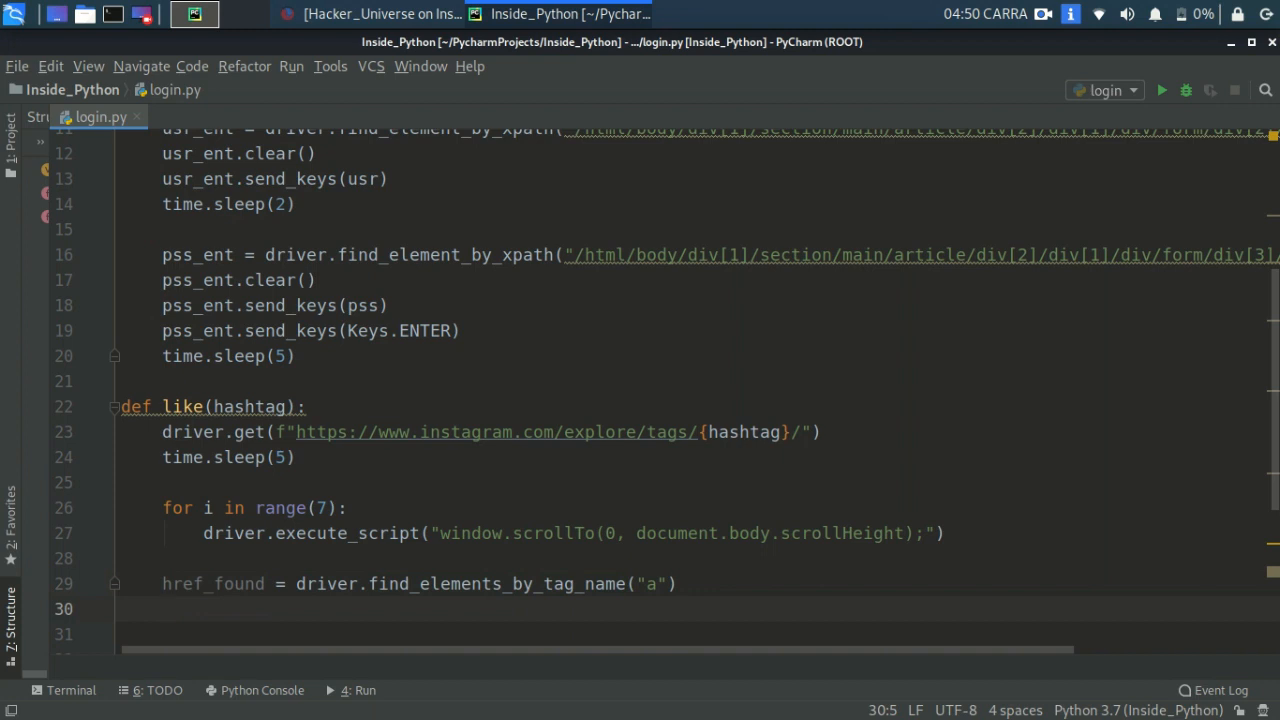
Start pic_href as a comprehension over the found elements filtered on '.com/p' links.
text(pic)
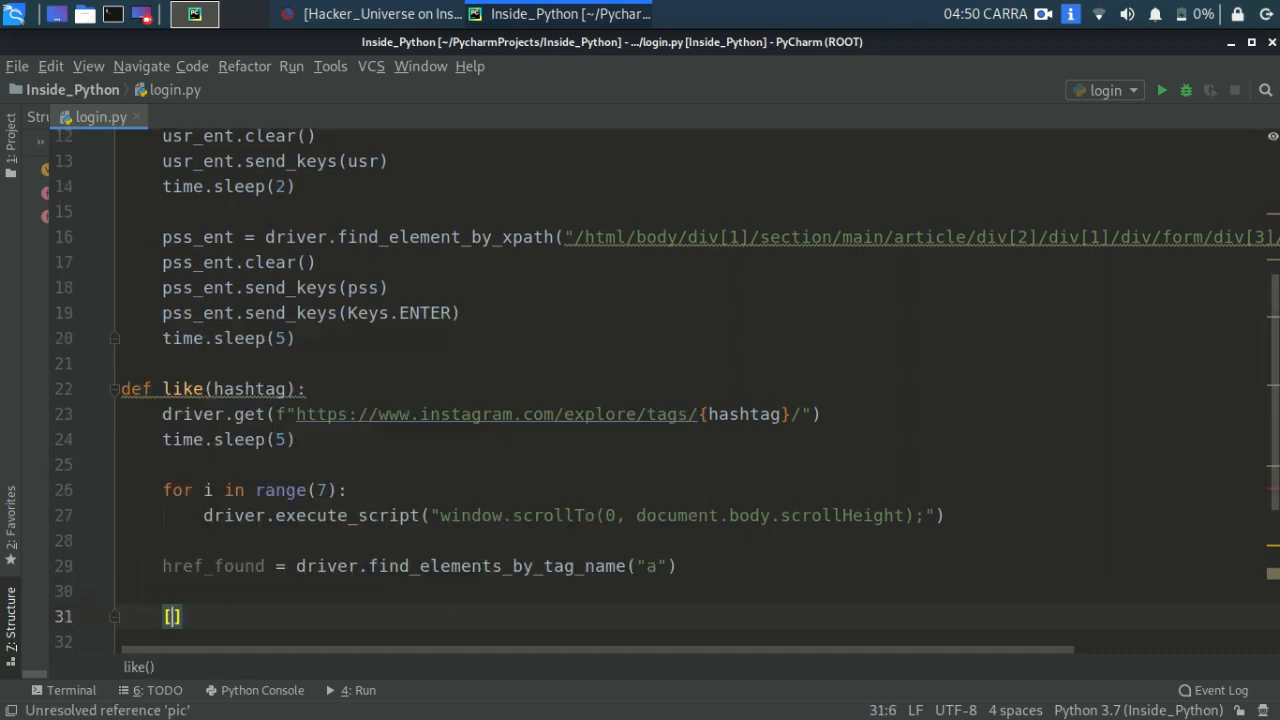
text(p)
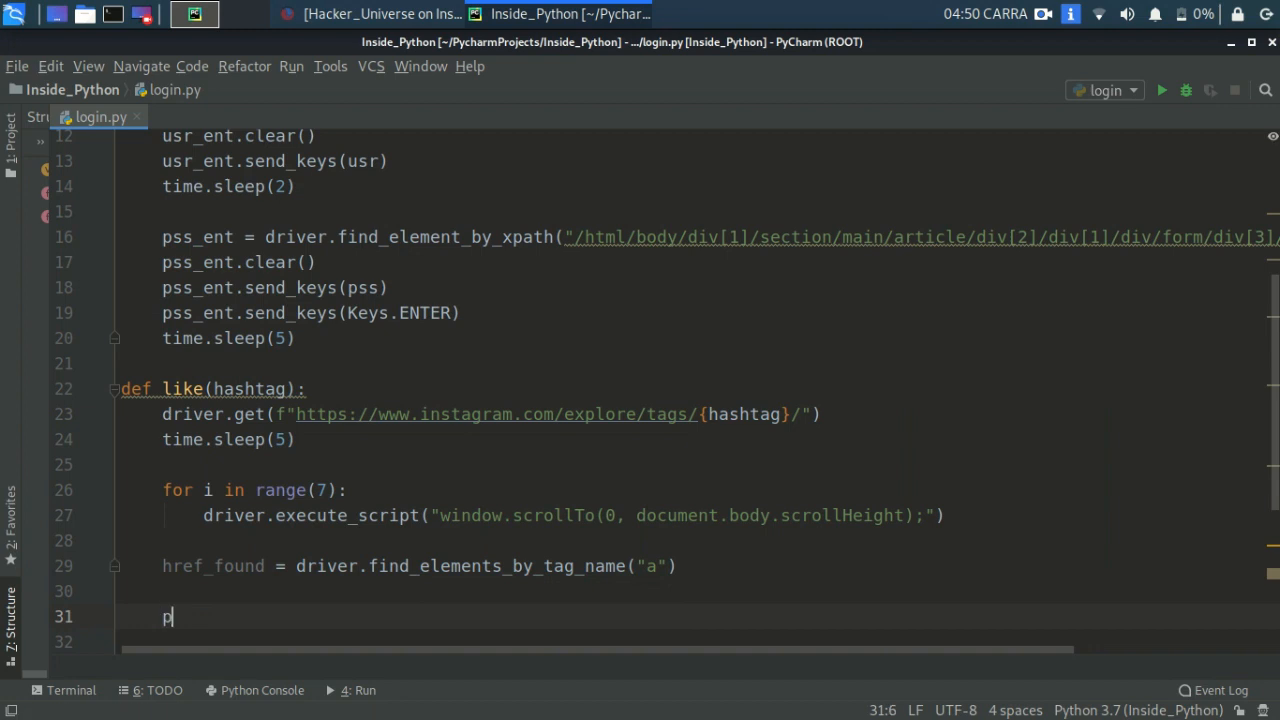
text(ic_href)
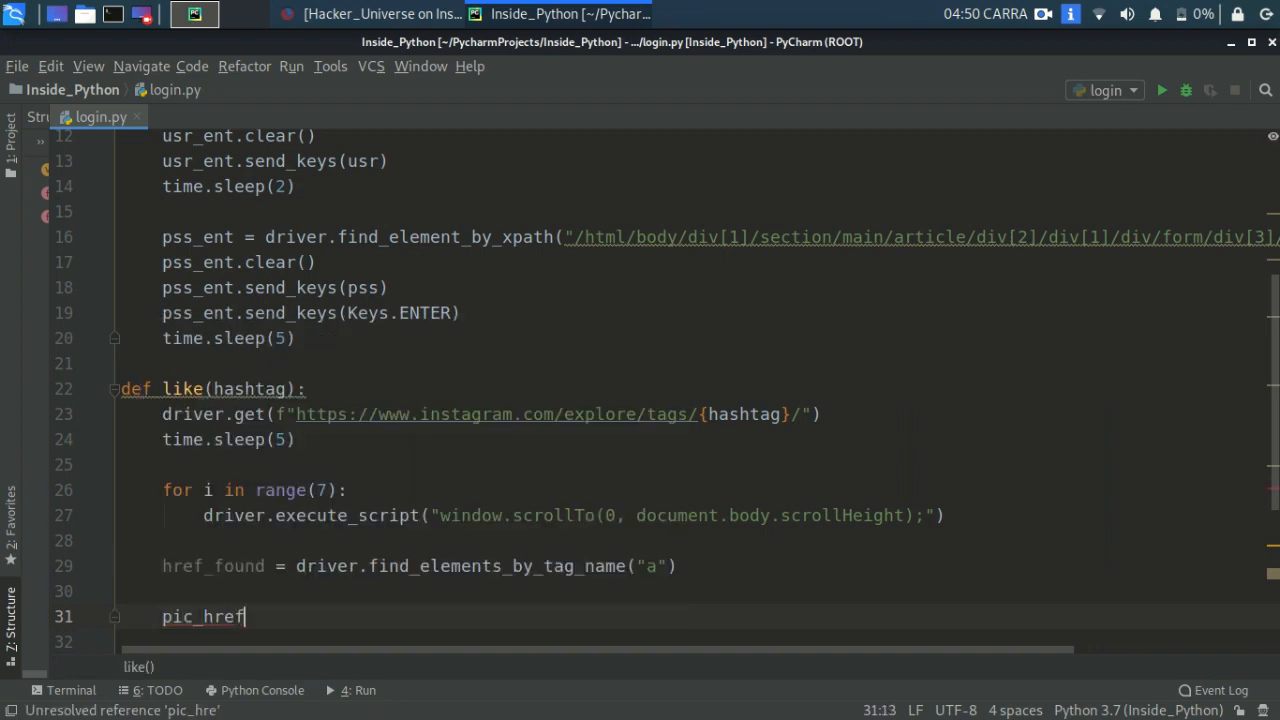
text(= dr)
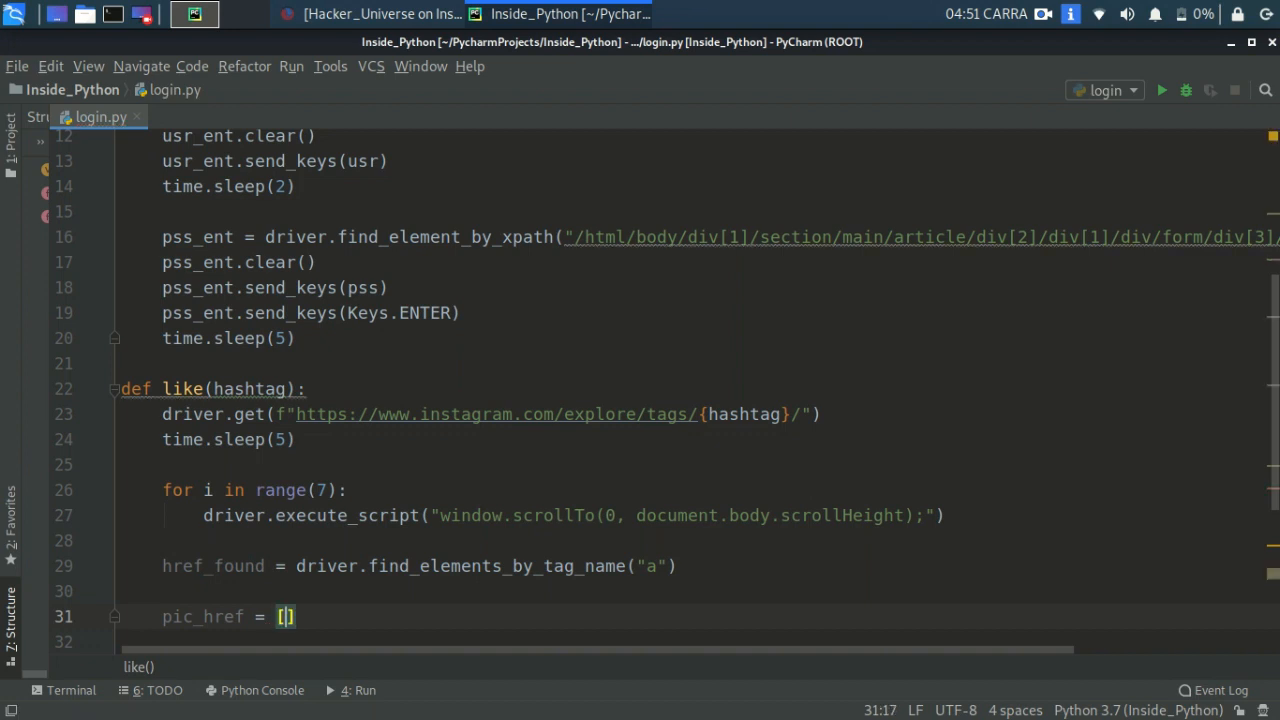
text(el)
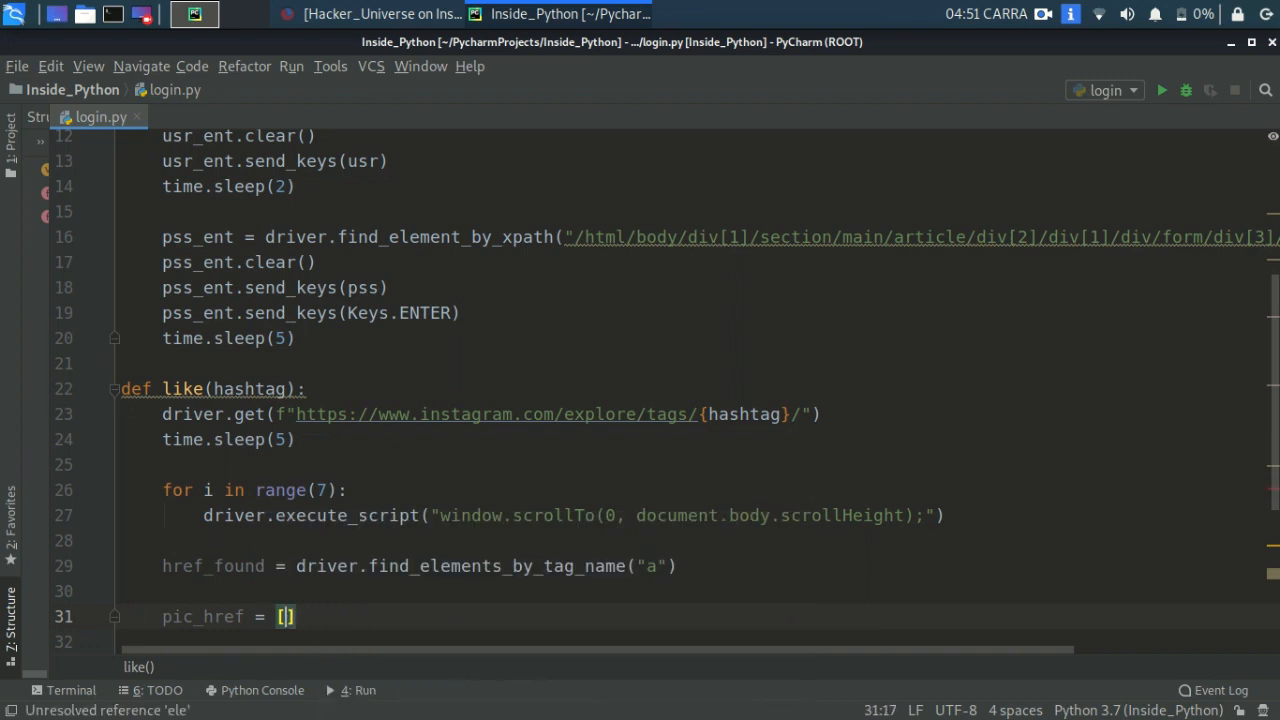
text(for ele)
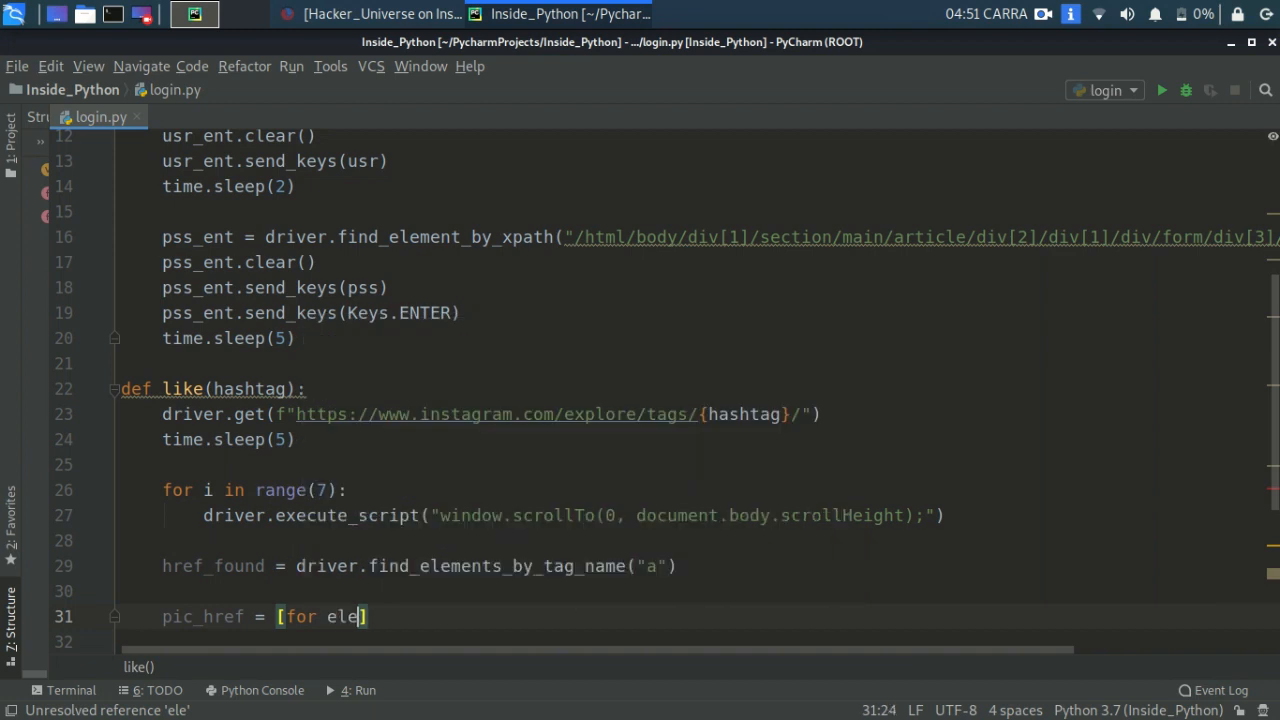
text(in href_found)
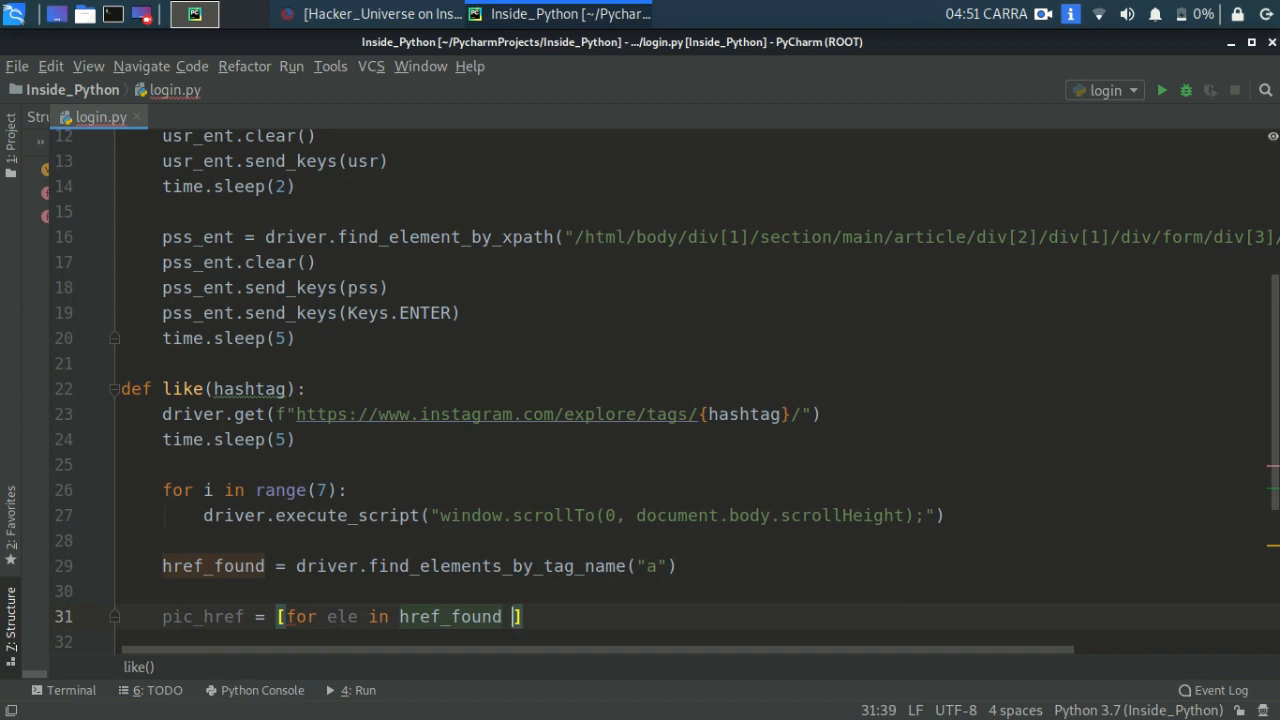
text(if e)
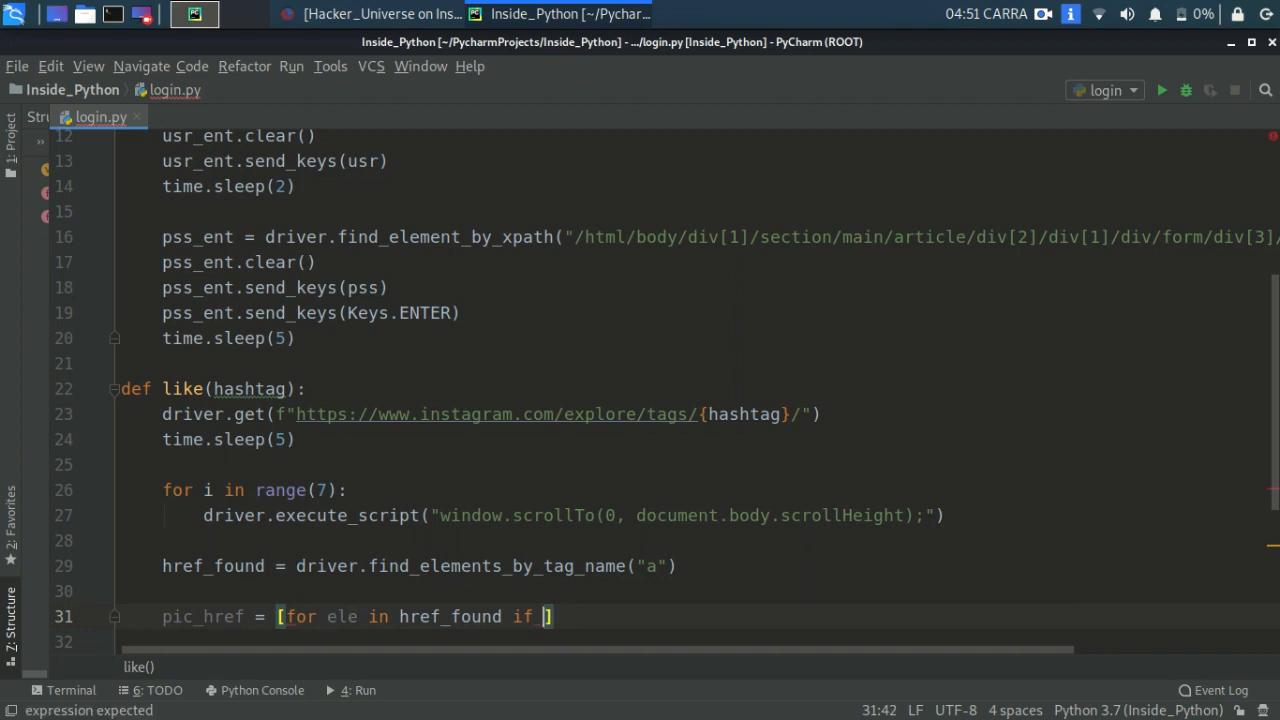
text('.com')
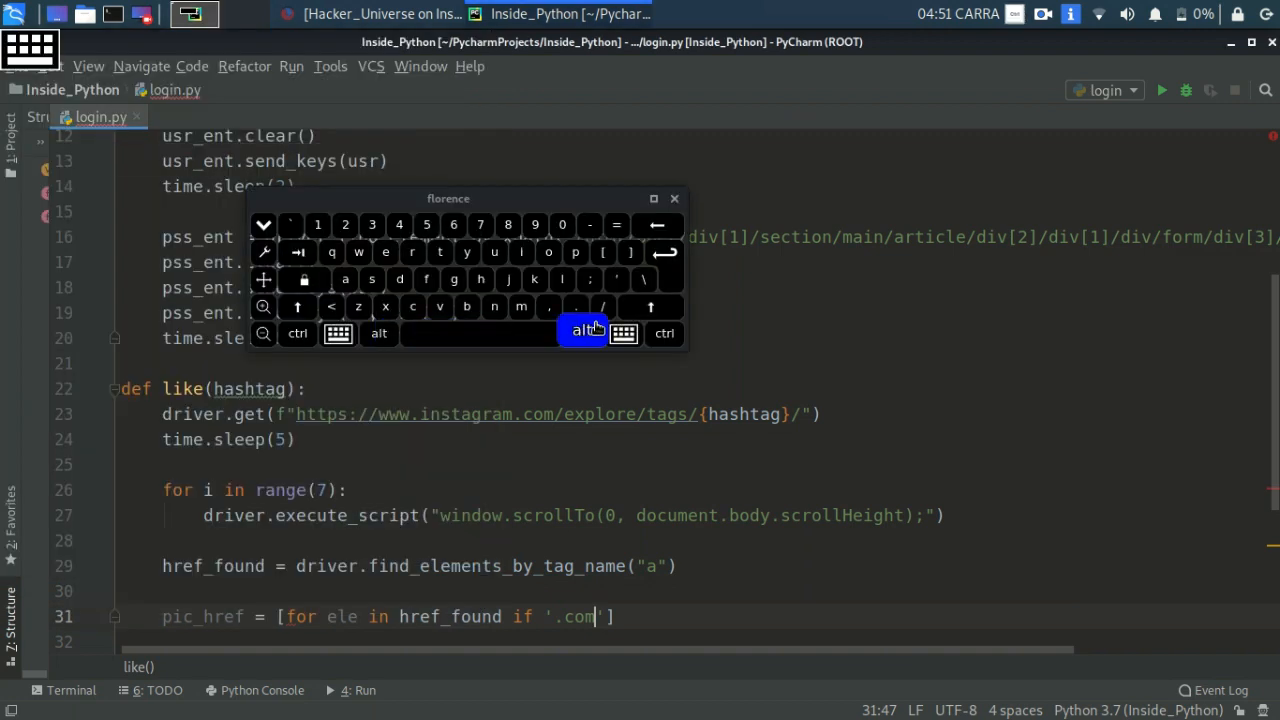
click(604, 308)
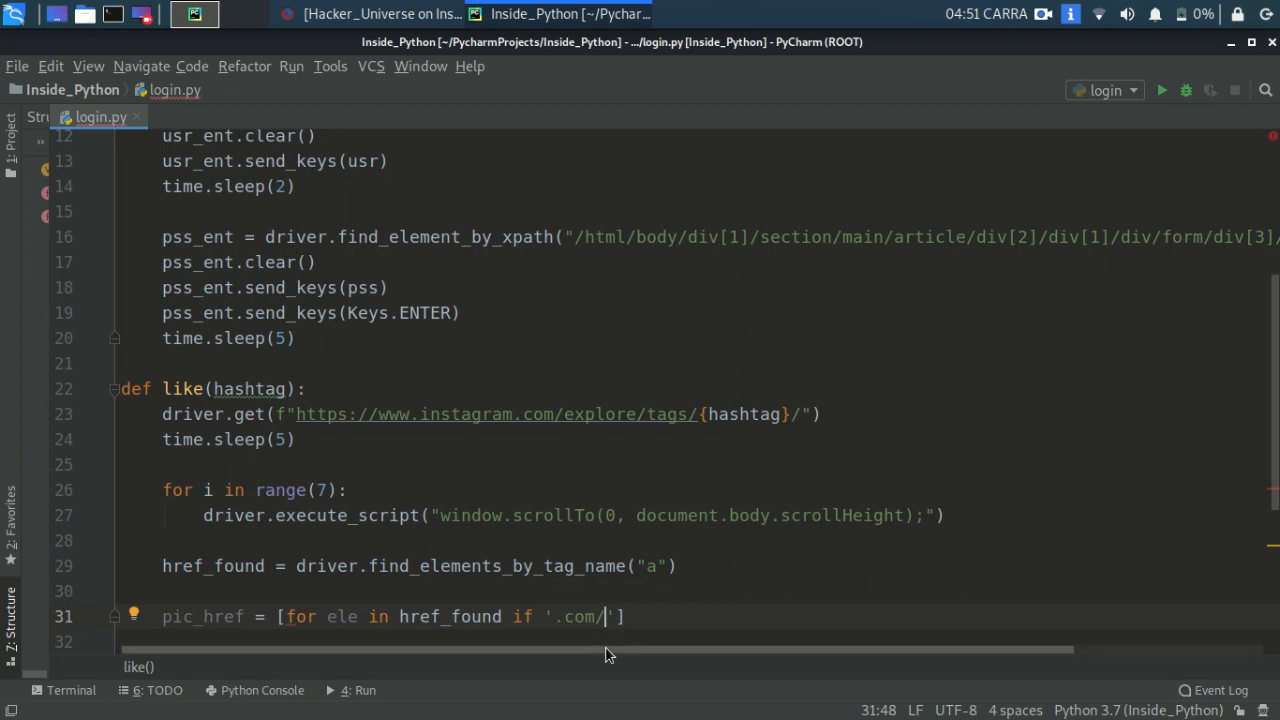
text(p)
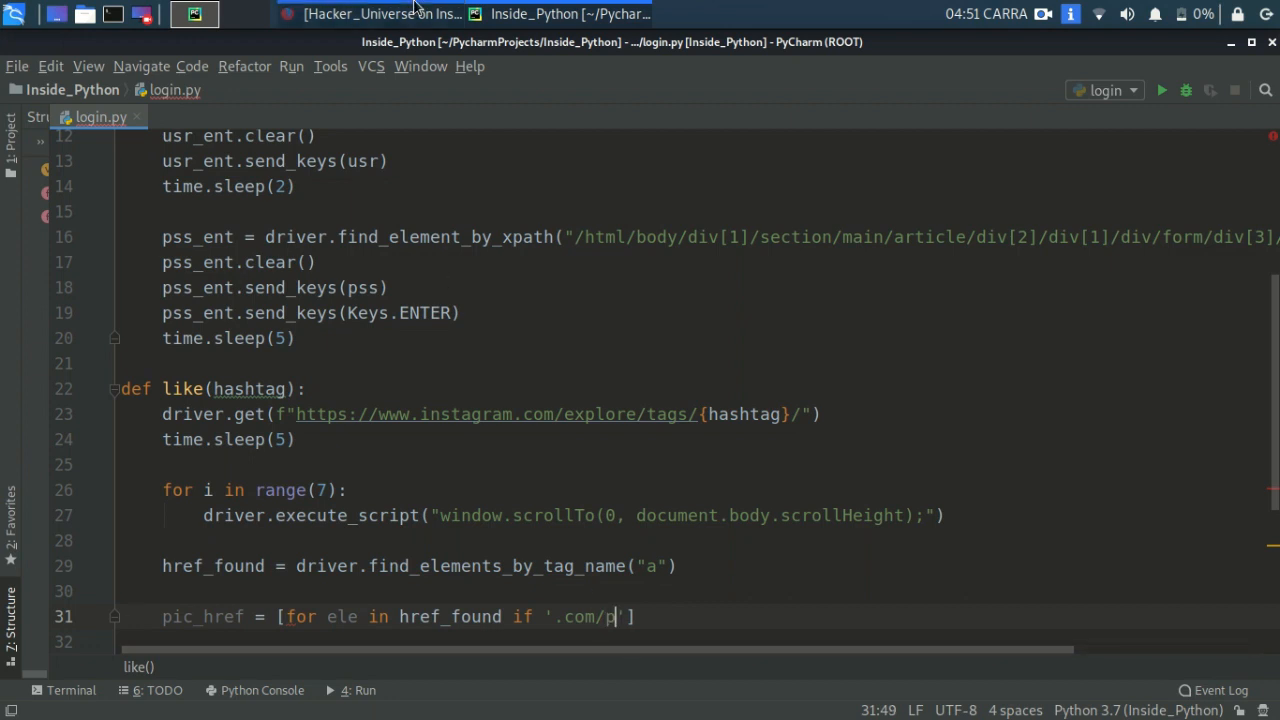
Complete the filter as if '.com/p' in ele.get_attribute('href').
click(378, 12)
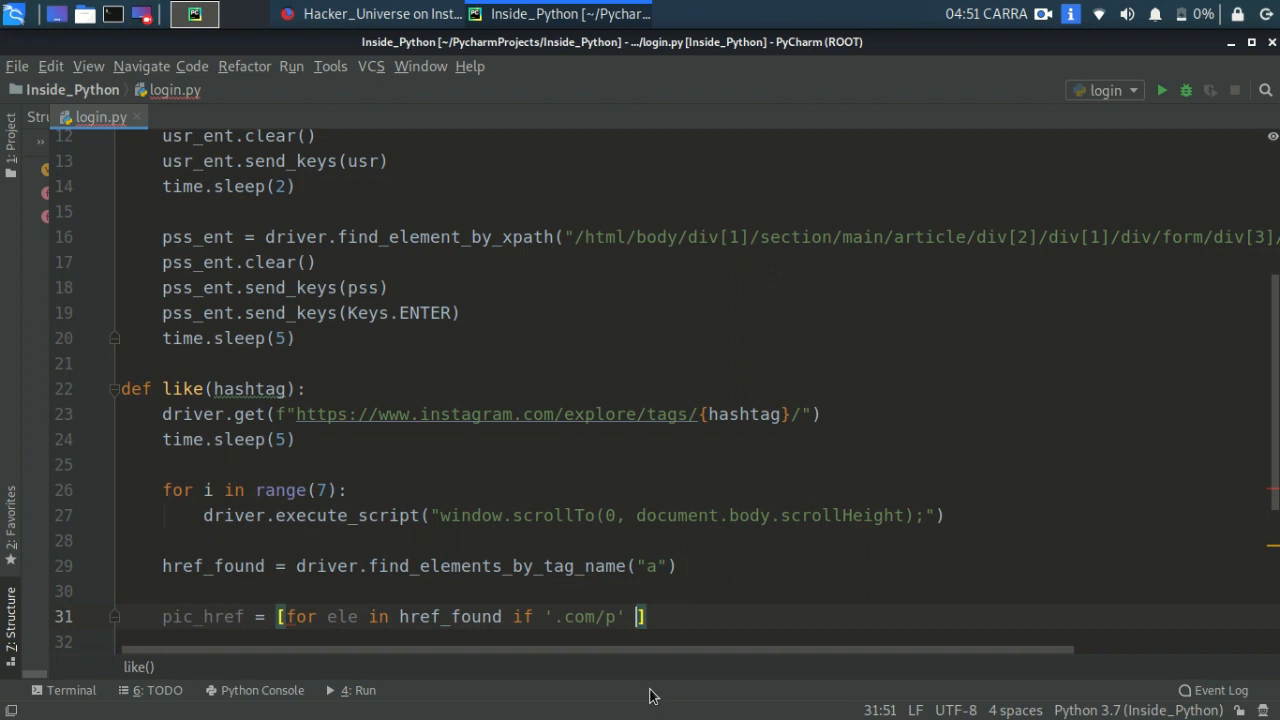
text(in)
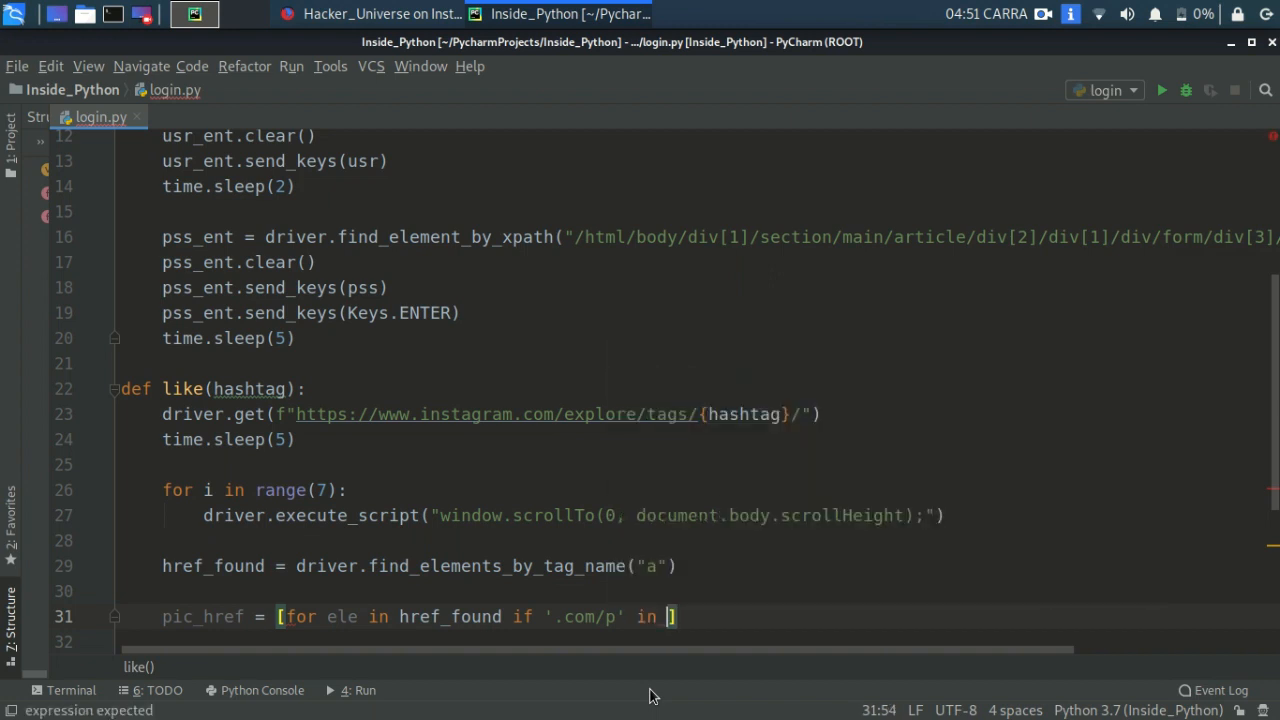
text(ele)
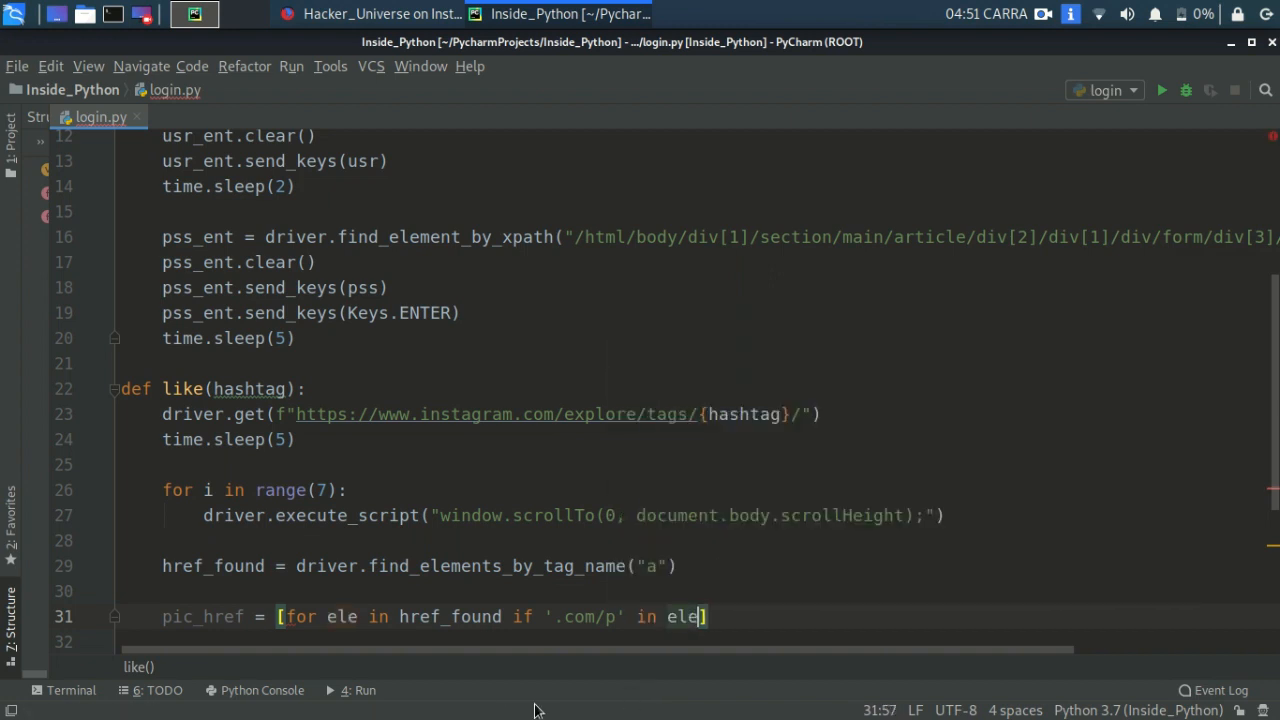
text(.get_attribute())
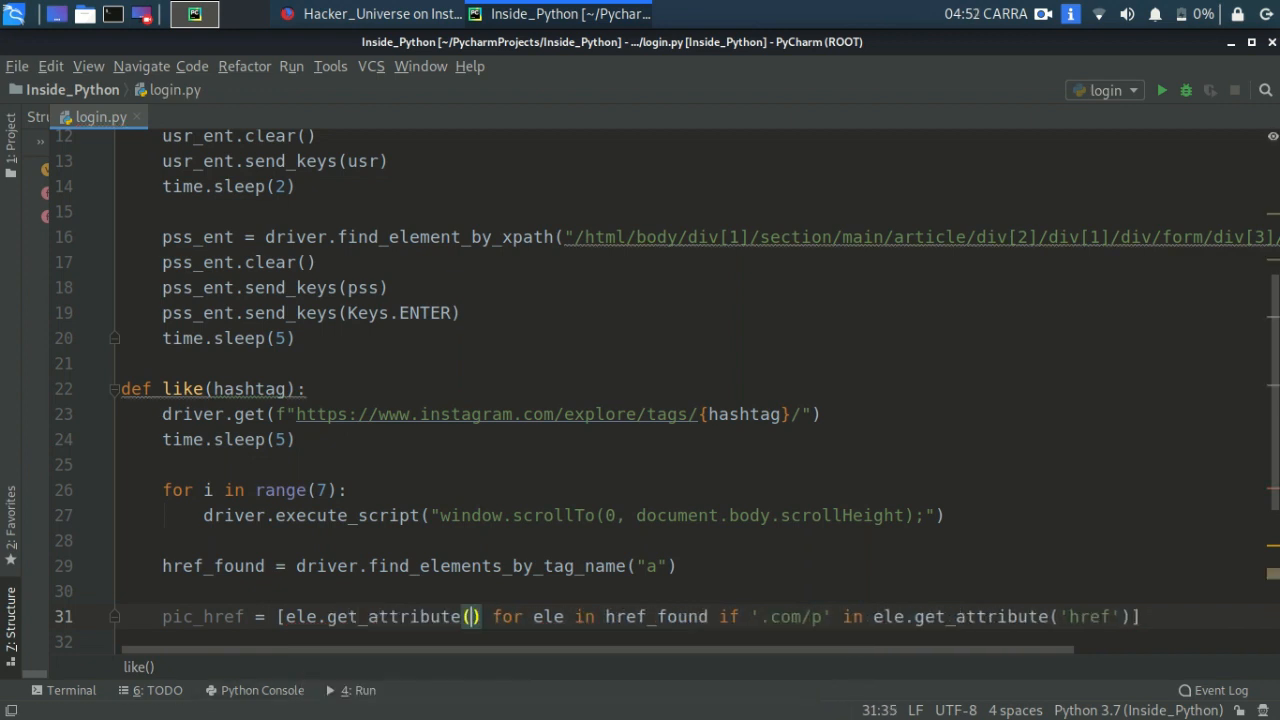
text('href')
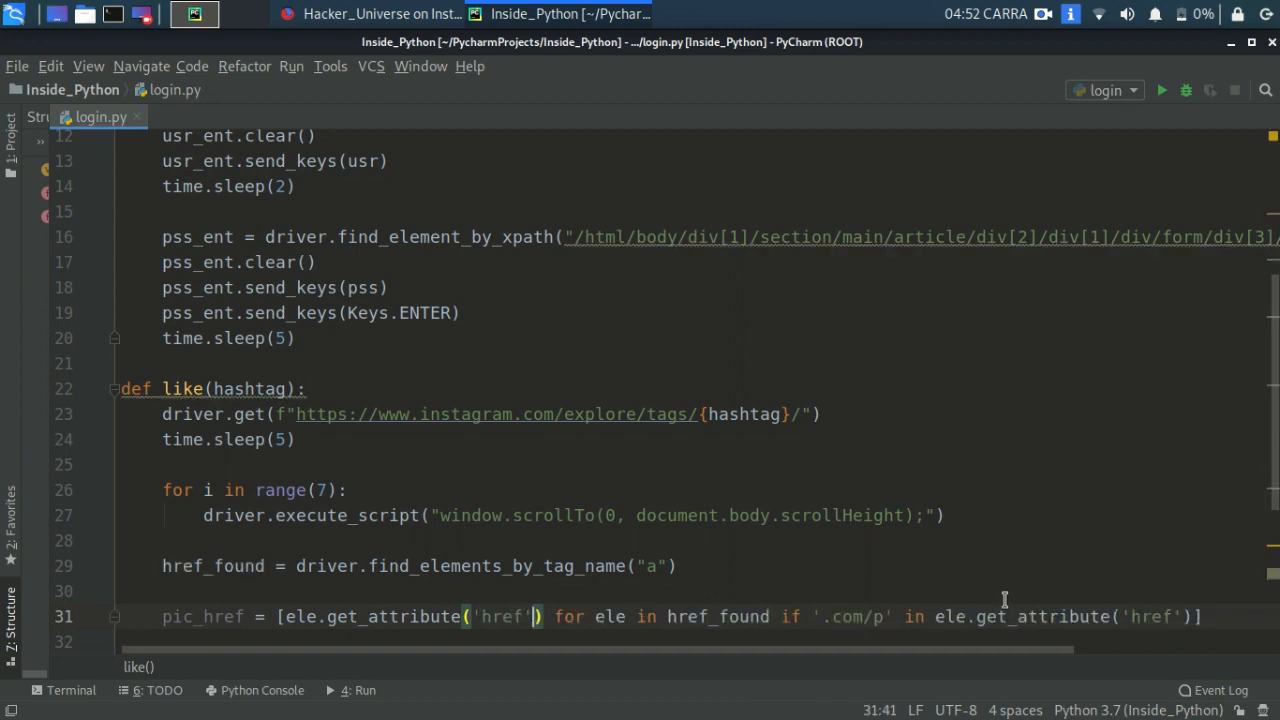
scroll(down, 3)
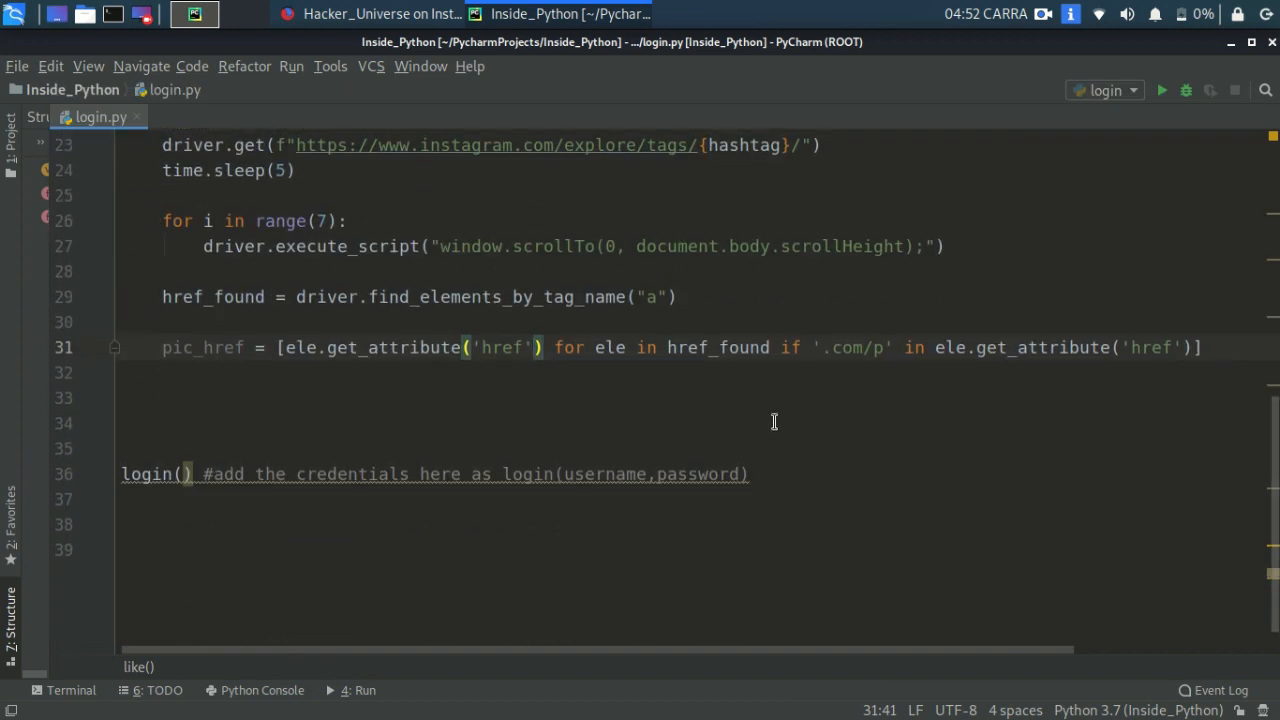
Add for ele in pic_href: calling driver.get(ele) to open each post.
drag(162, 348, 122, 396)
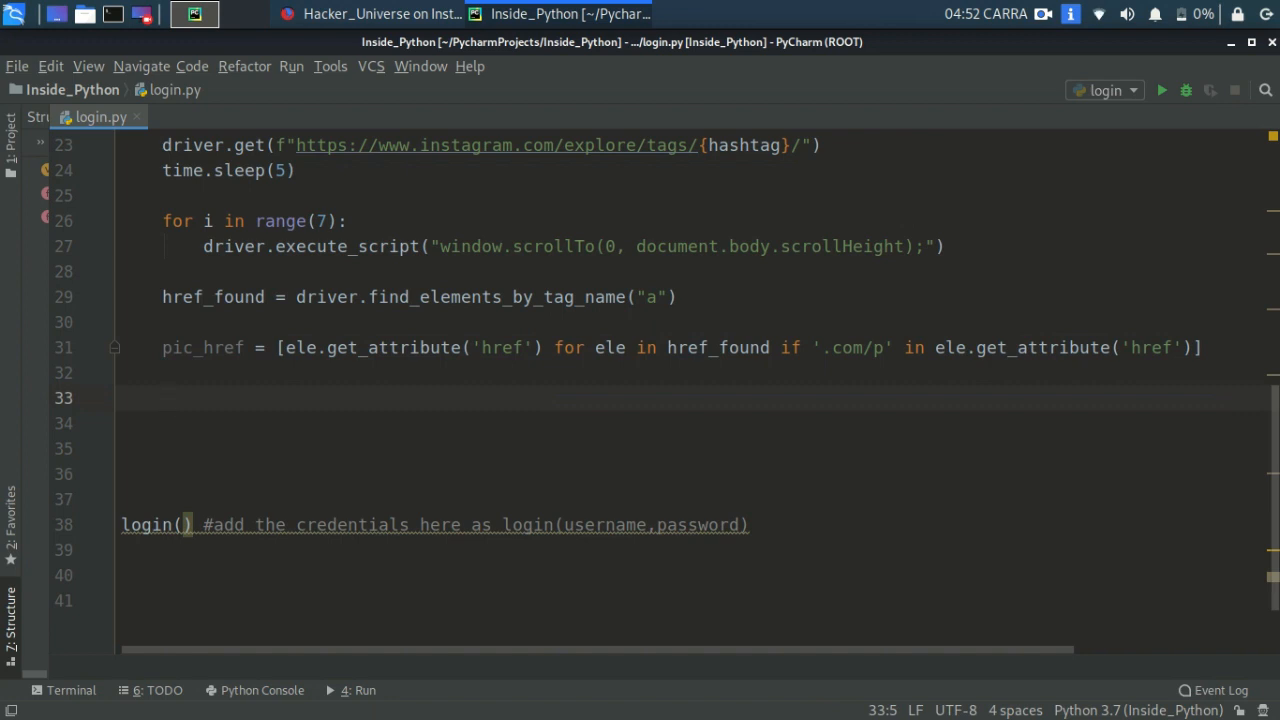
text(for)
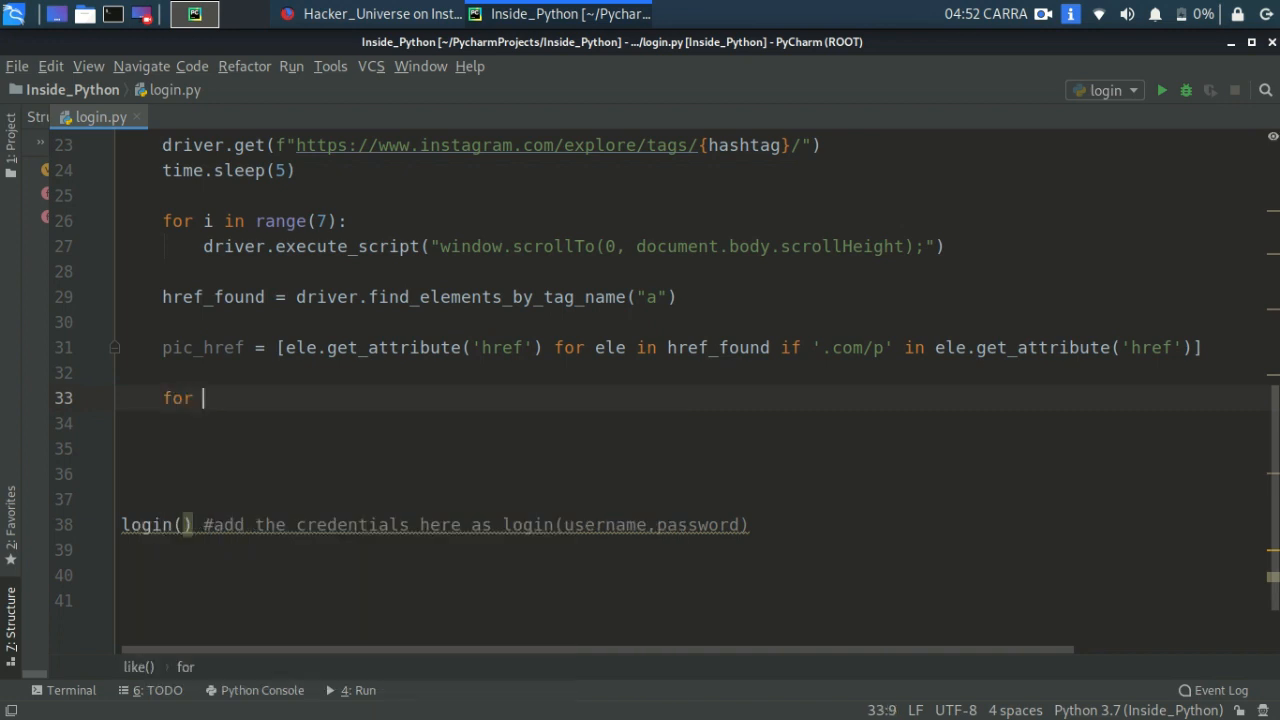
text(e)
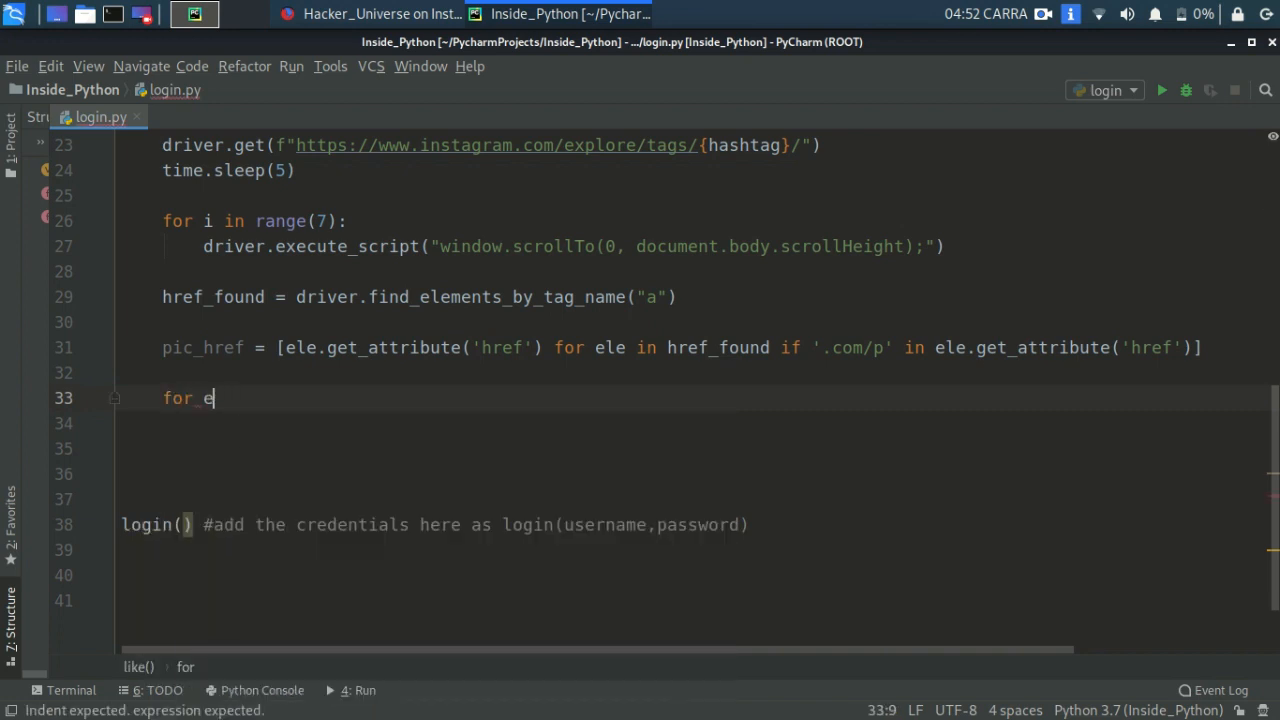
text(ele in pu)
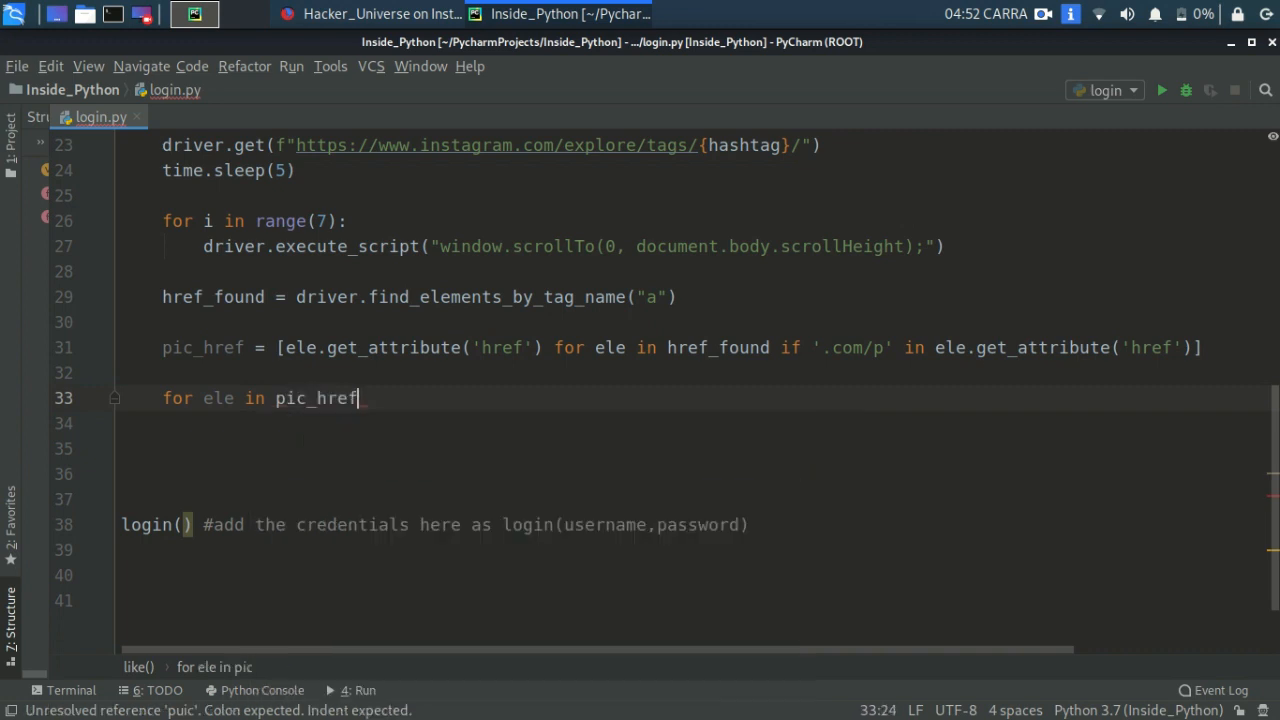
text(driver.get)
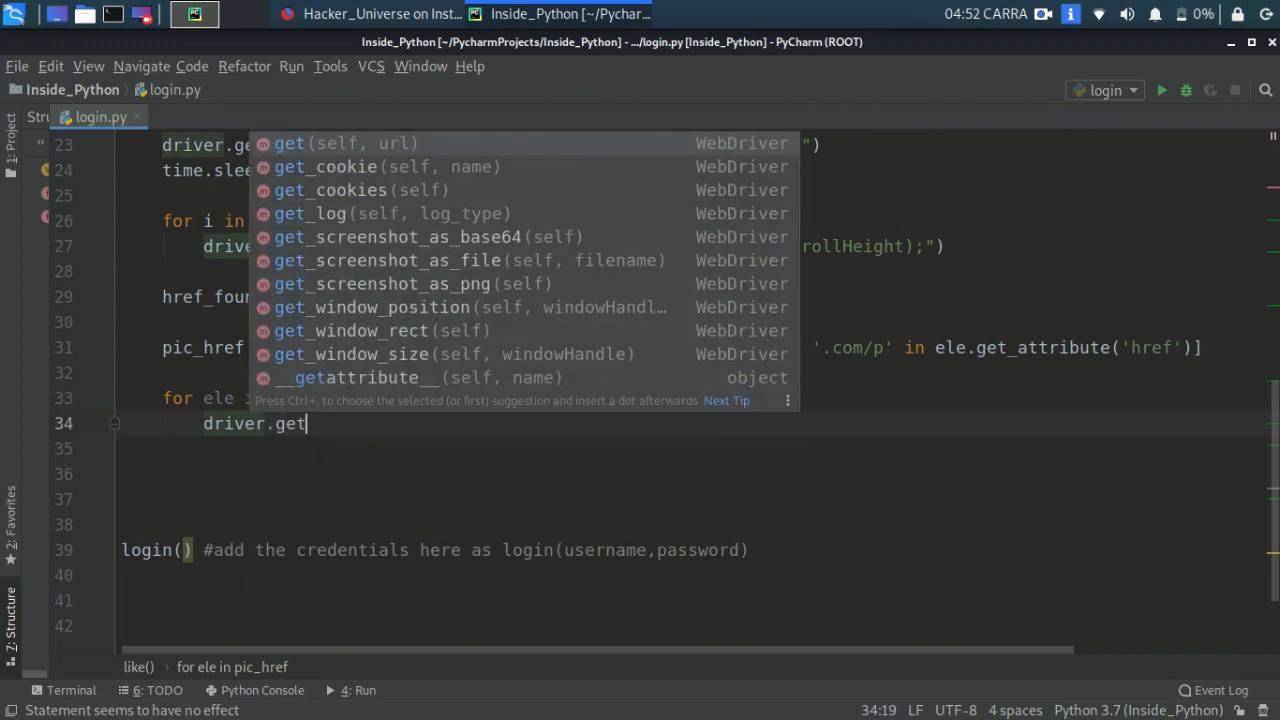
text((ele)
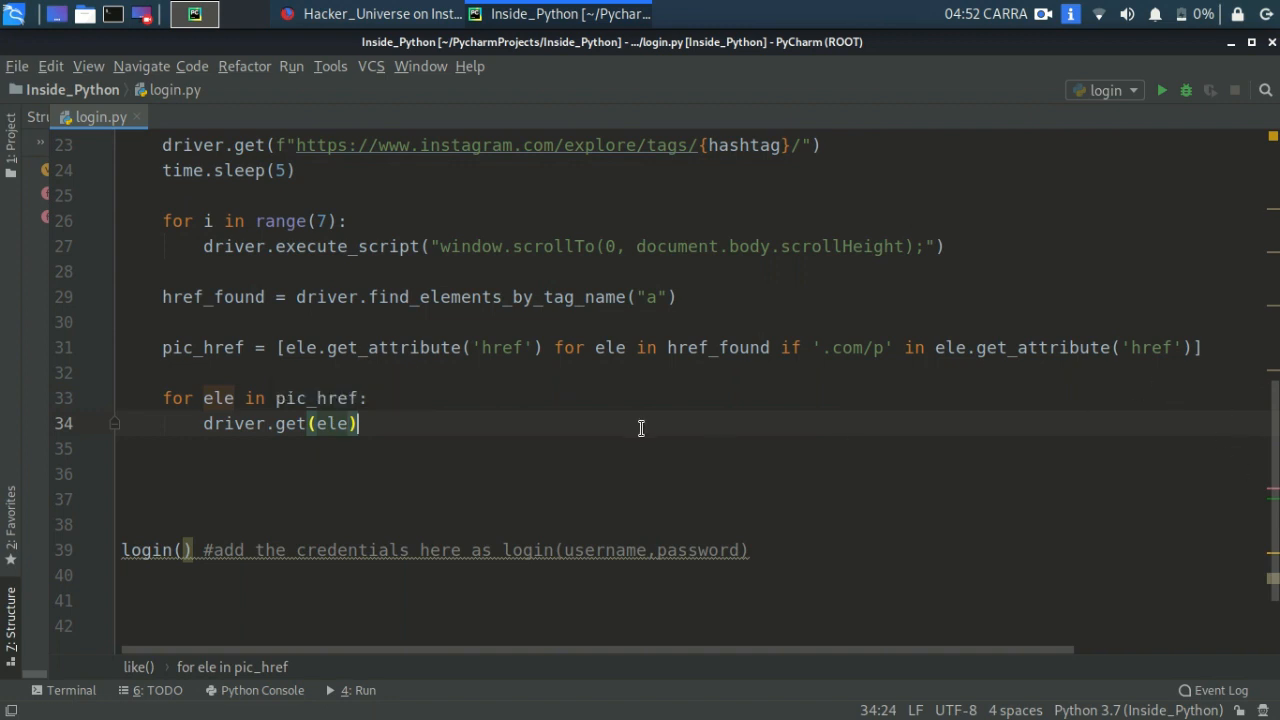
Pause with time.sleep(3) after opening each post.
text(tune)
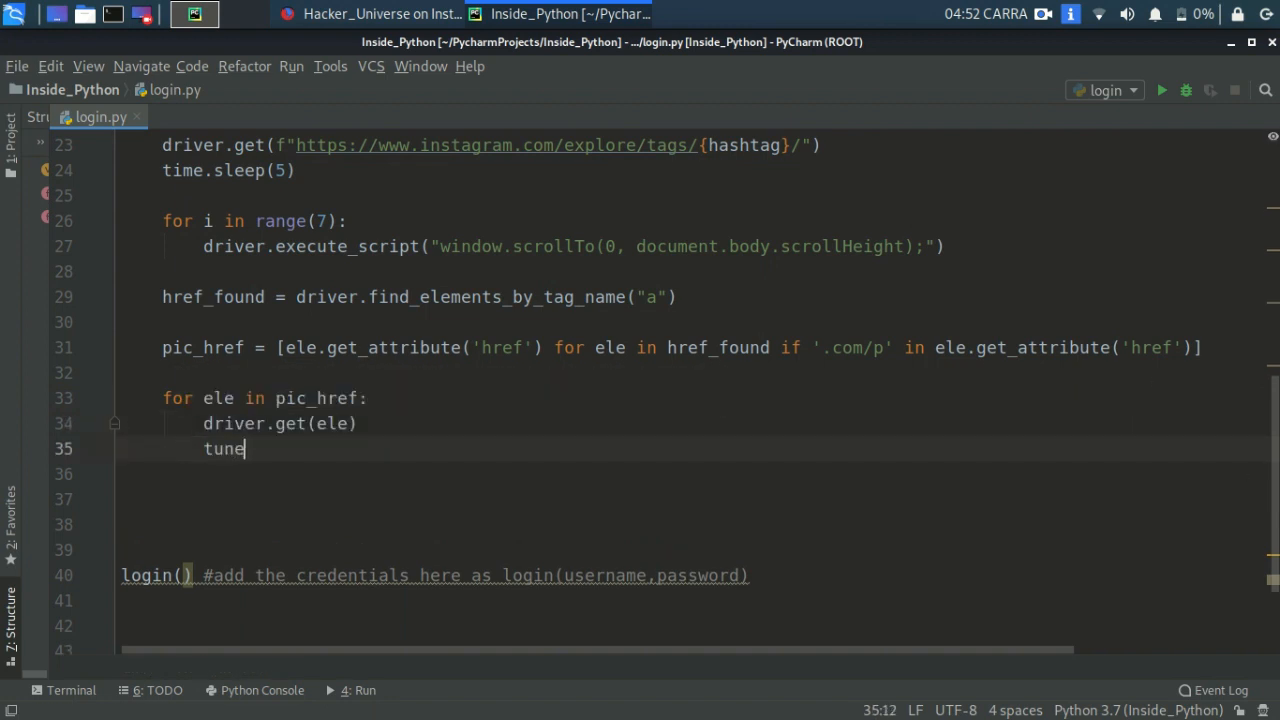
text(time)
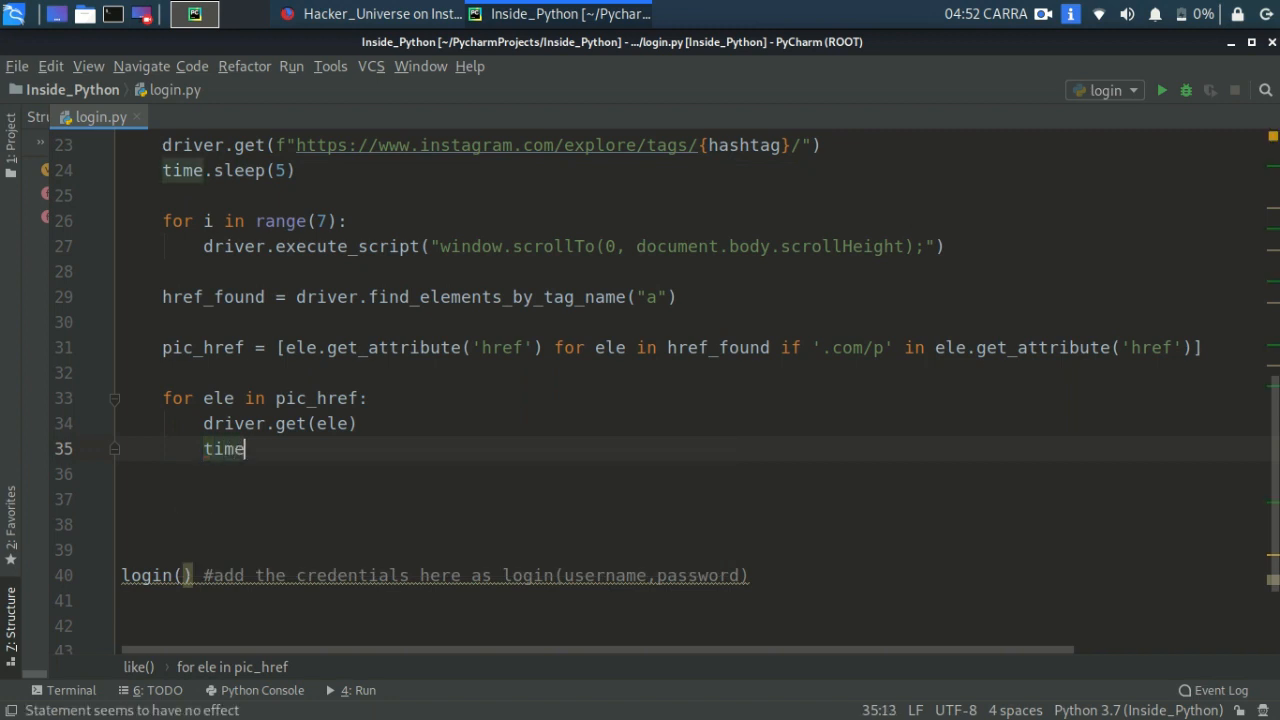
text(.sleep()
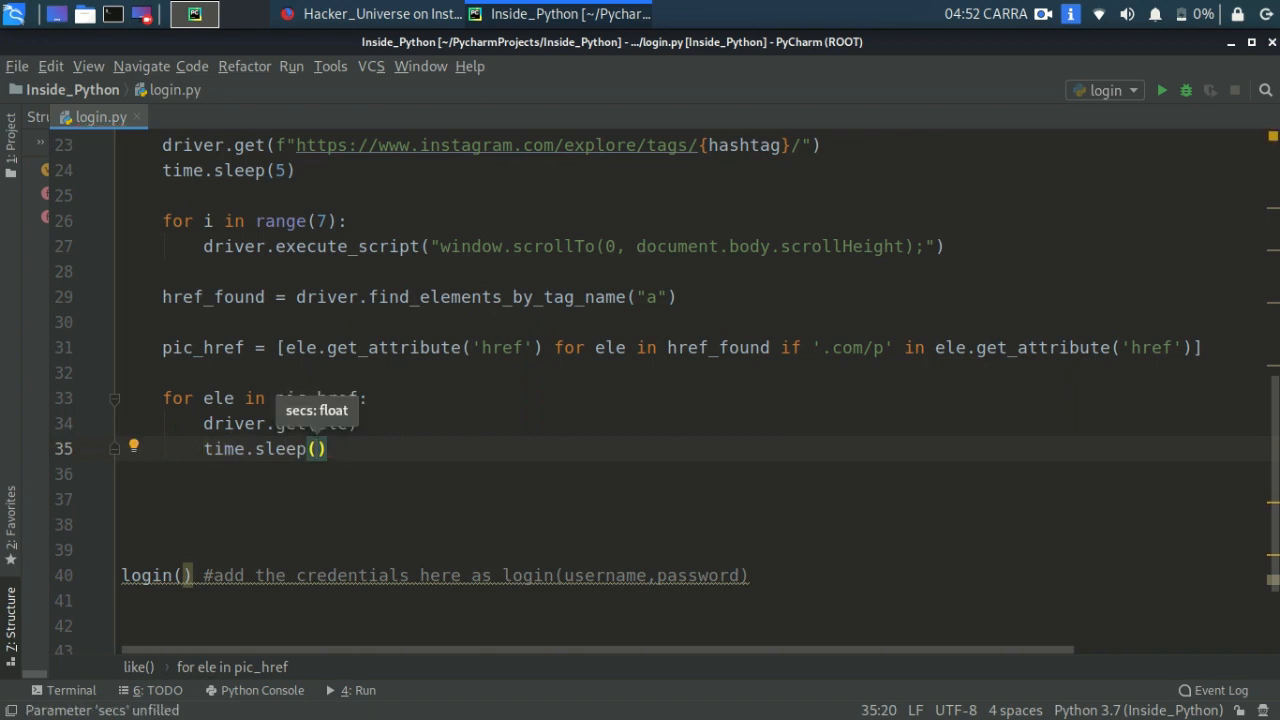
text(3)
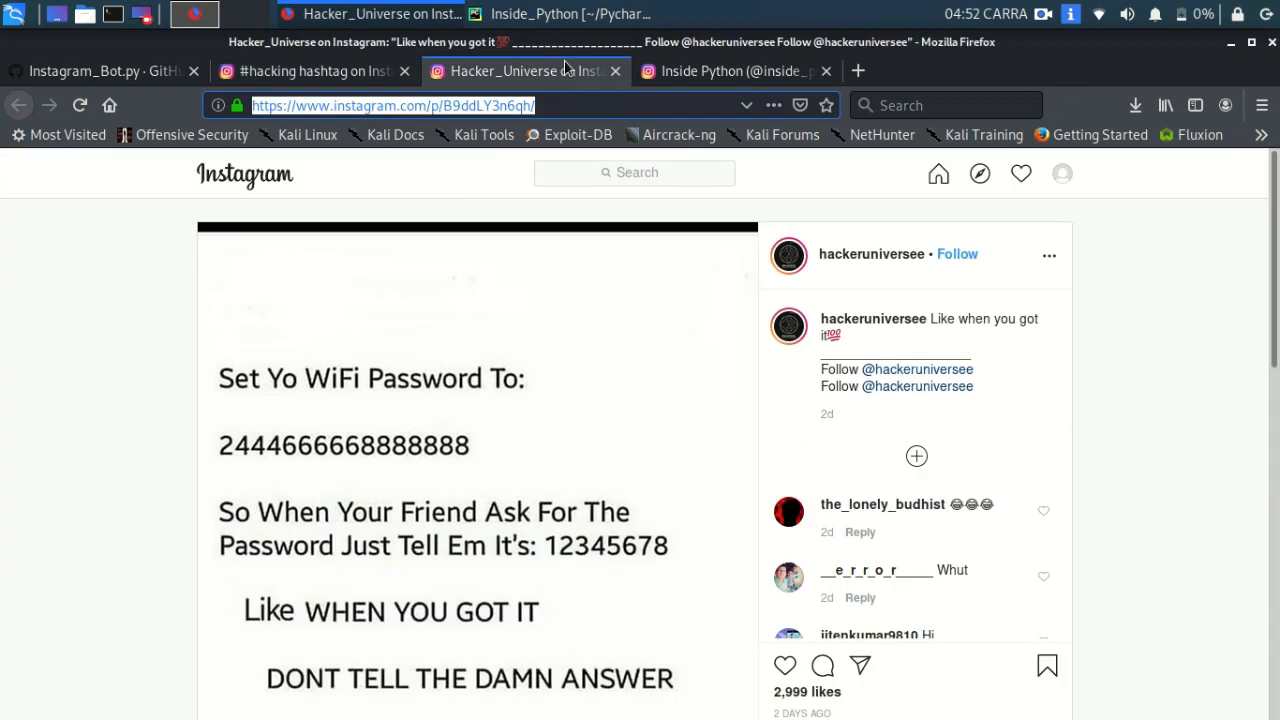
mouse_move(1140, 588)
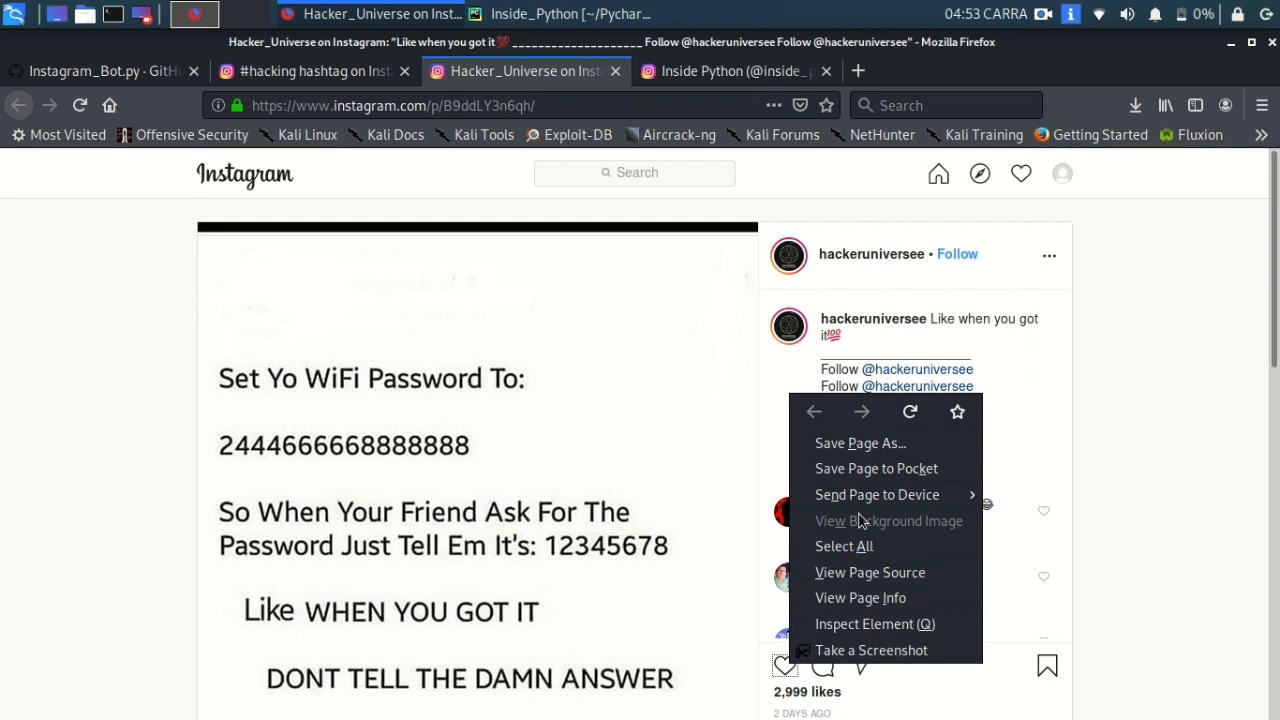
Inspect the like element on the WiFi passwords Instagram post to learn its path.
click(874, 624)
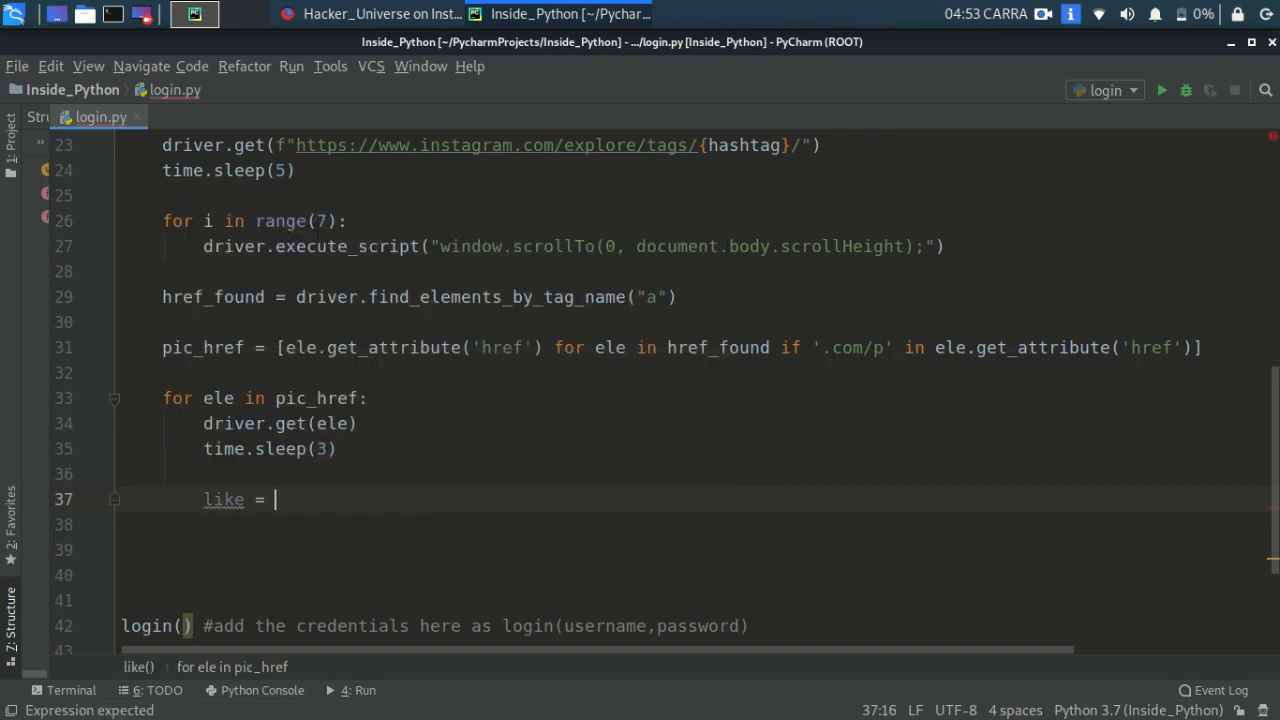
Inside the loop add like = driver.find_element_by_xpath("…/span[1]/button"), like.click() and time.sleep(5).
text(driver.)
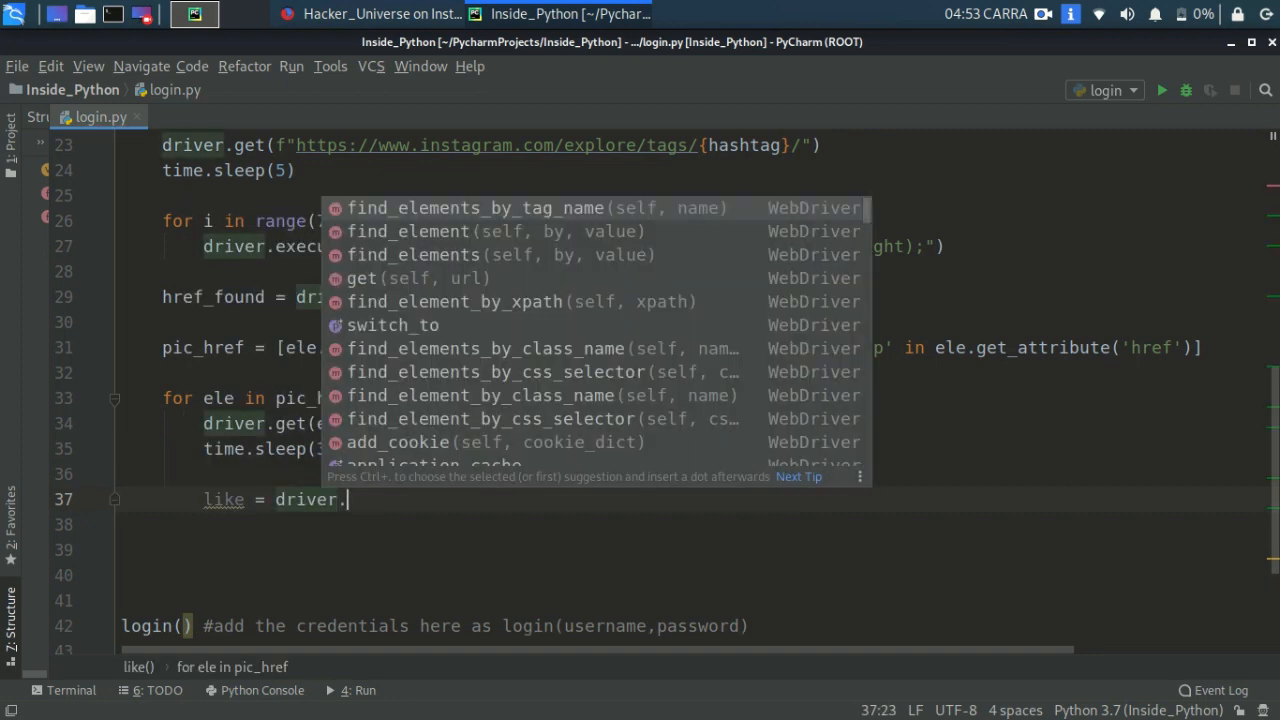
text(fin)
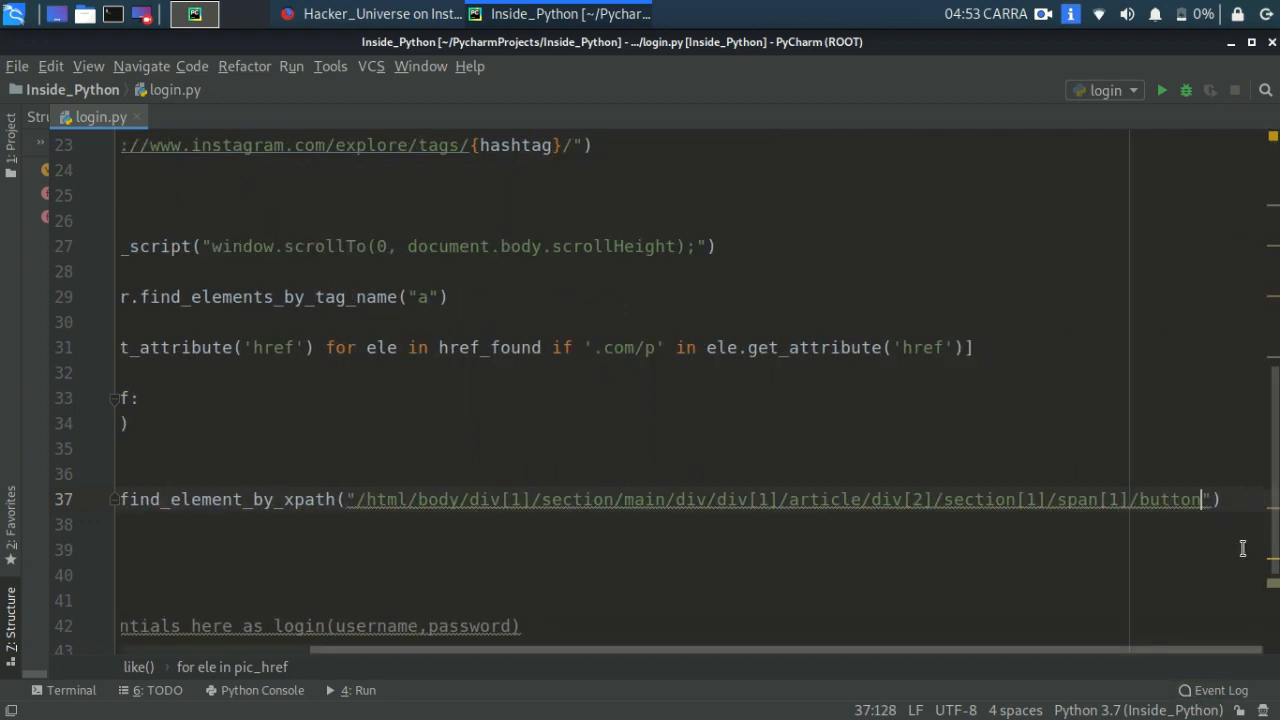
text(like.)
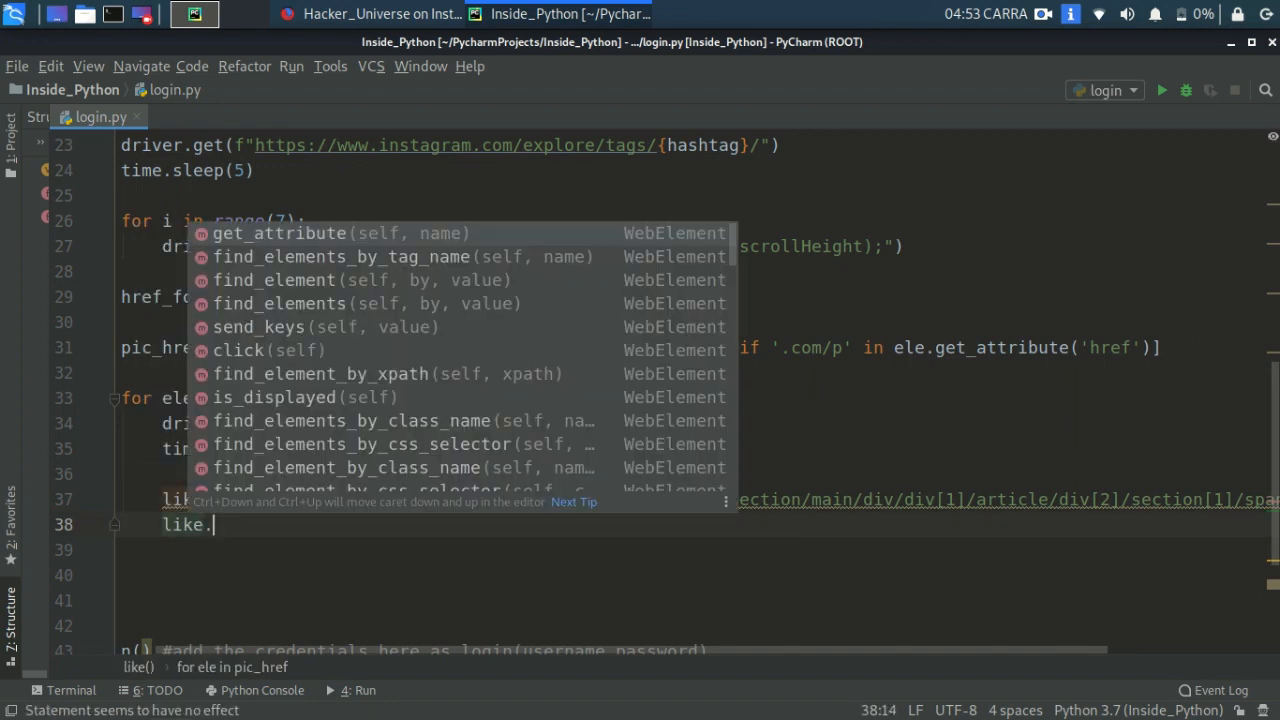
text(button)
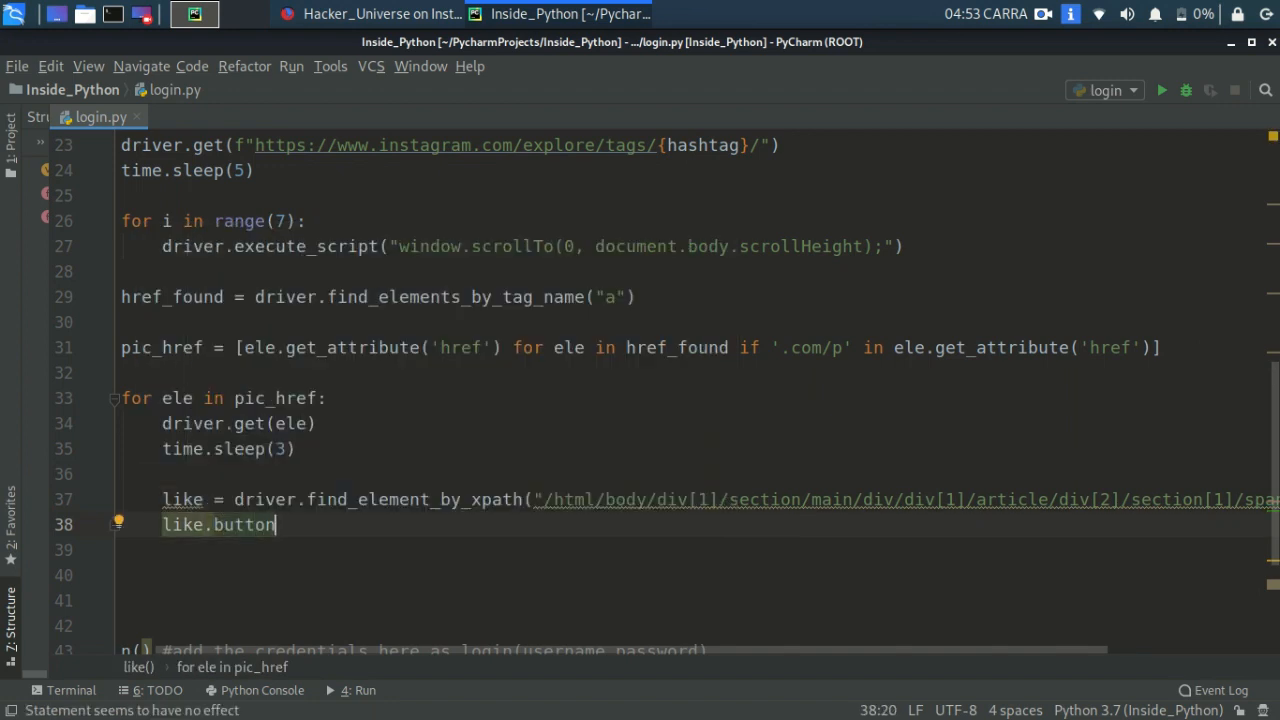
text(cu)
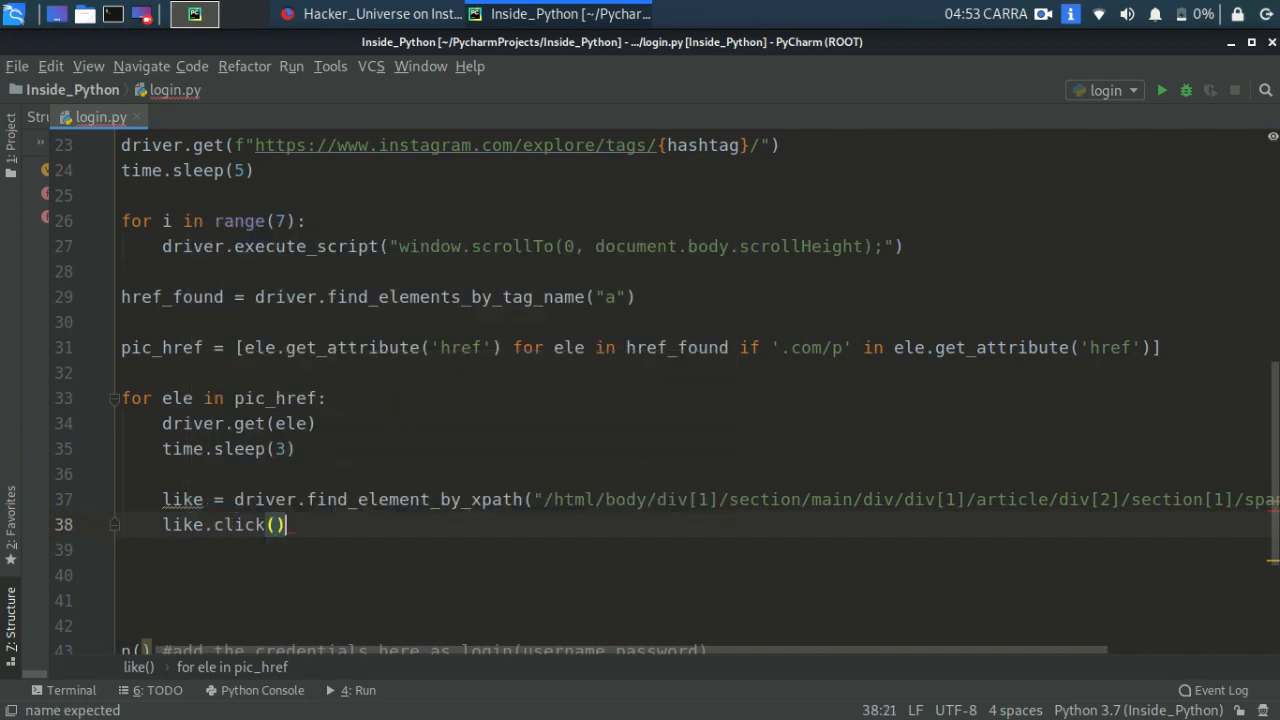
text(time.sleep(5)
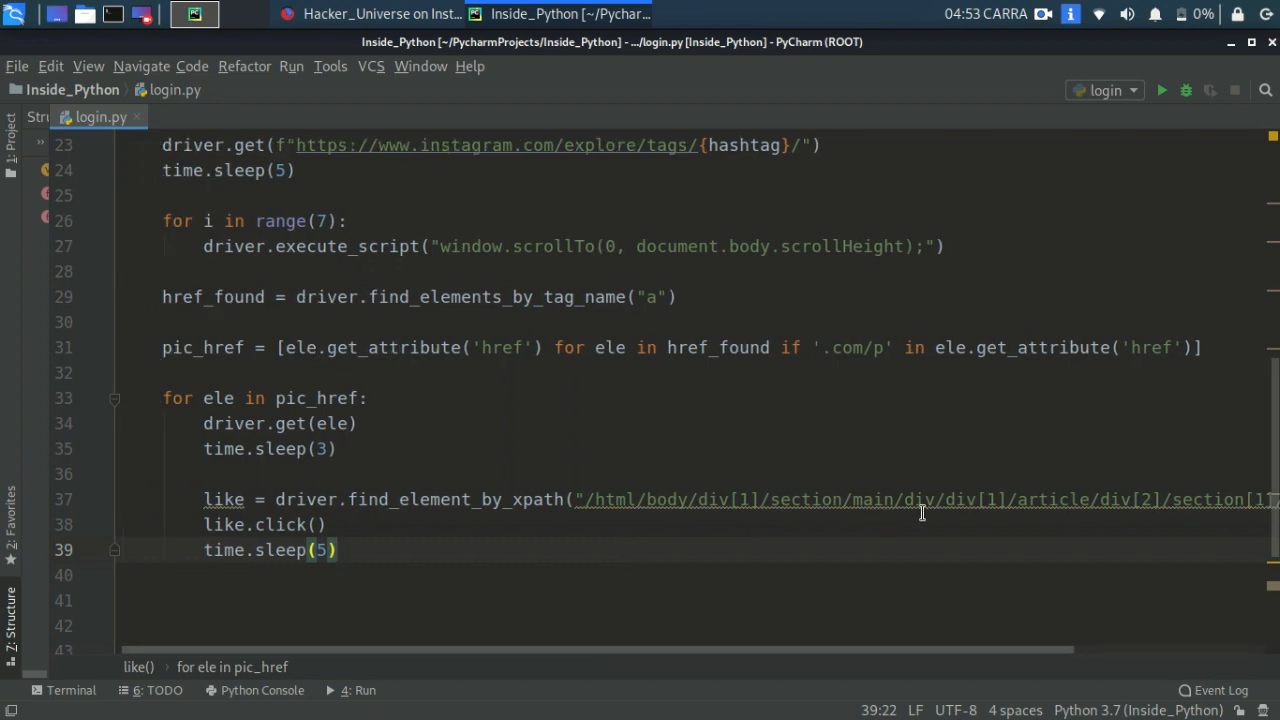
scroll(down, 3)
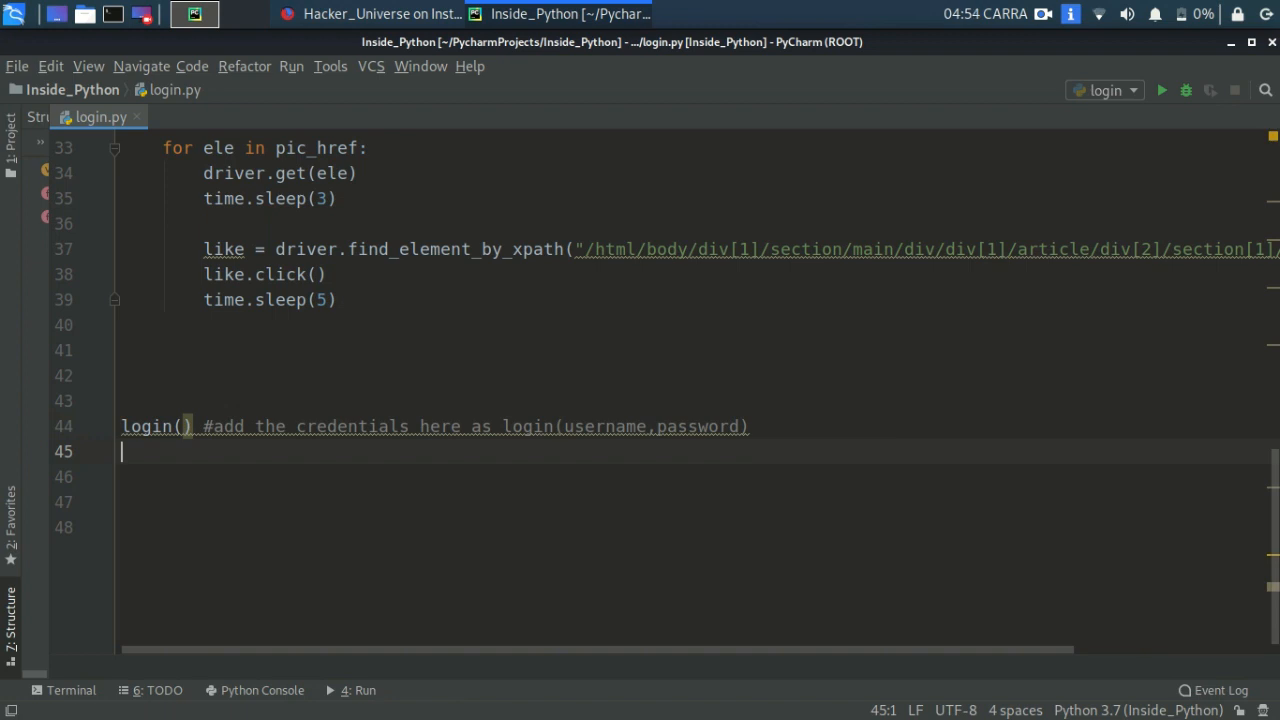
Add like('hacking') below login(), then return to login()'s empty argument list.
text(like())
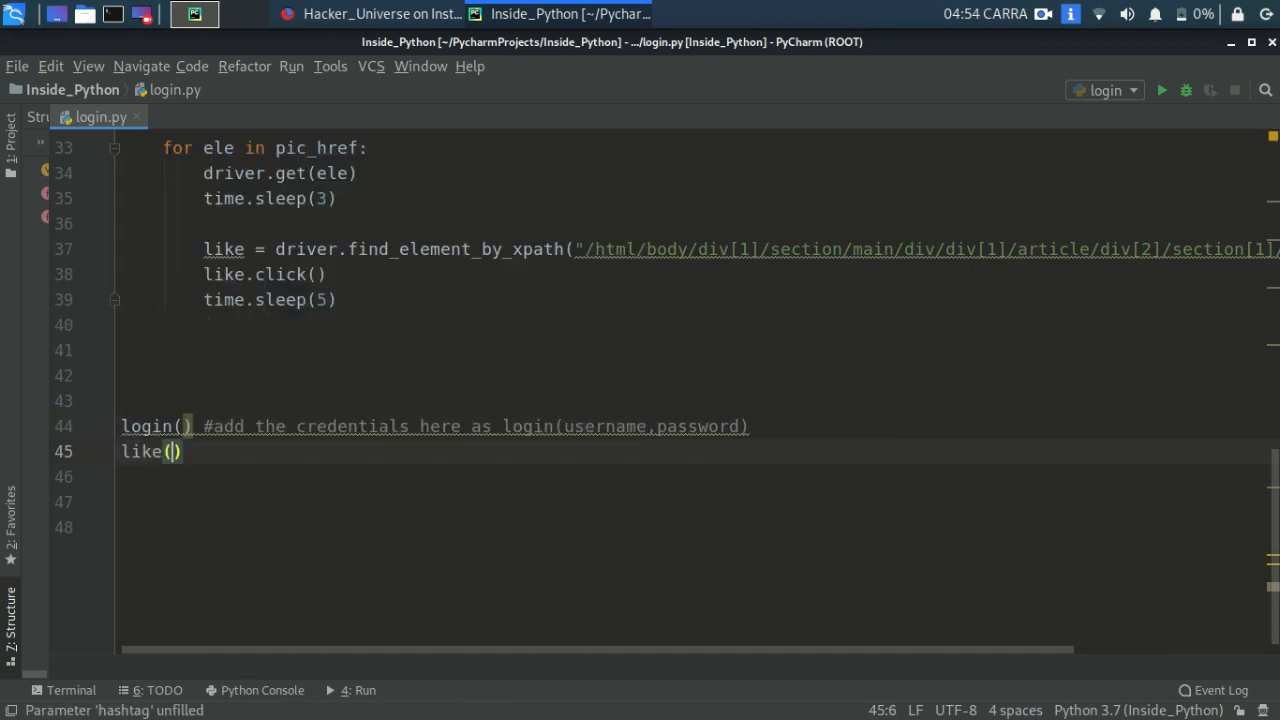
text(')
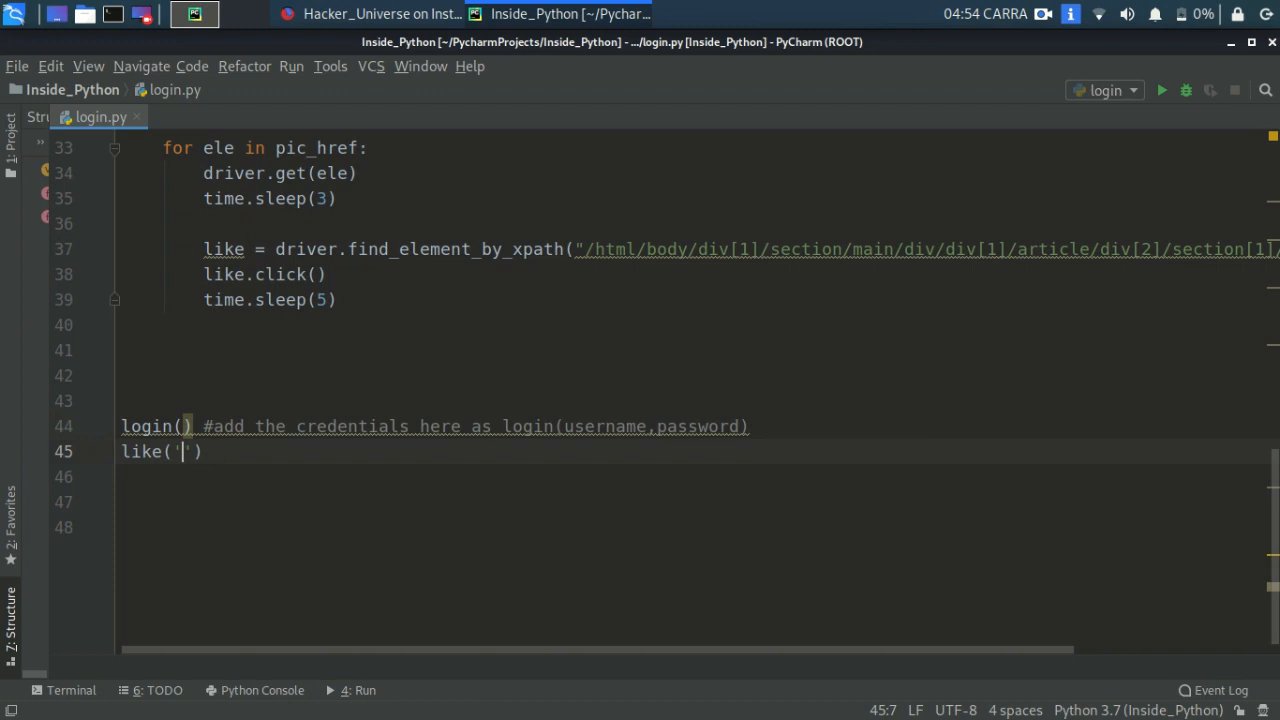
text(hacking)
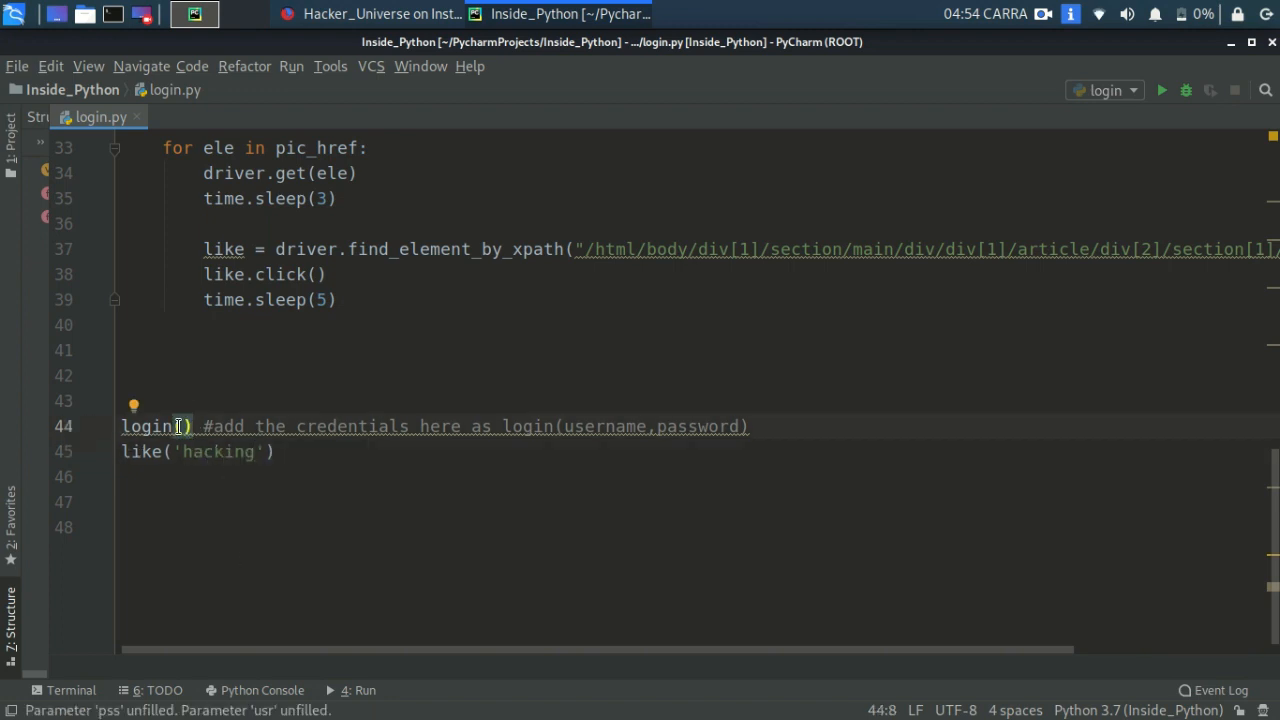
click(564, 14)
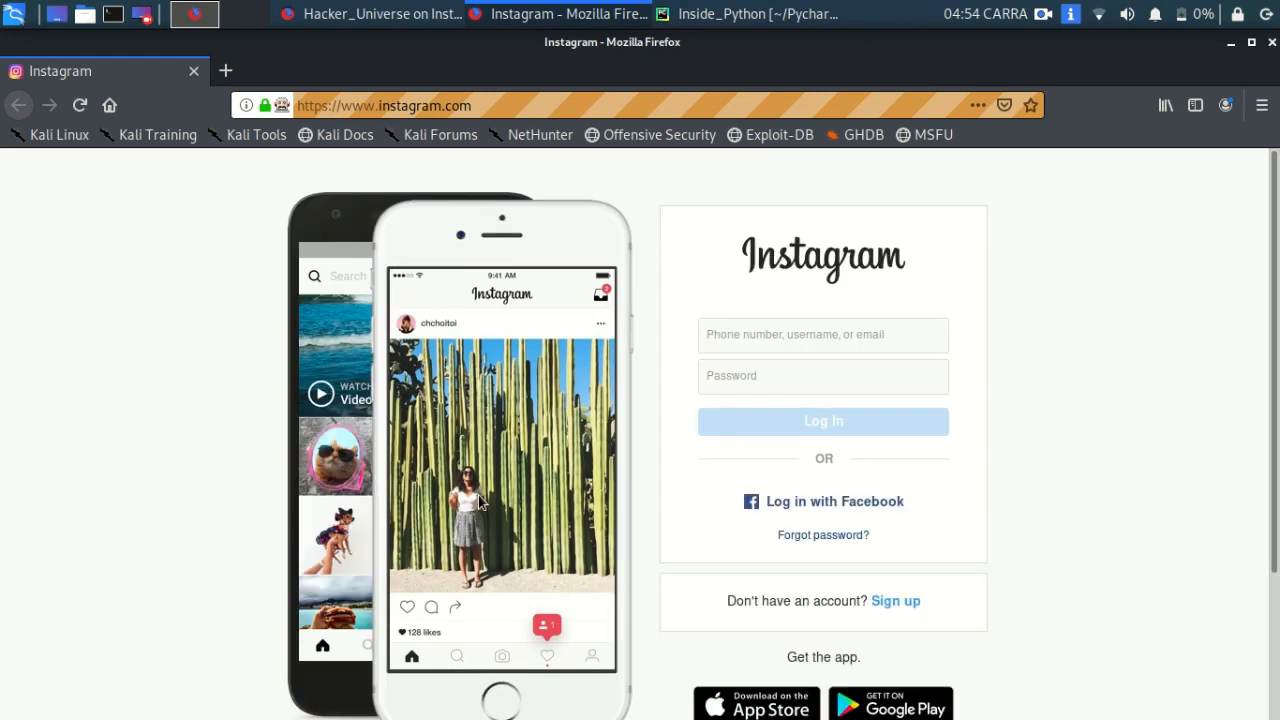
text(beelogger386)
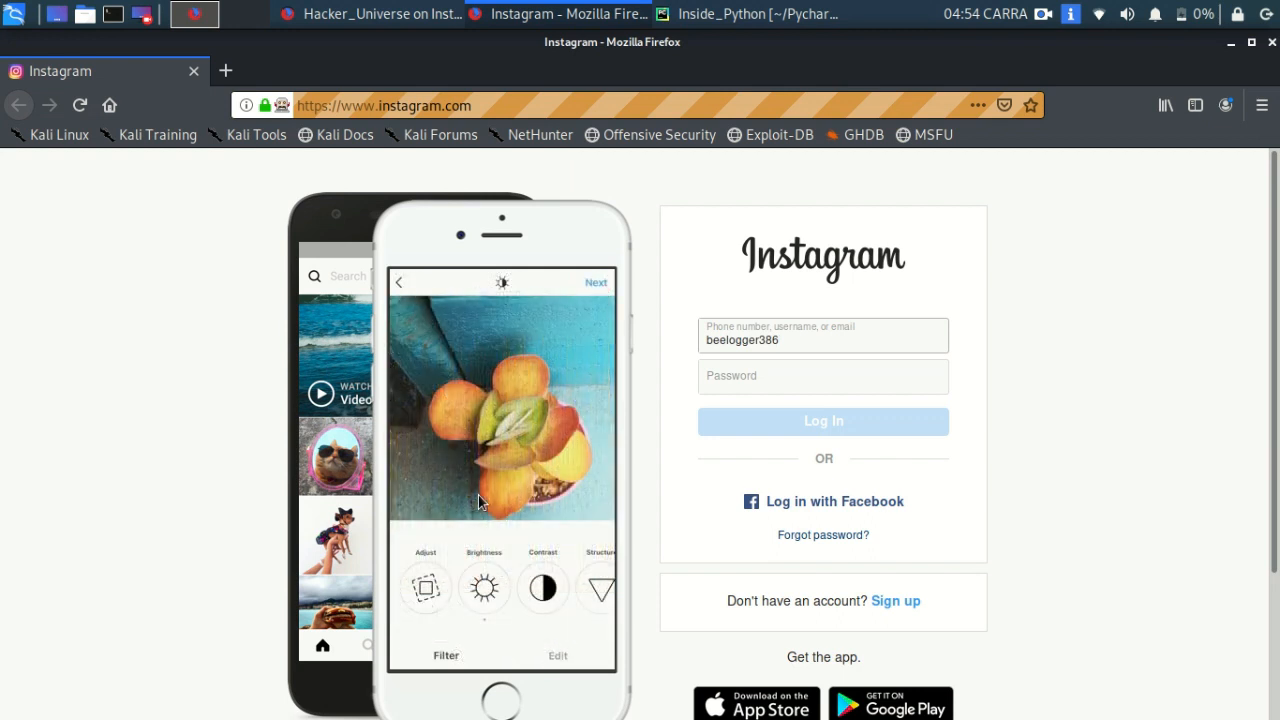
click(822, 420)
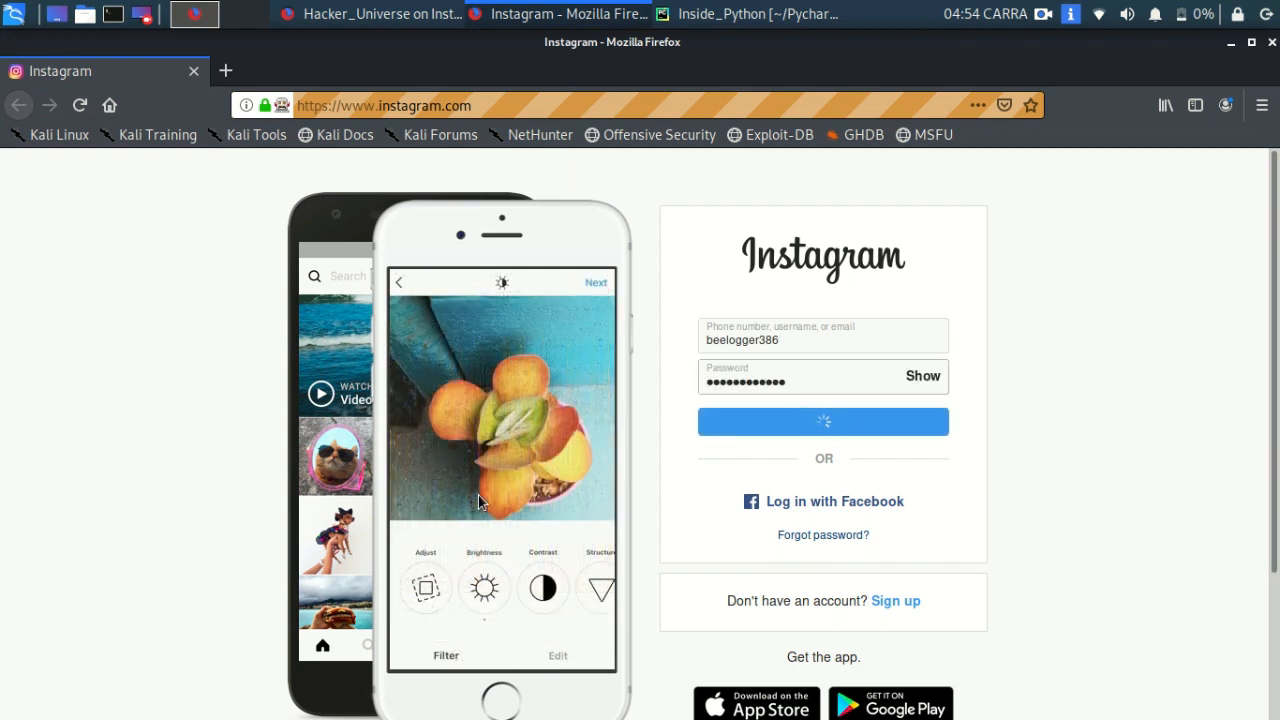
click(822, 420)
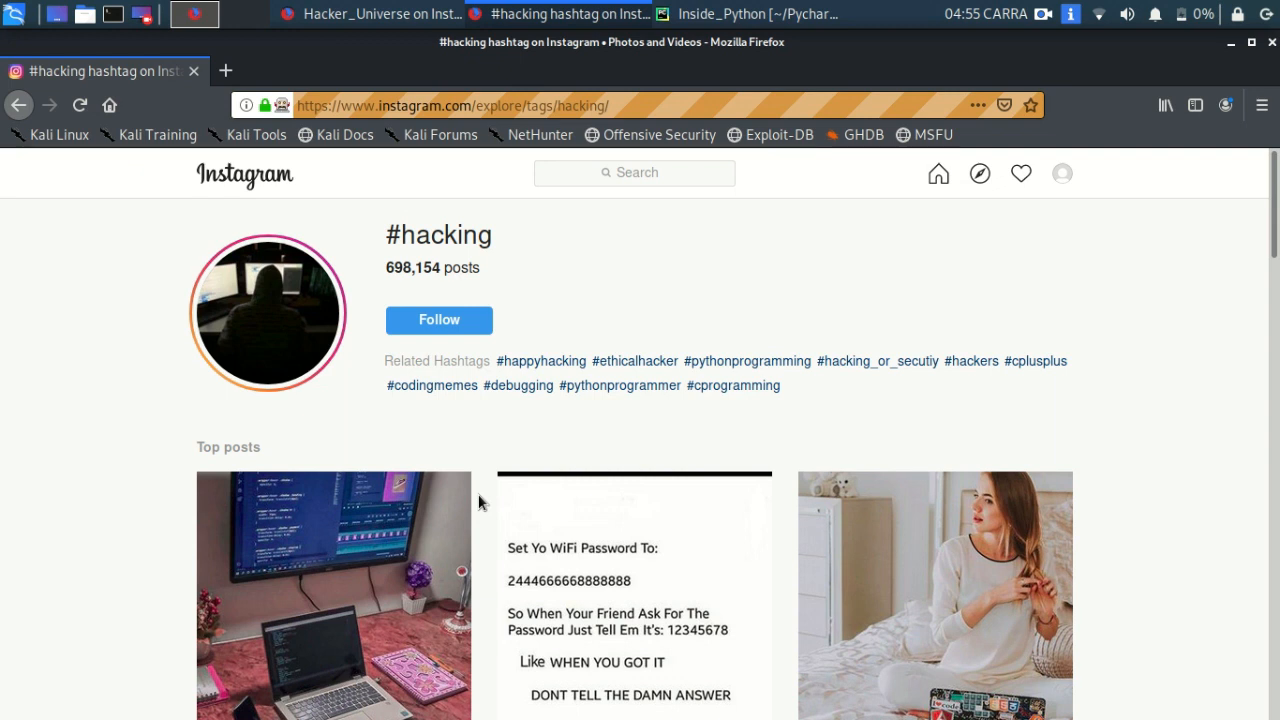
Let the bot open the #hacking top posts one after another and like each.
scroll(down, 3)
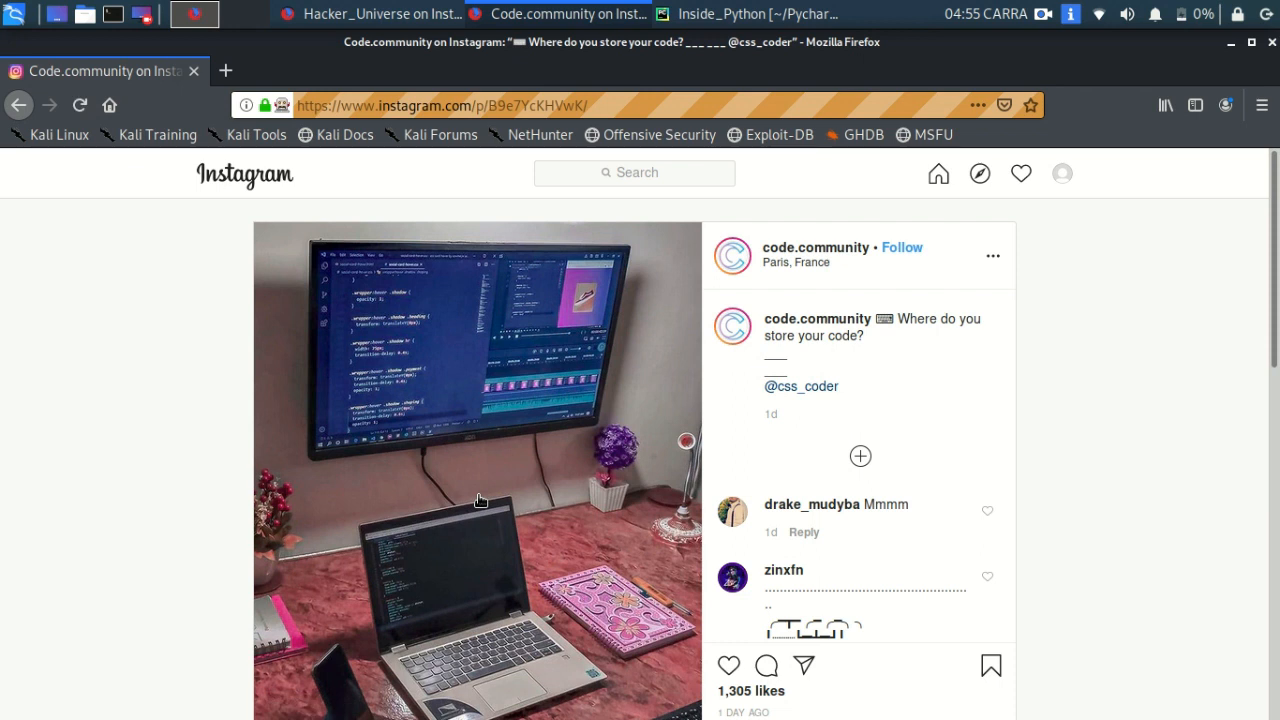
click(728, 666)
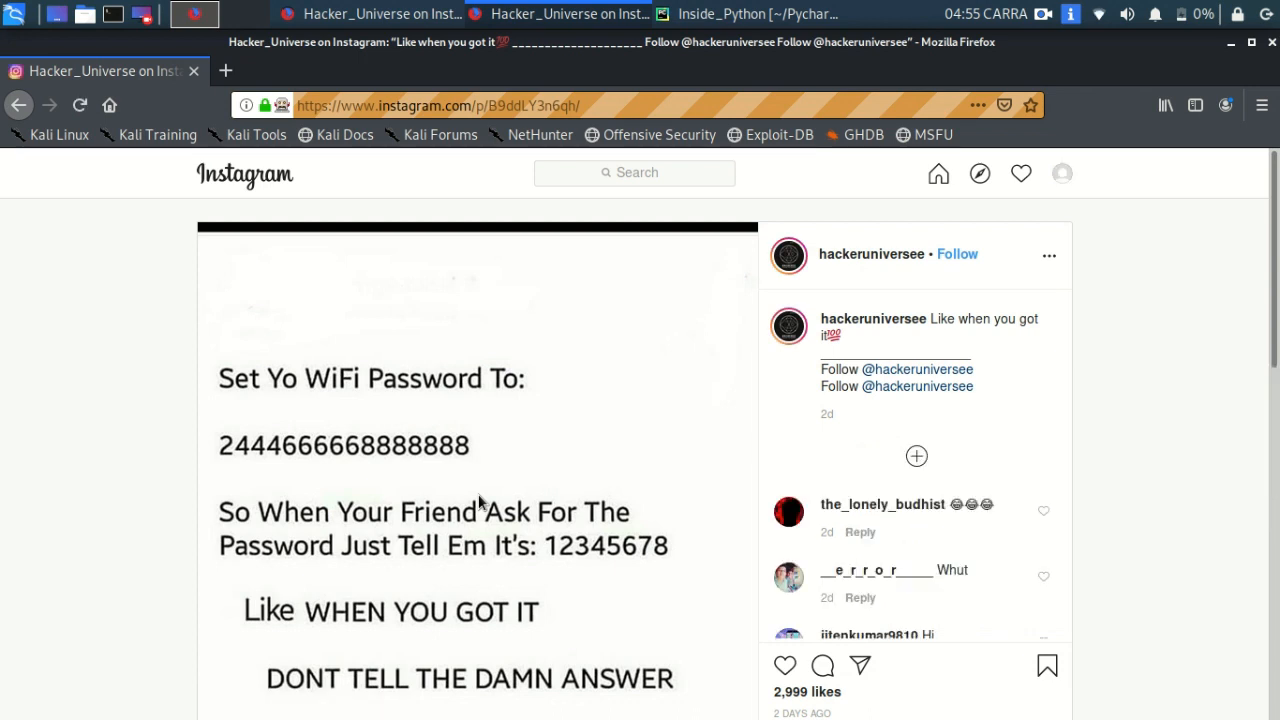
click(784, 664)
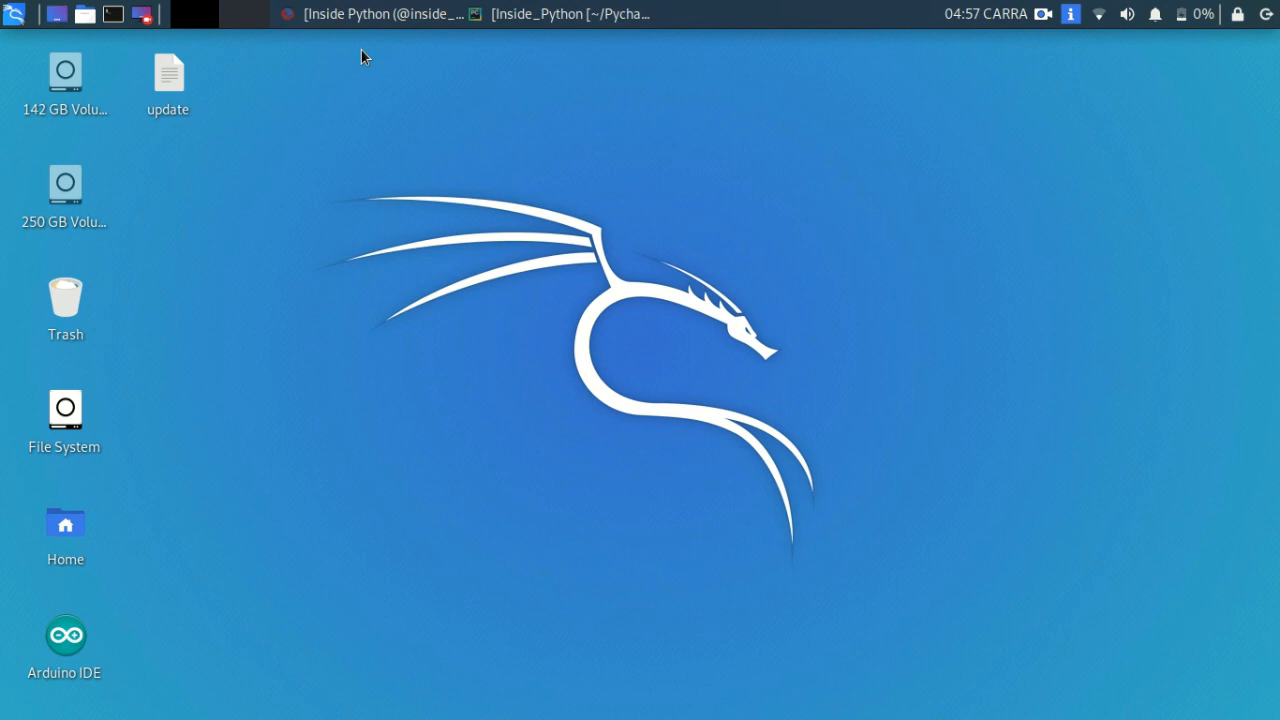
mouse_move(364, 50)
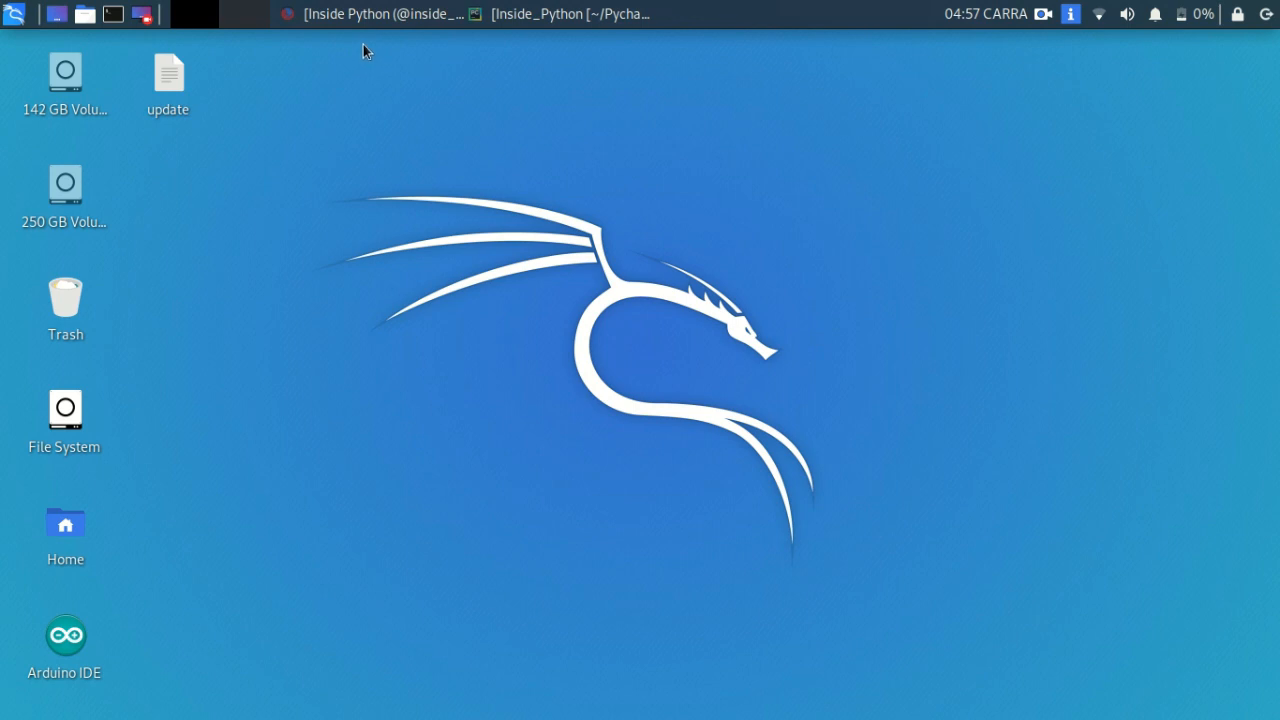